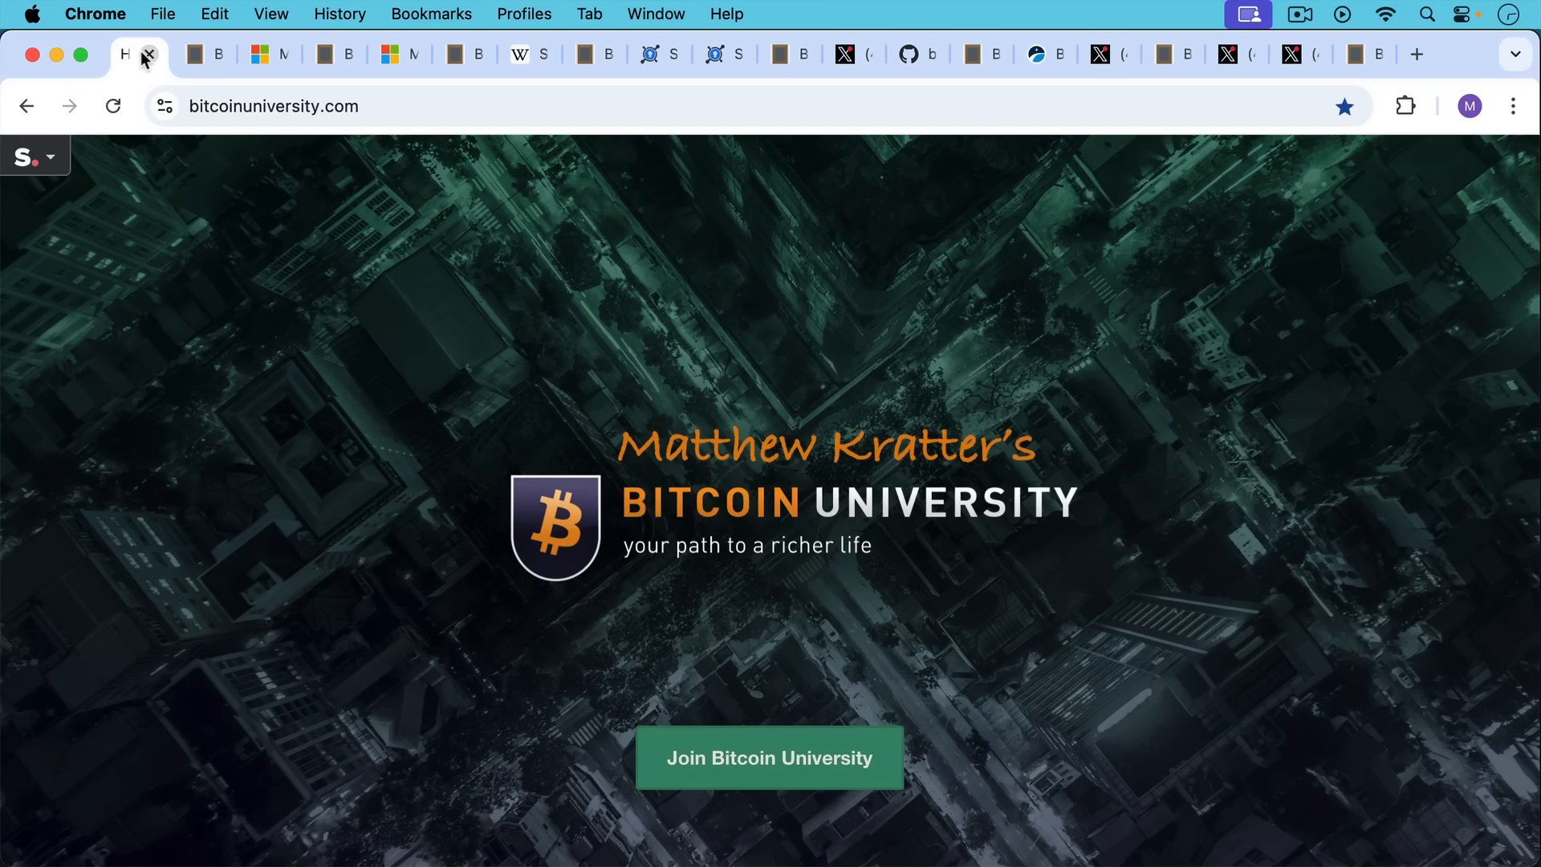
# Step: View the 'Will Quantum Computers Destroy Bitcoin?' note, then Microsoft's Majorana 1 article
pyautogui.click(196, 53)
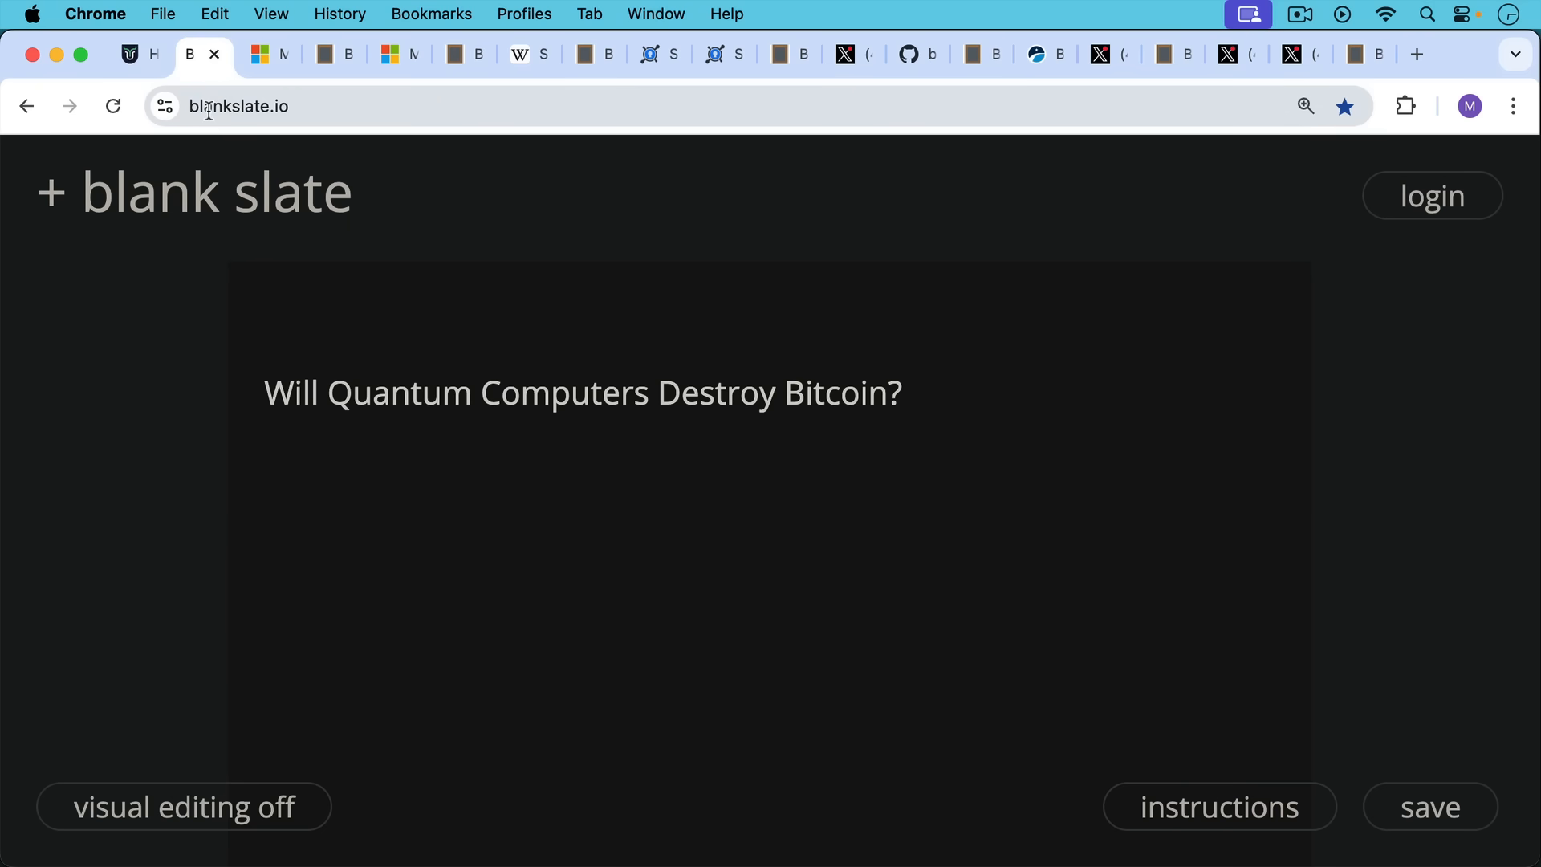
pyautogui.moveTo(266, 54)
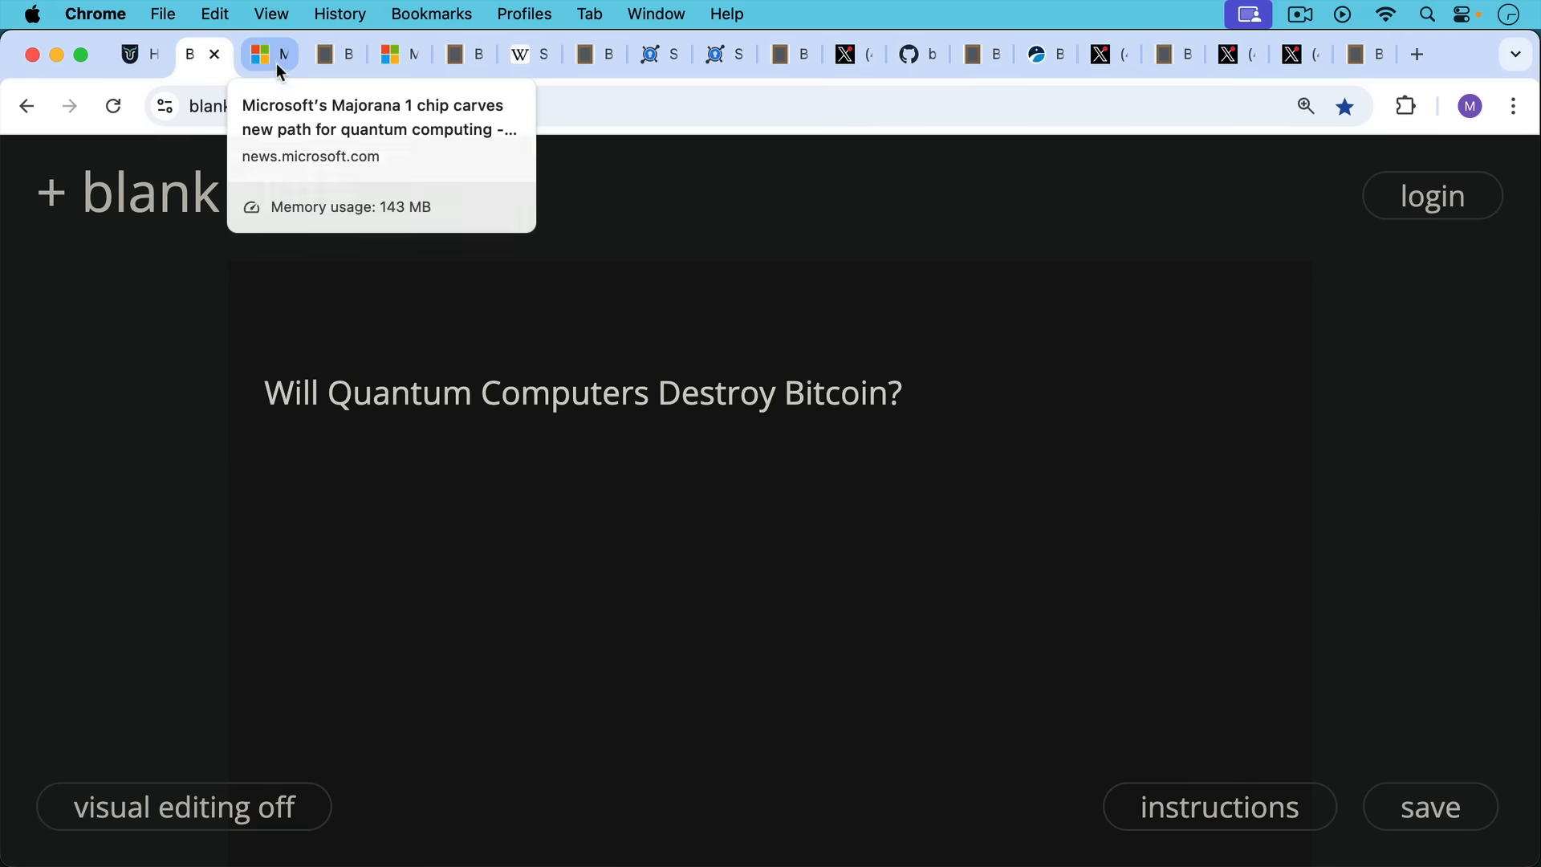
pyautogui.click(267, 54)
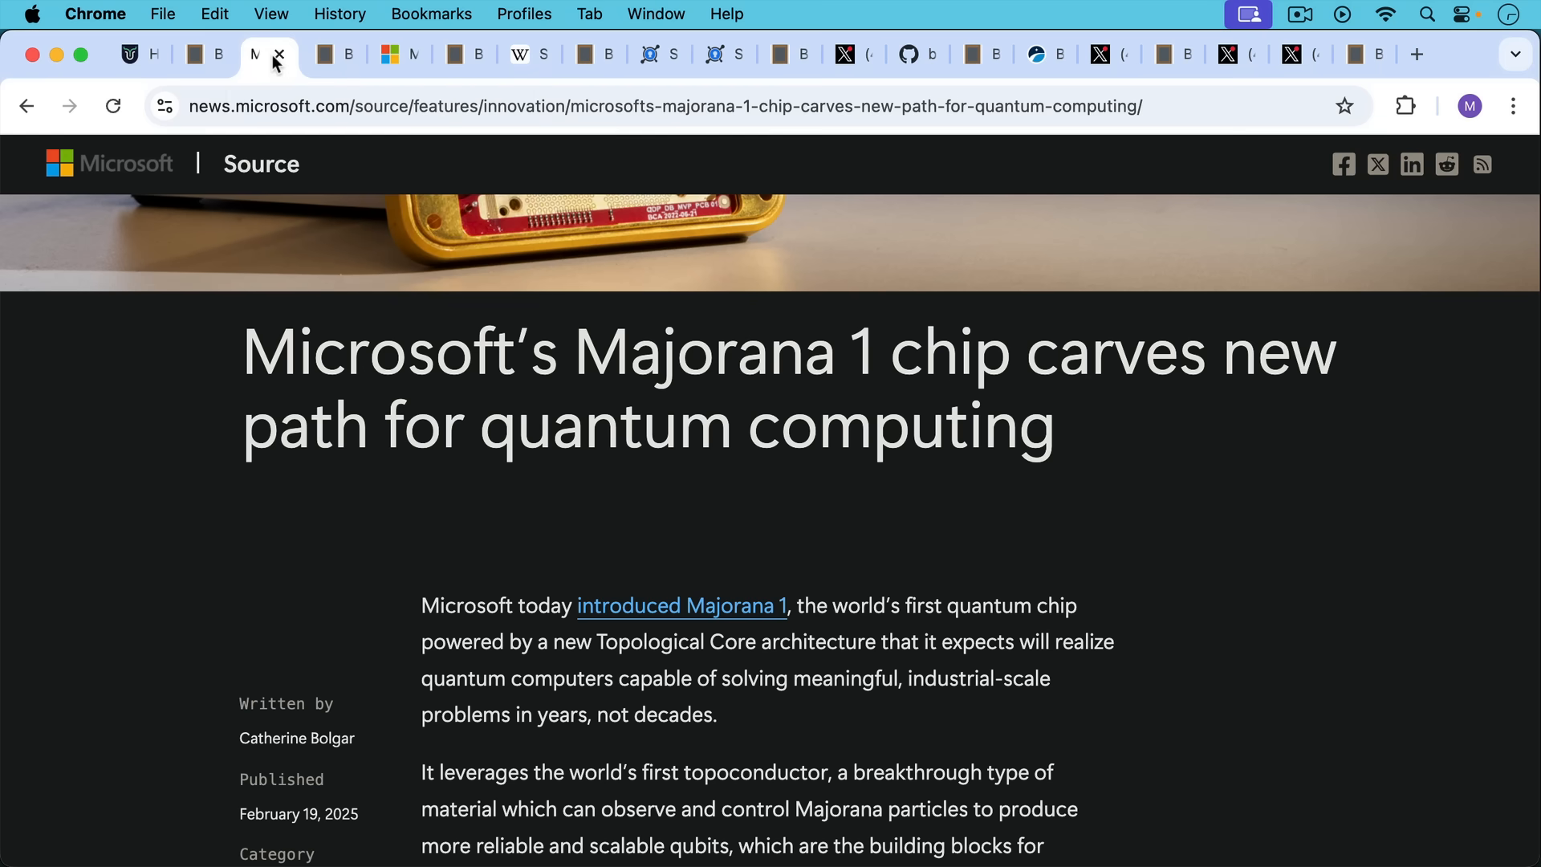
# Step: Read the note on Majorana 1's million-qubit architecture and qubit versus bit definitions
pyautogui.click(325, 54)
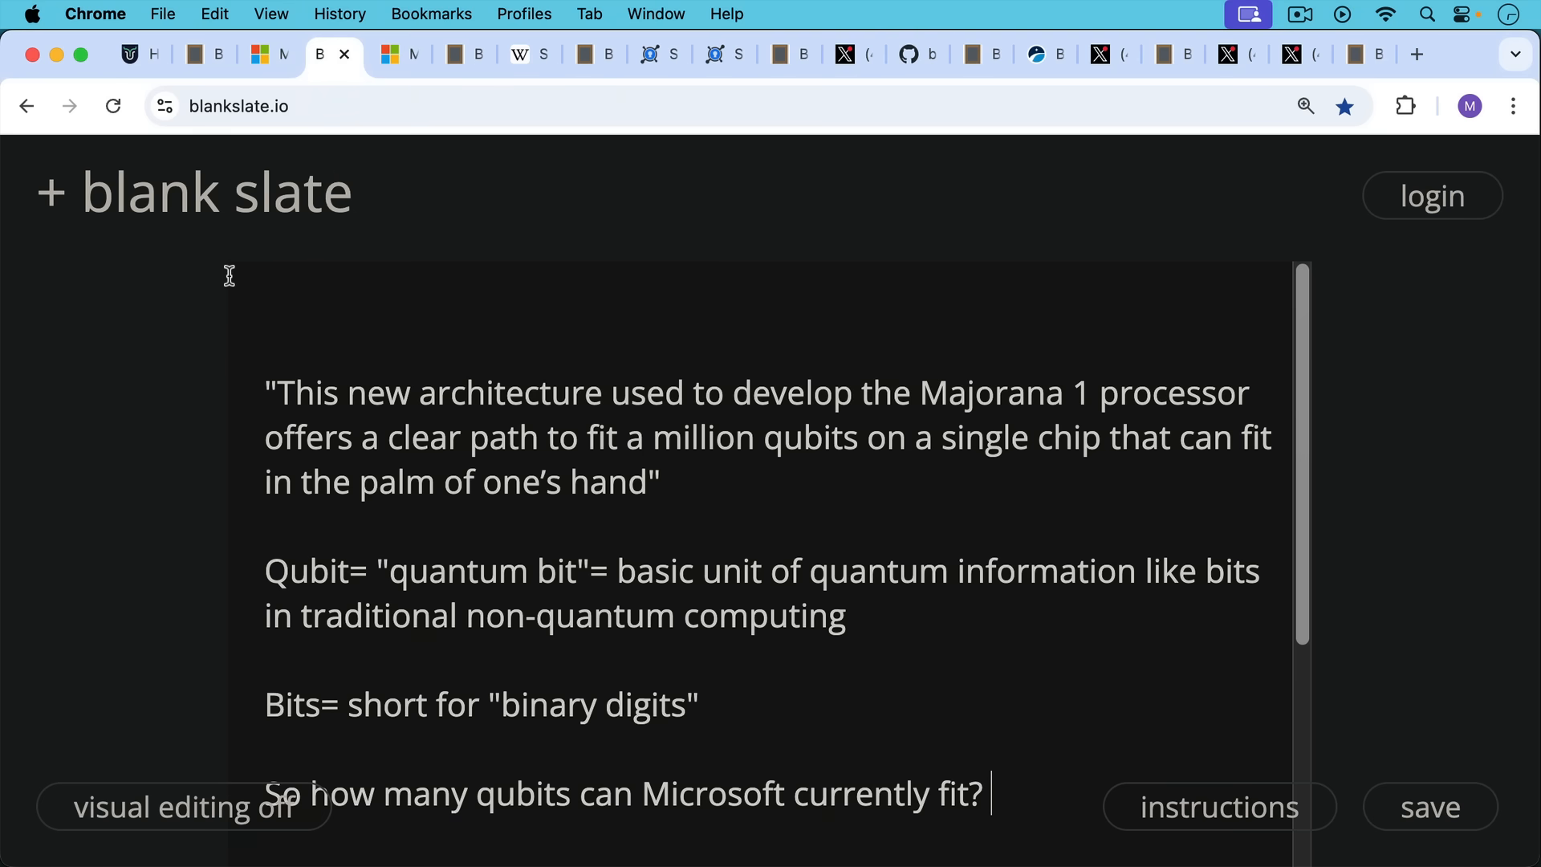
pyautogui.moveTo(231, 271)
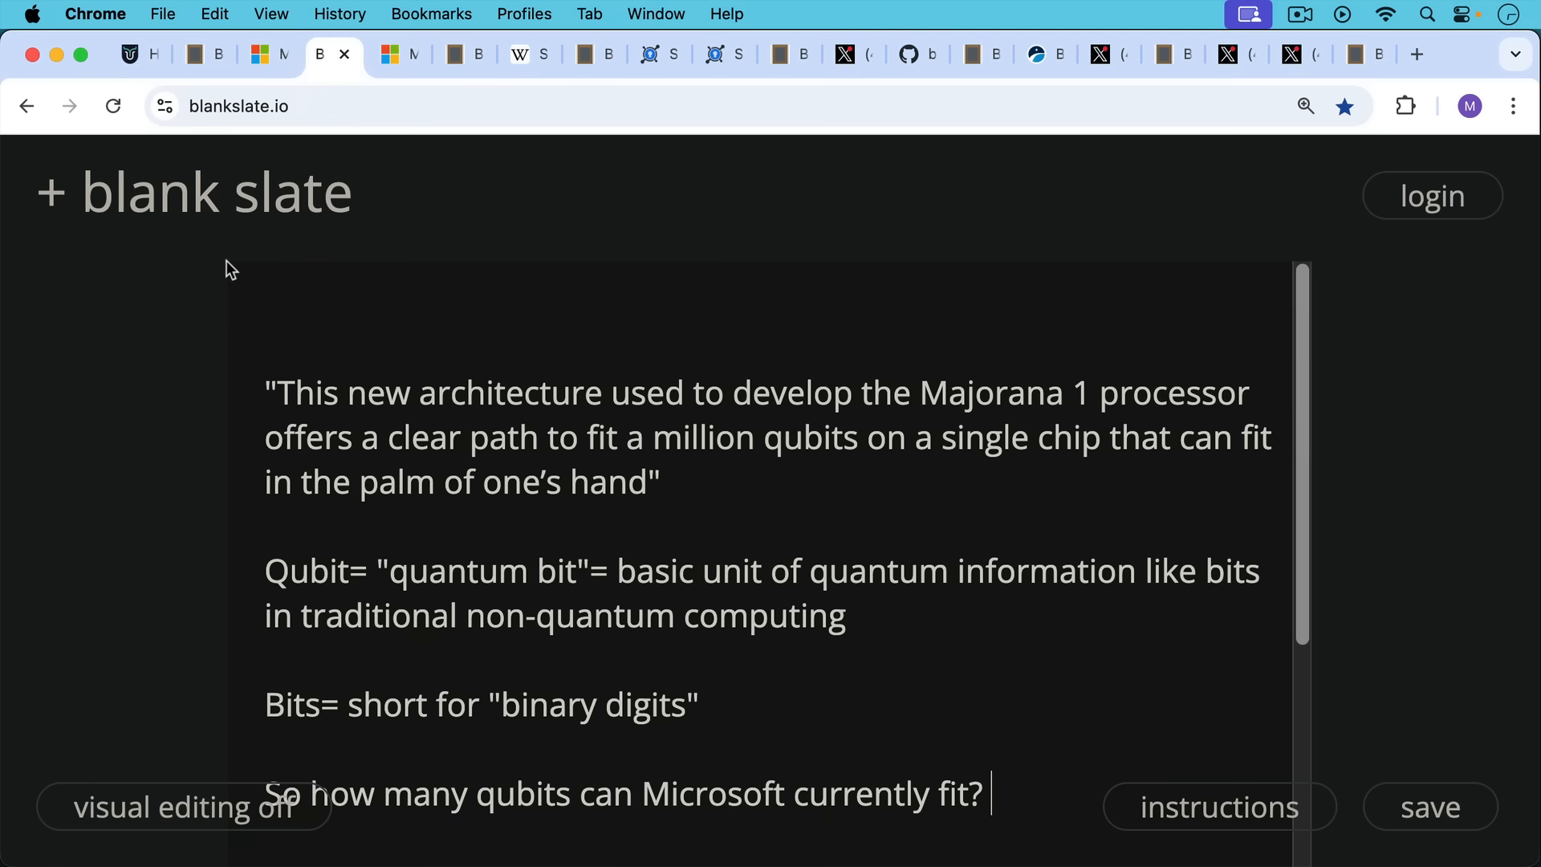
pyautogui.moveTo(216, 267)
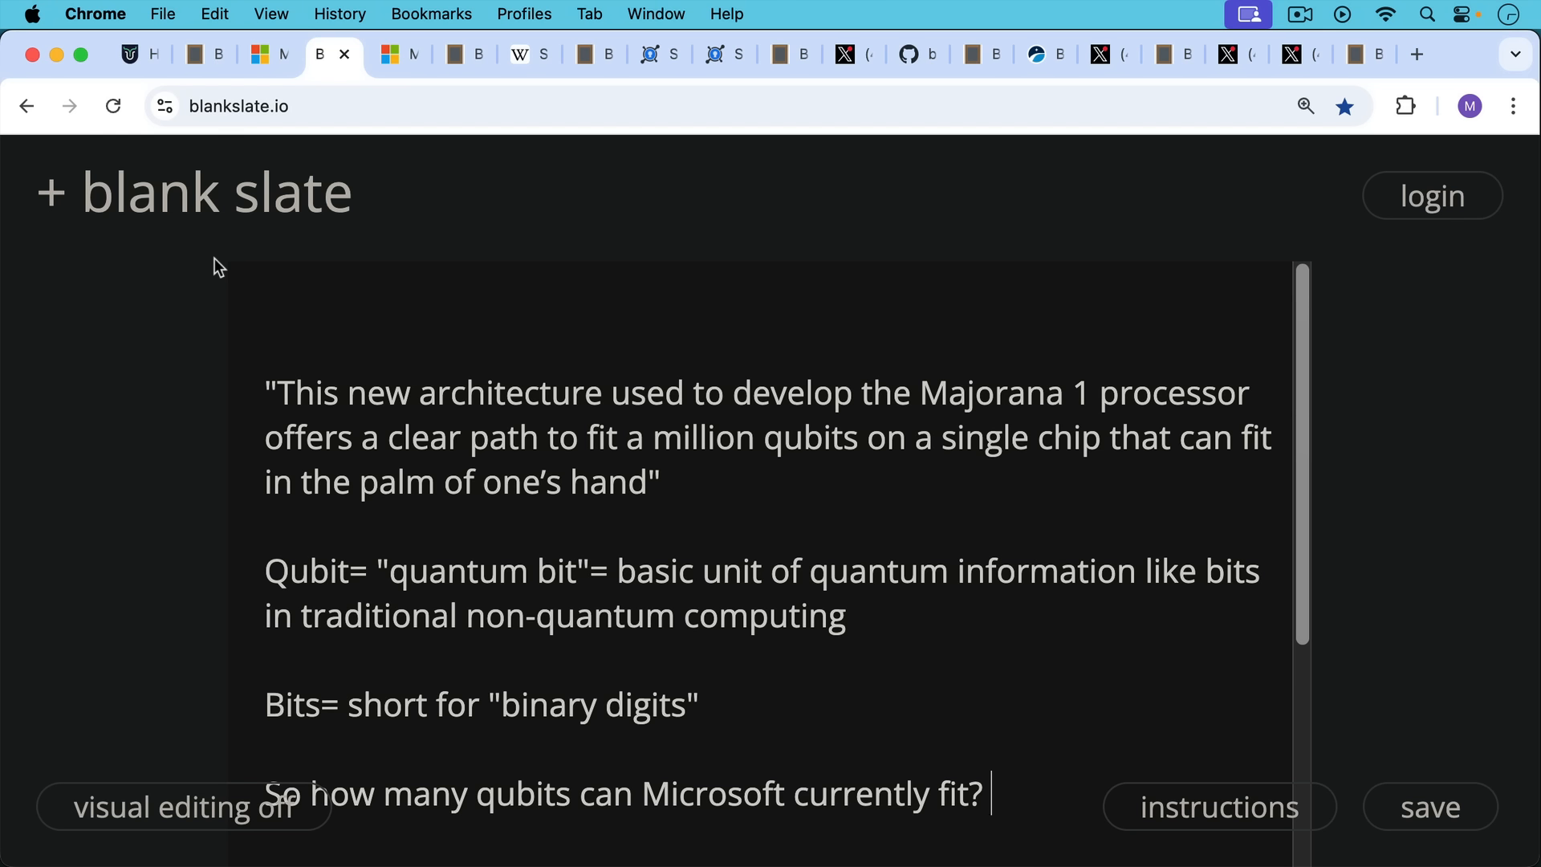
pyautogui.moveTo(298, 381)
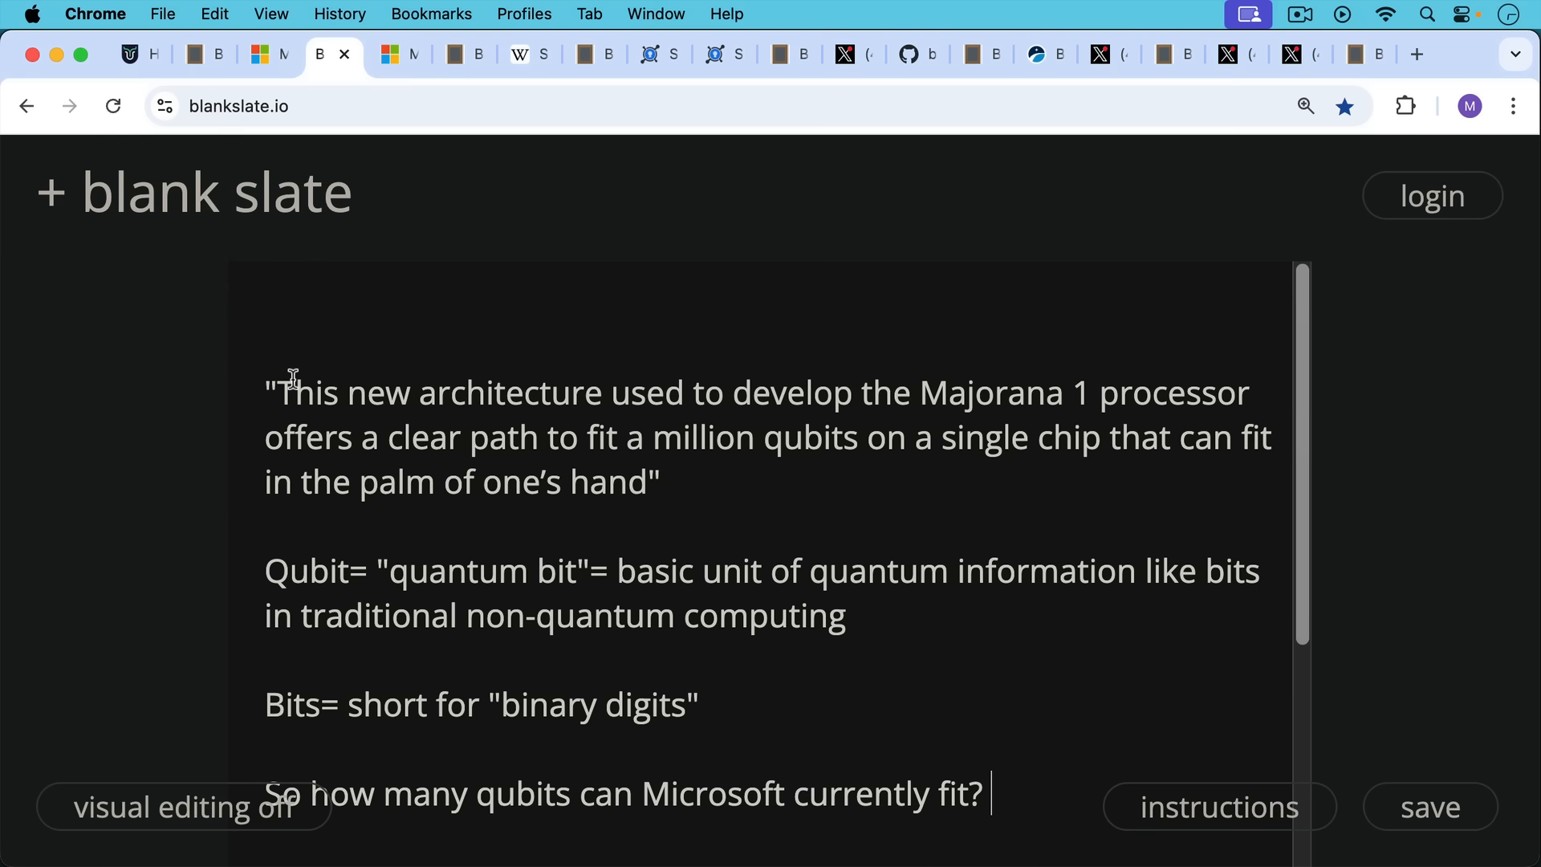
pyautogui.scroll(3)
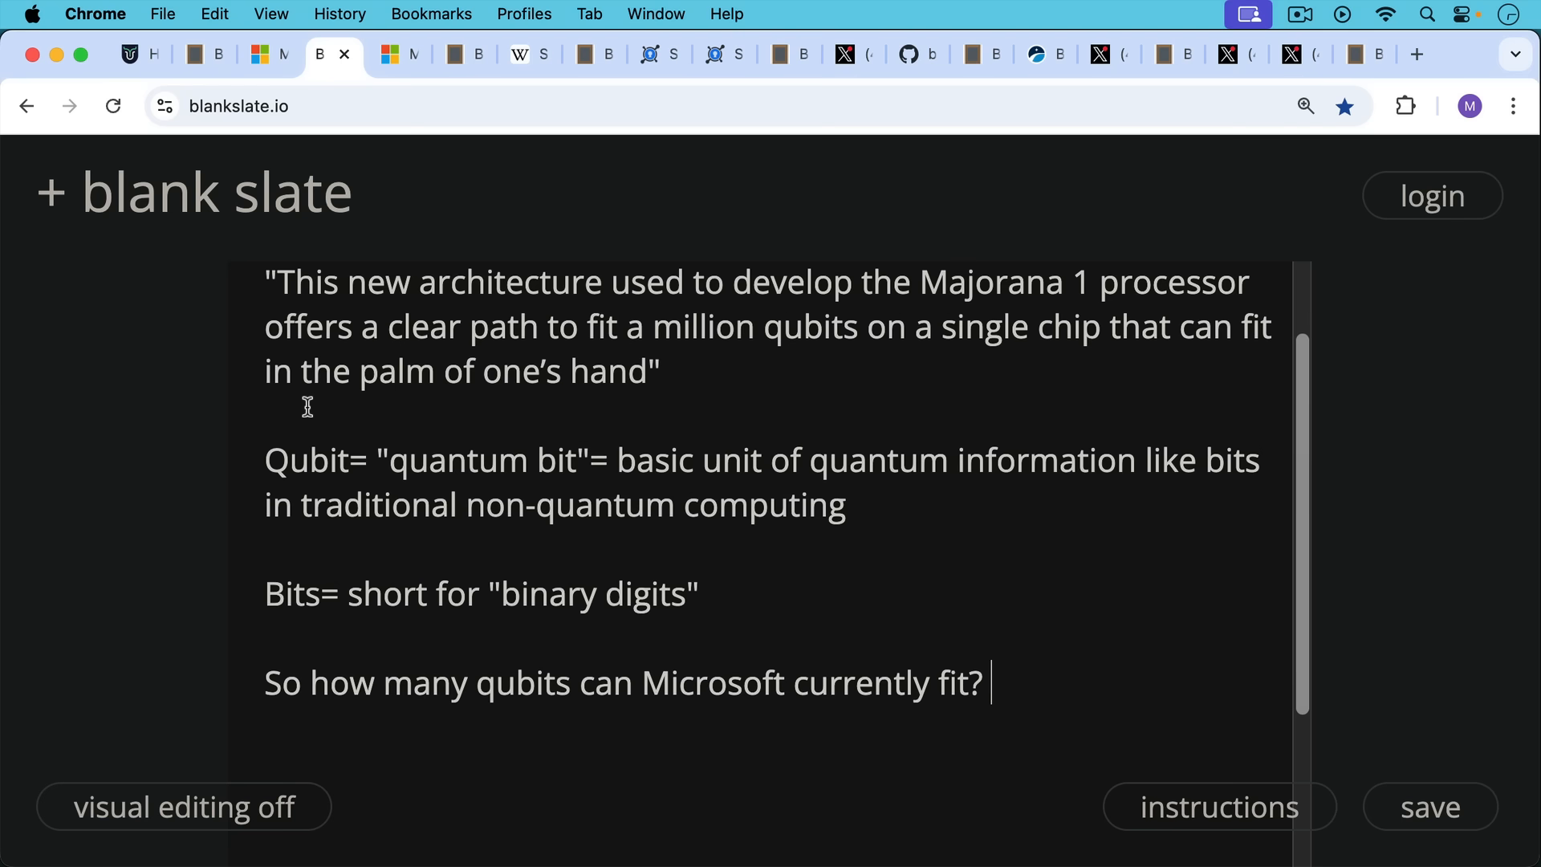
pyautogui.moveTo(308, 383)
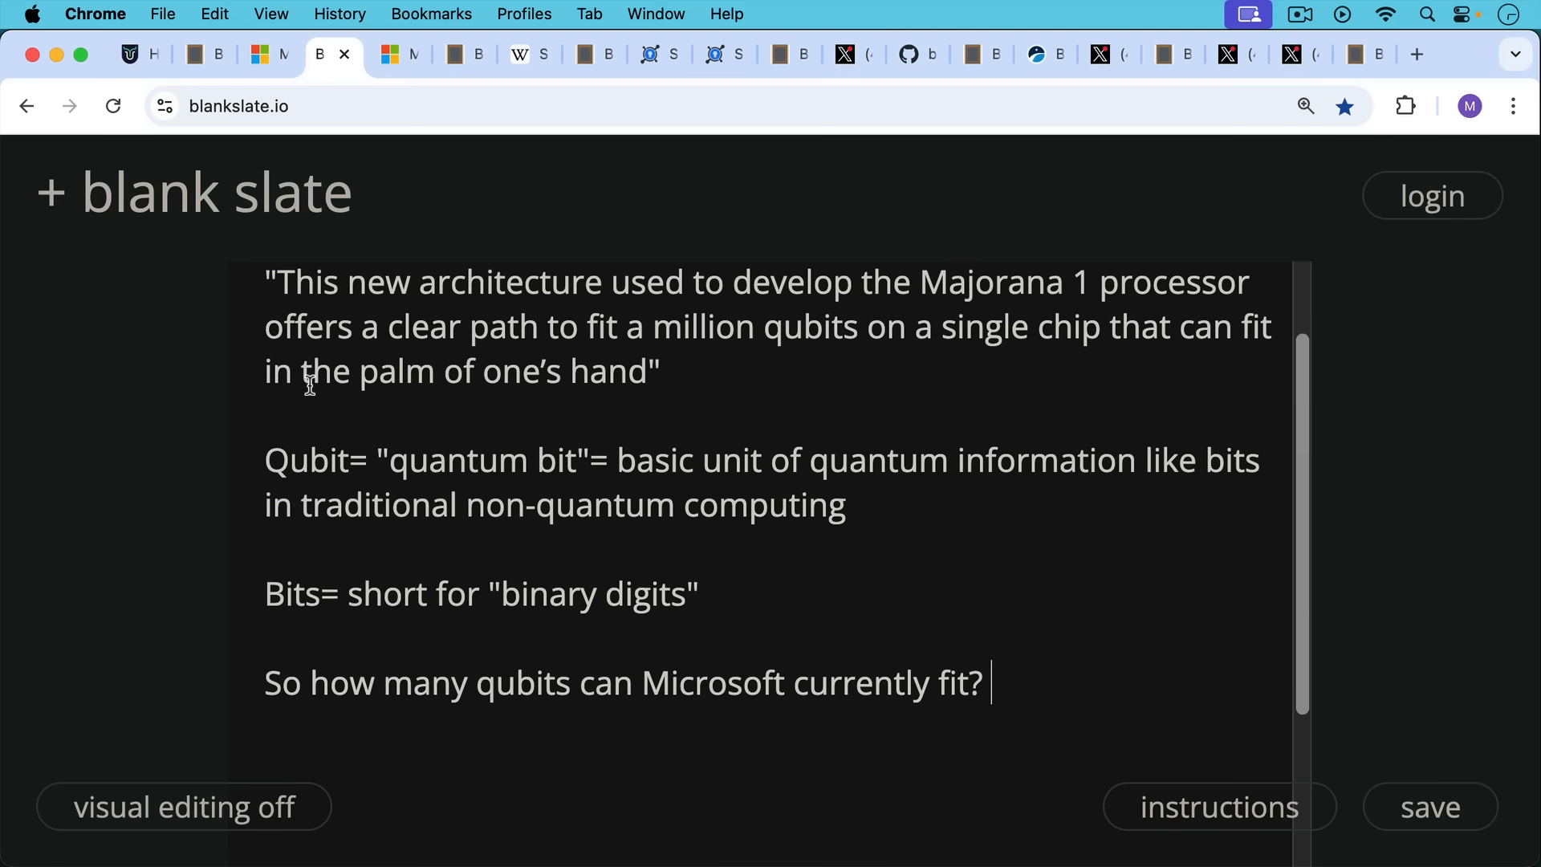
# Step: Return to the article's highlighted passage on eight topological qubits placed on a chip
pyautogui.click(385, 54)
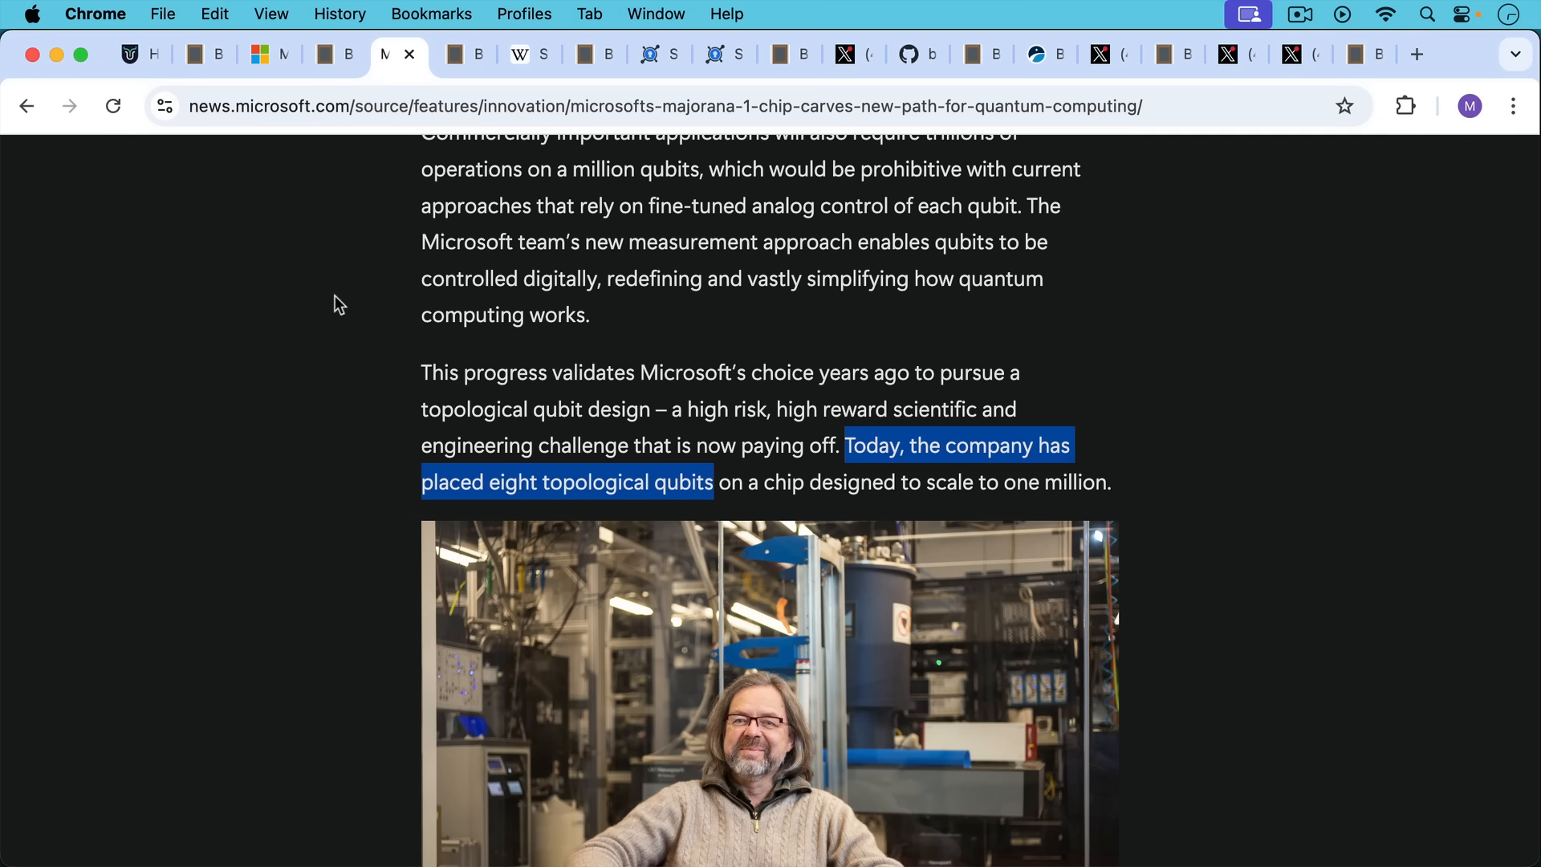
pyautogui.moveTo(605, 482)
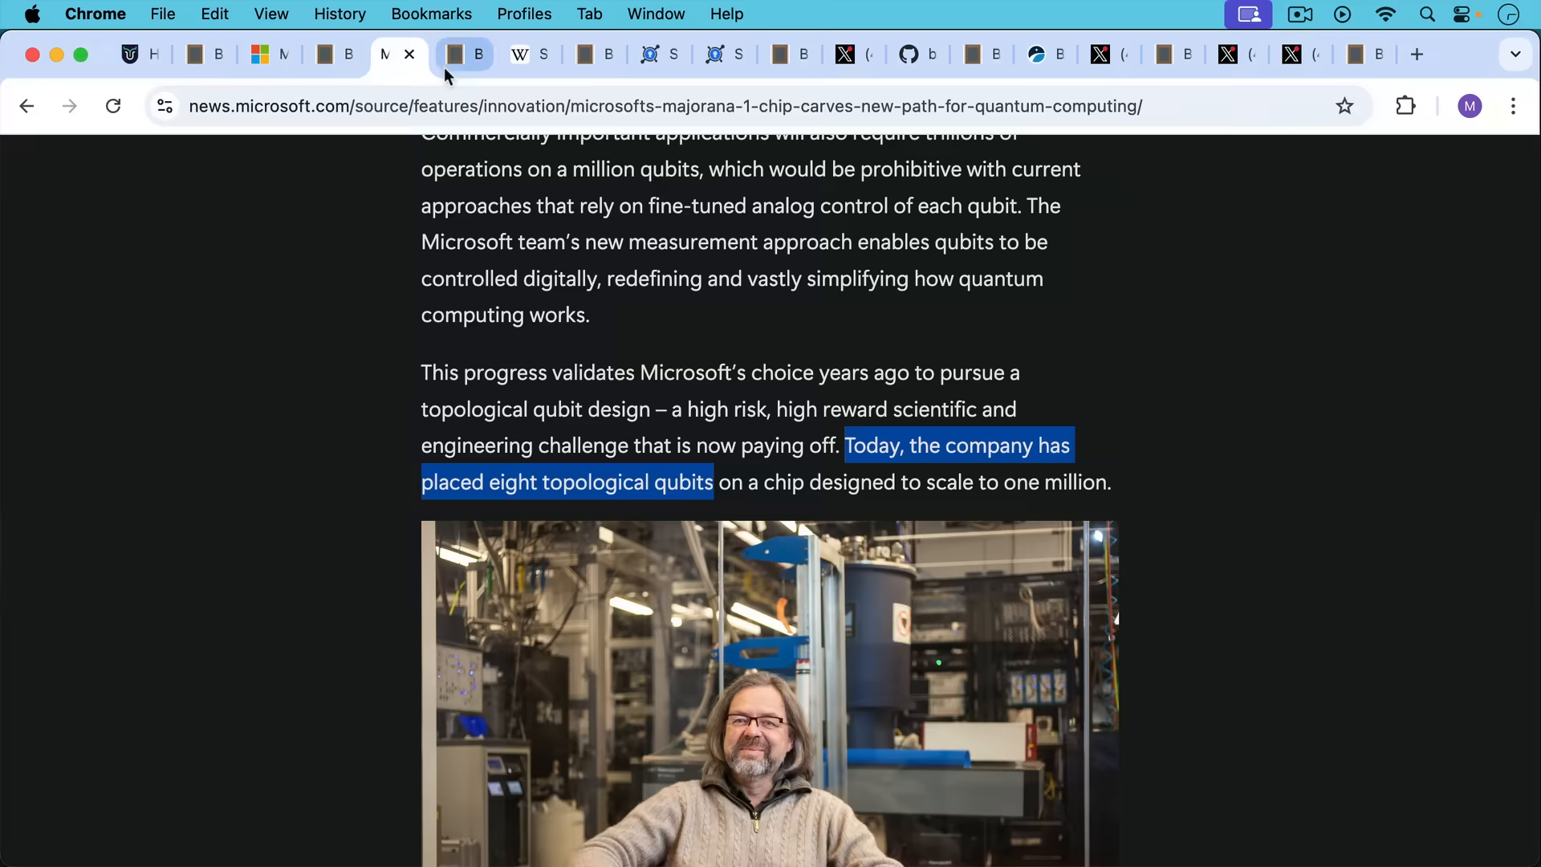
# Step: Read the note on quantum theft of Bitcoin private keys, then Wikipedia's Shor's algorithm
pyautogui.click(462, 54)
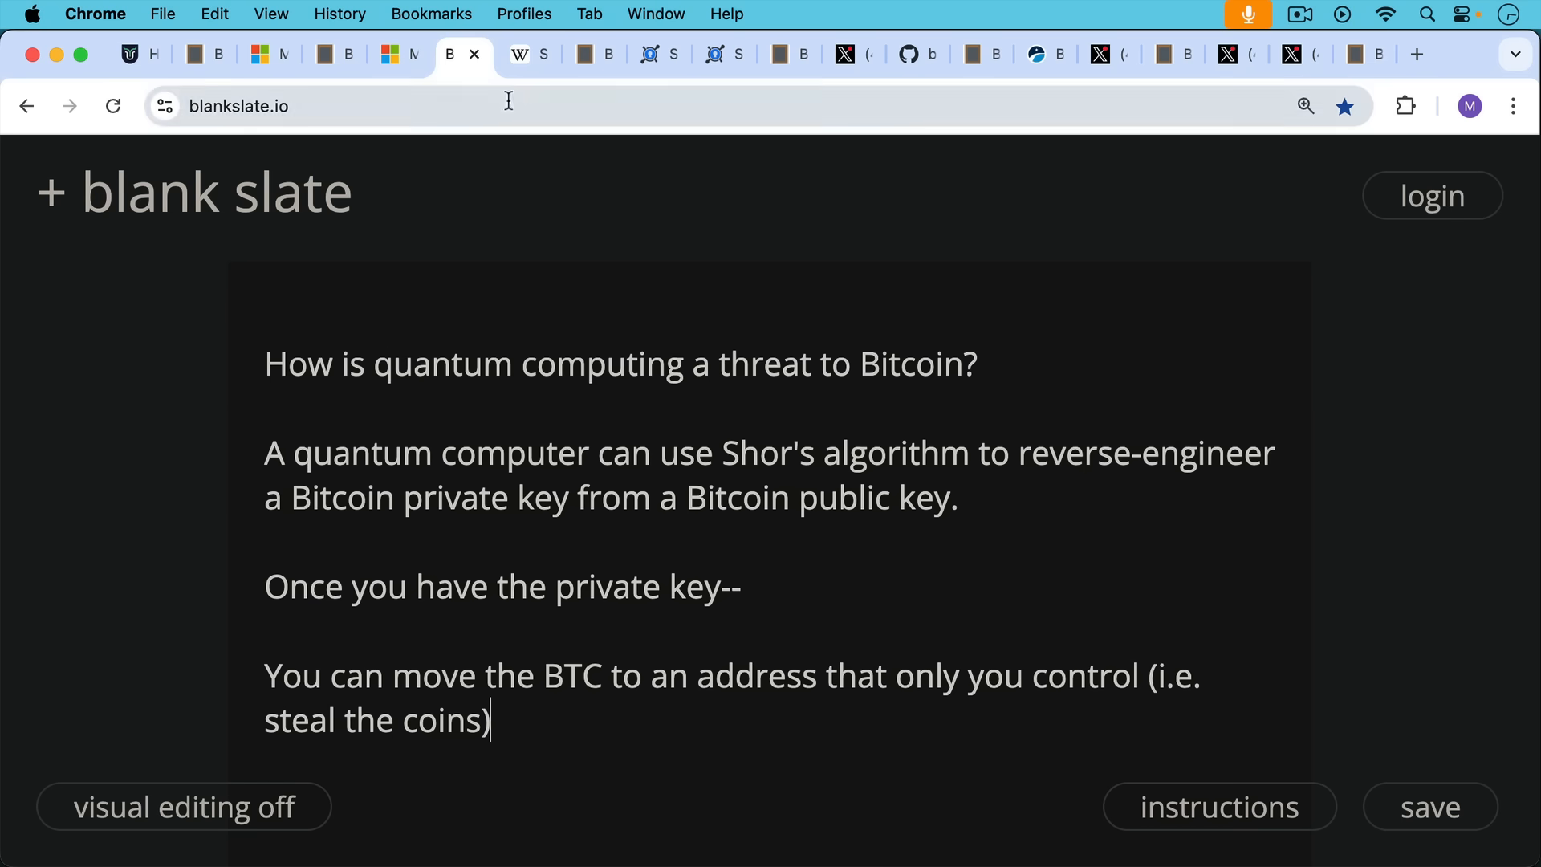
pyautogui.click(516, 53)
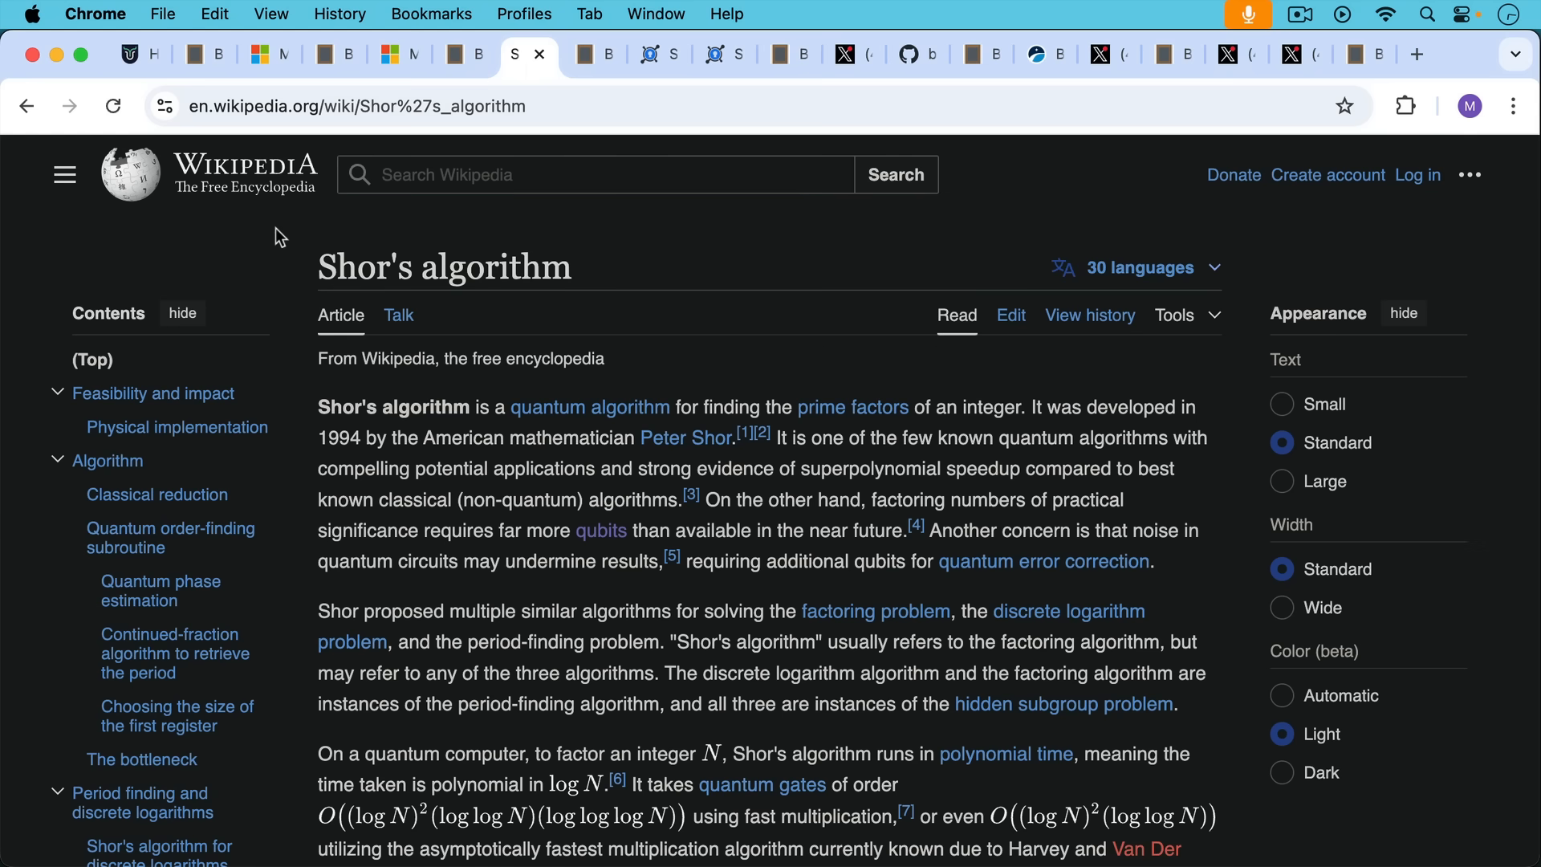
pyautogui.moveTo(597, 54)
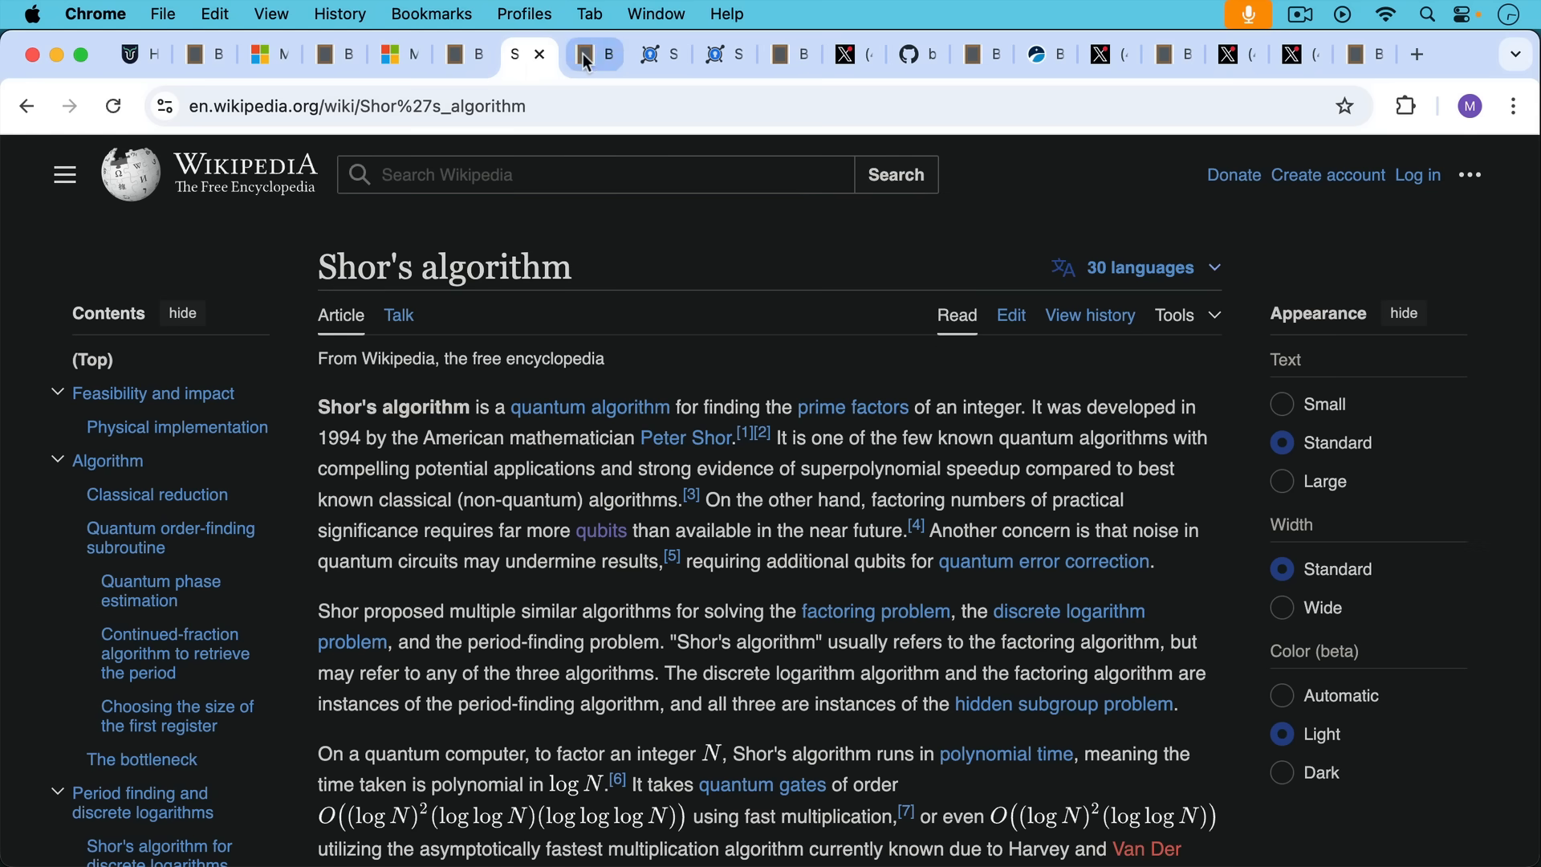
# Step: Read the note contrasting quantum attacks on ECDSA/Schnorr keys with SHA-256 hashing
pyautogui.click(594, 54)
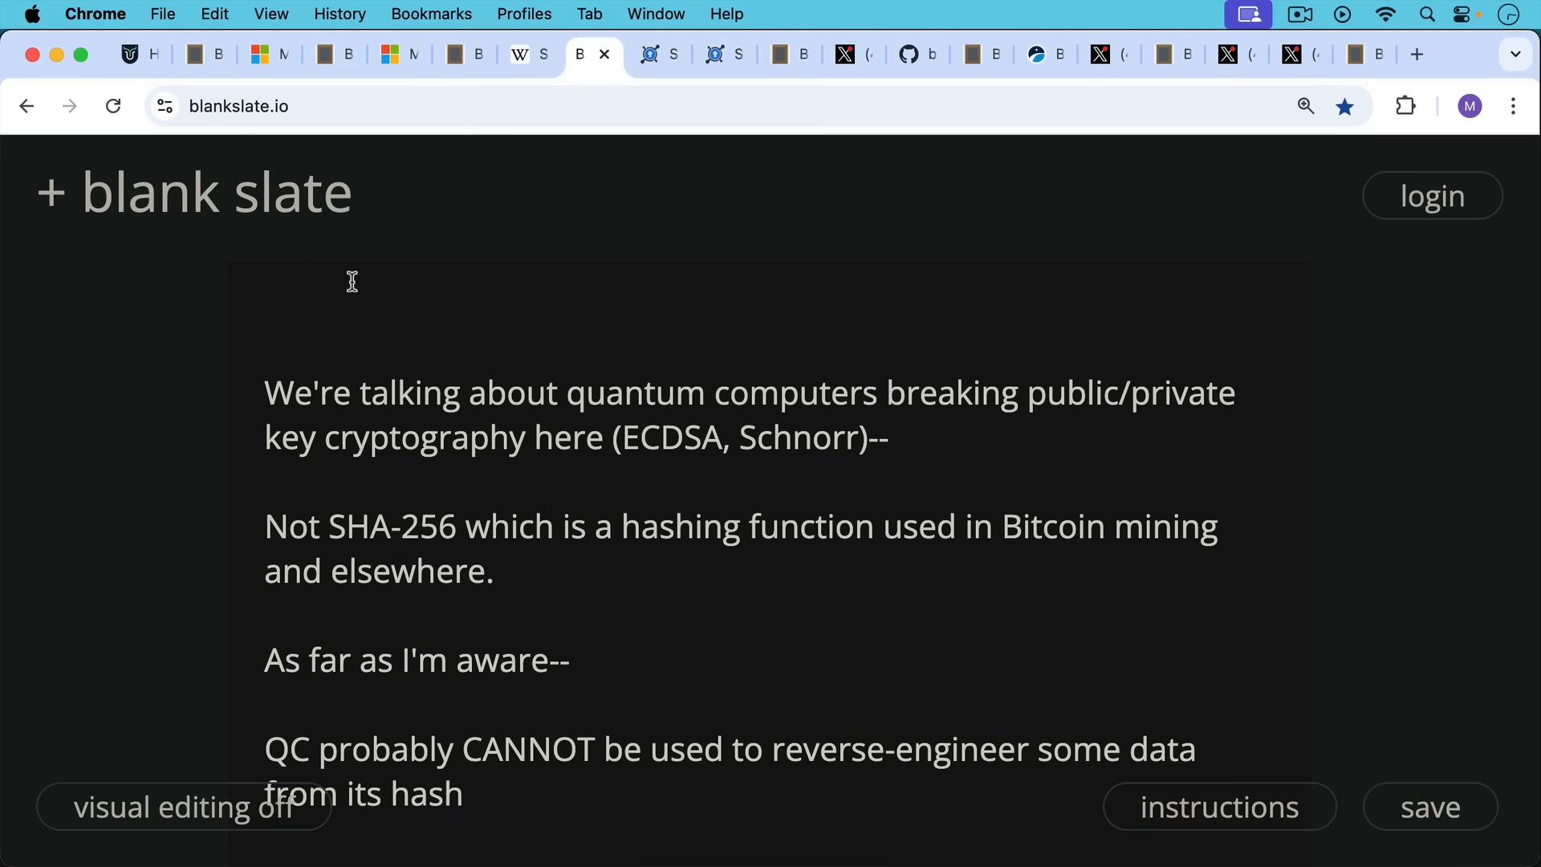
pyautogui.scroll(3)
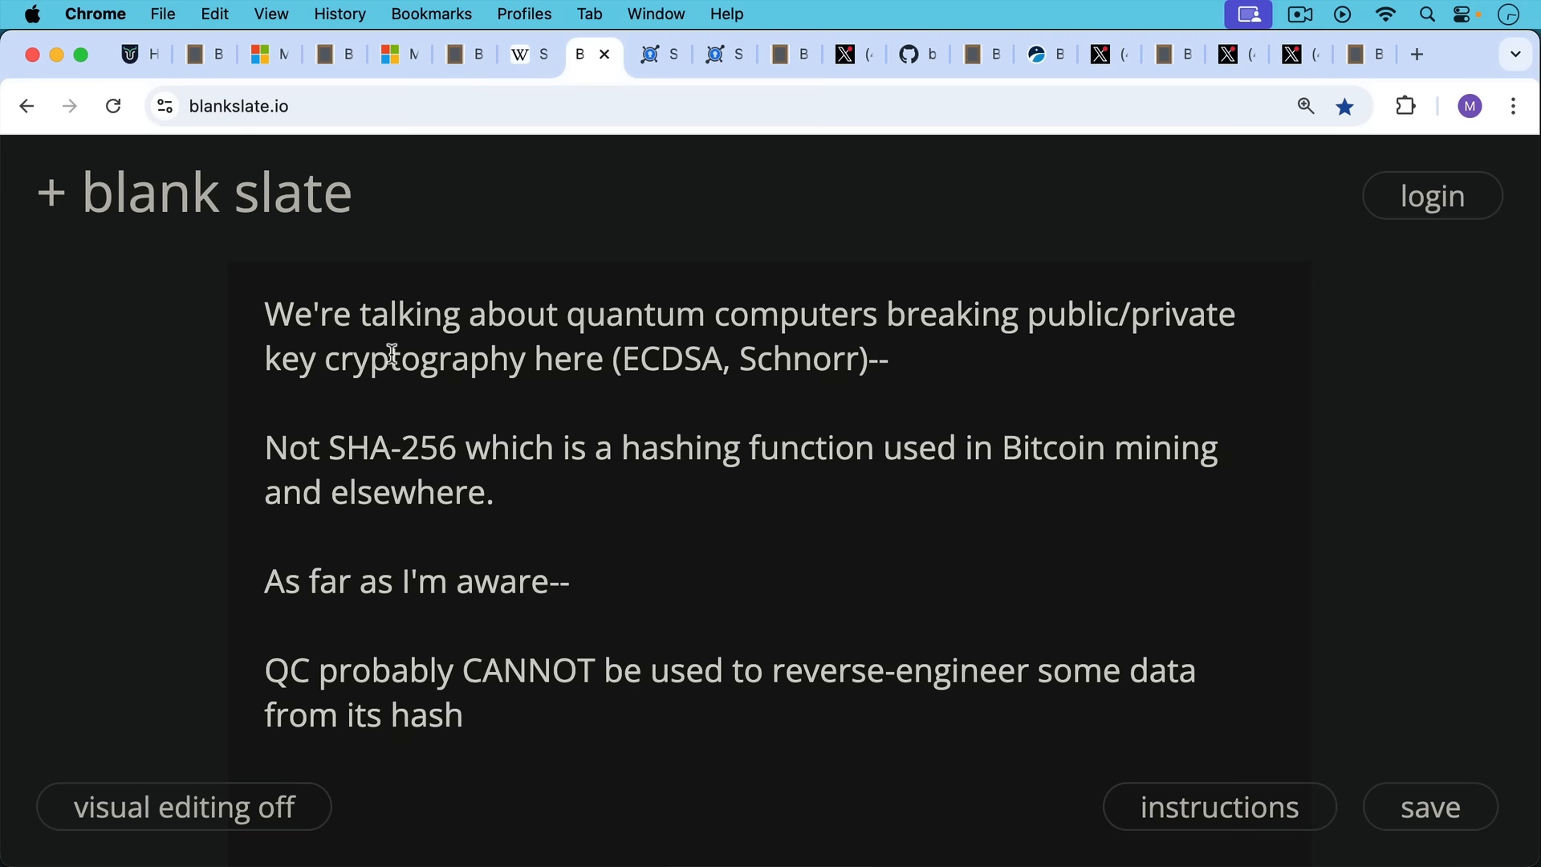
pyautogui.moveTo(462, 263)
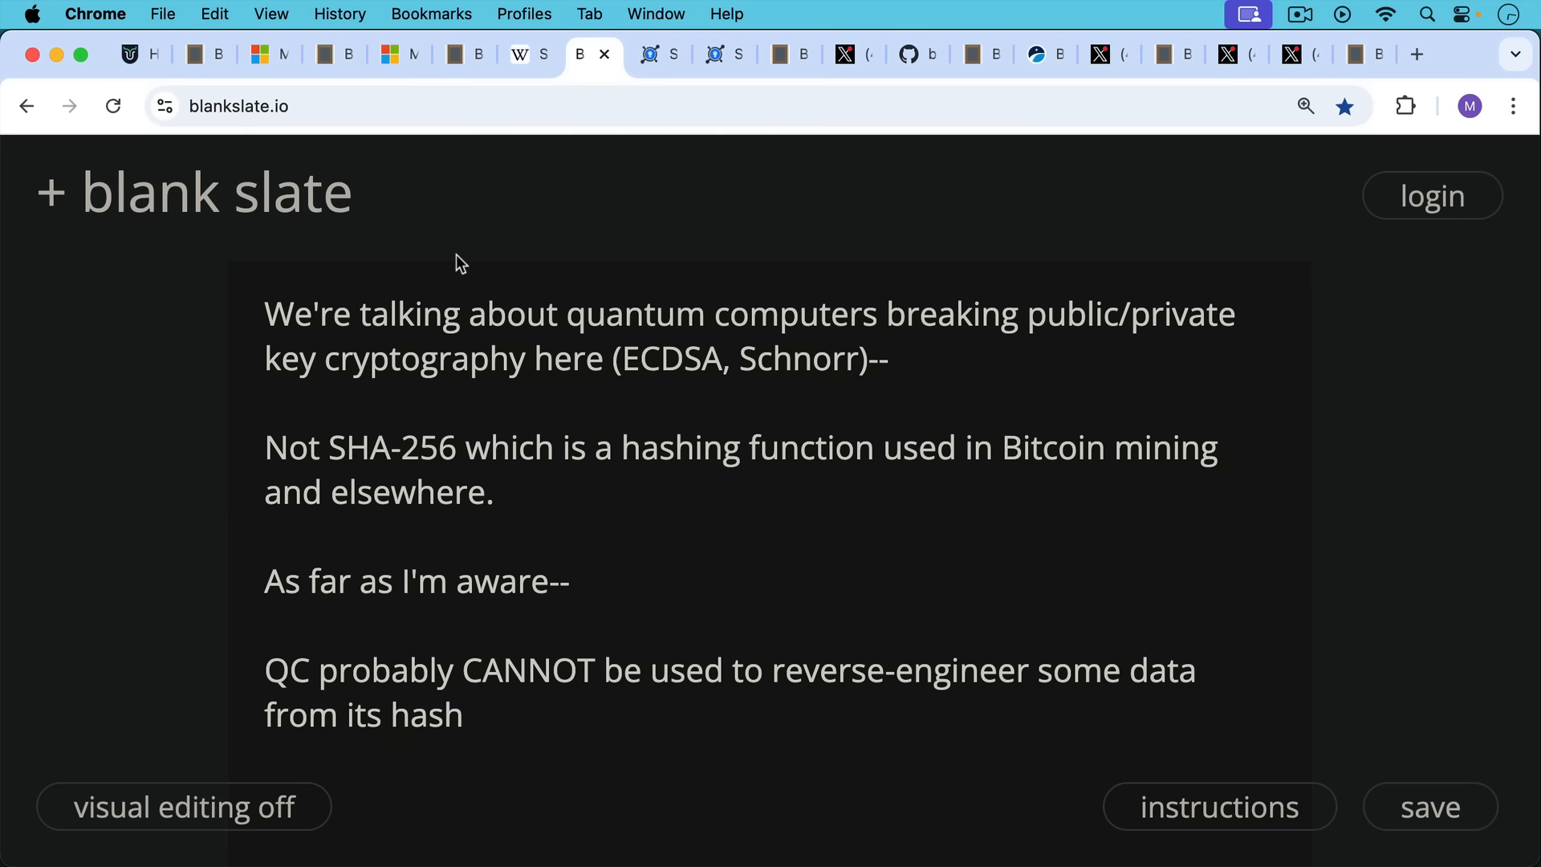
# Step: Show the KeyCDN SHA256 hash of 'XRP is for complete losers'
pyautogui.click(644, 54)
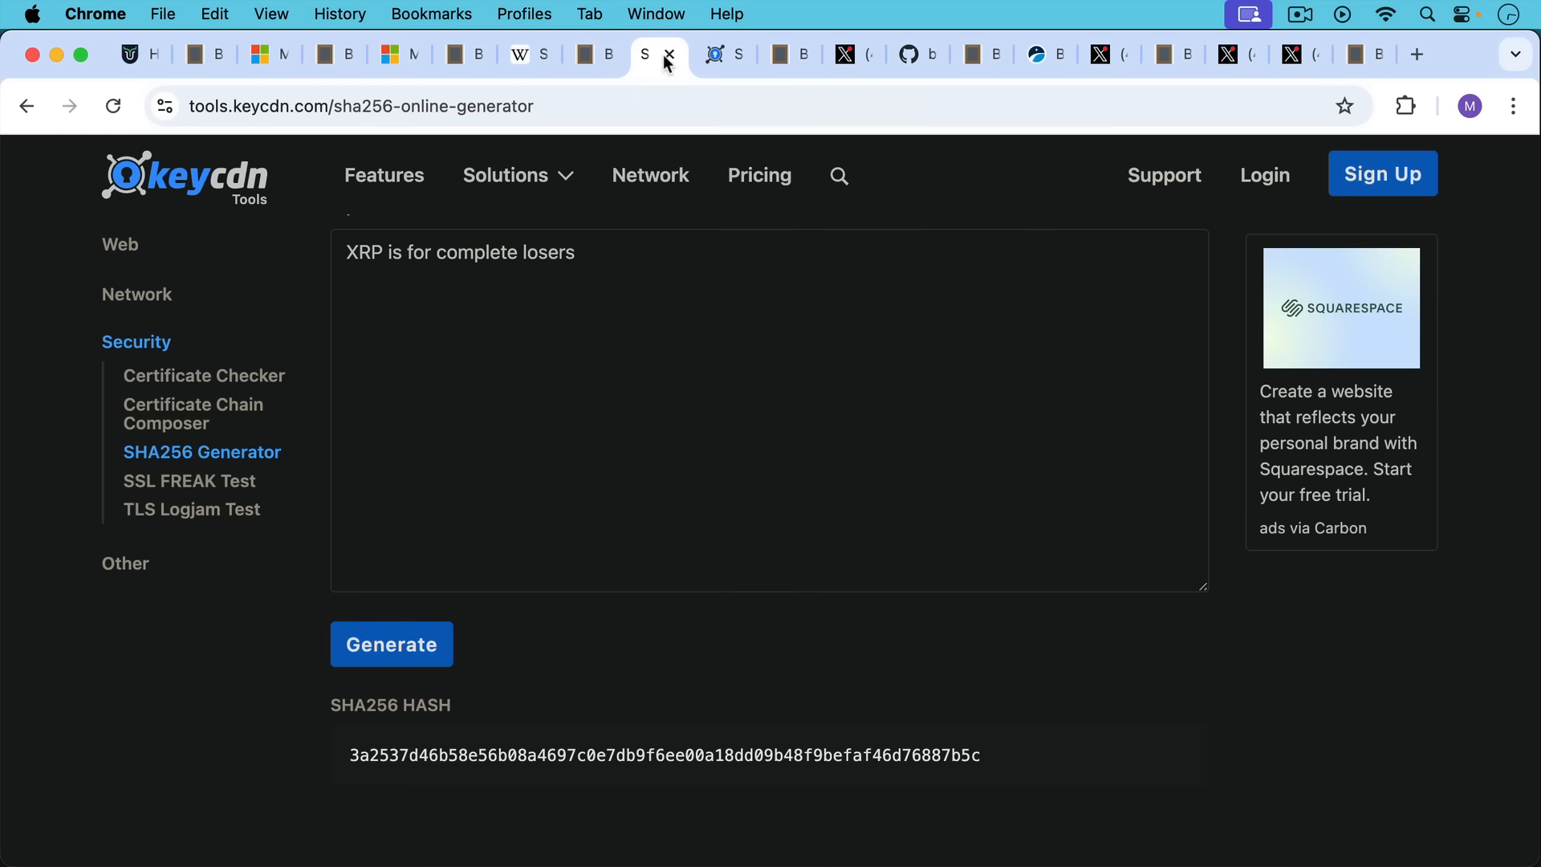
pyautogui.moveTo(477, 277)
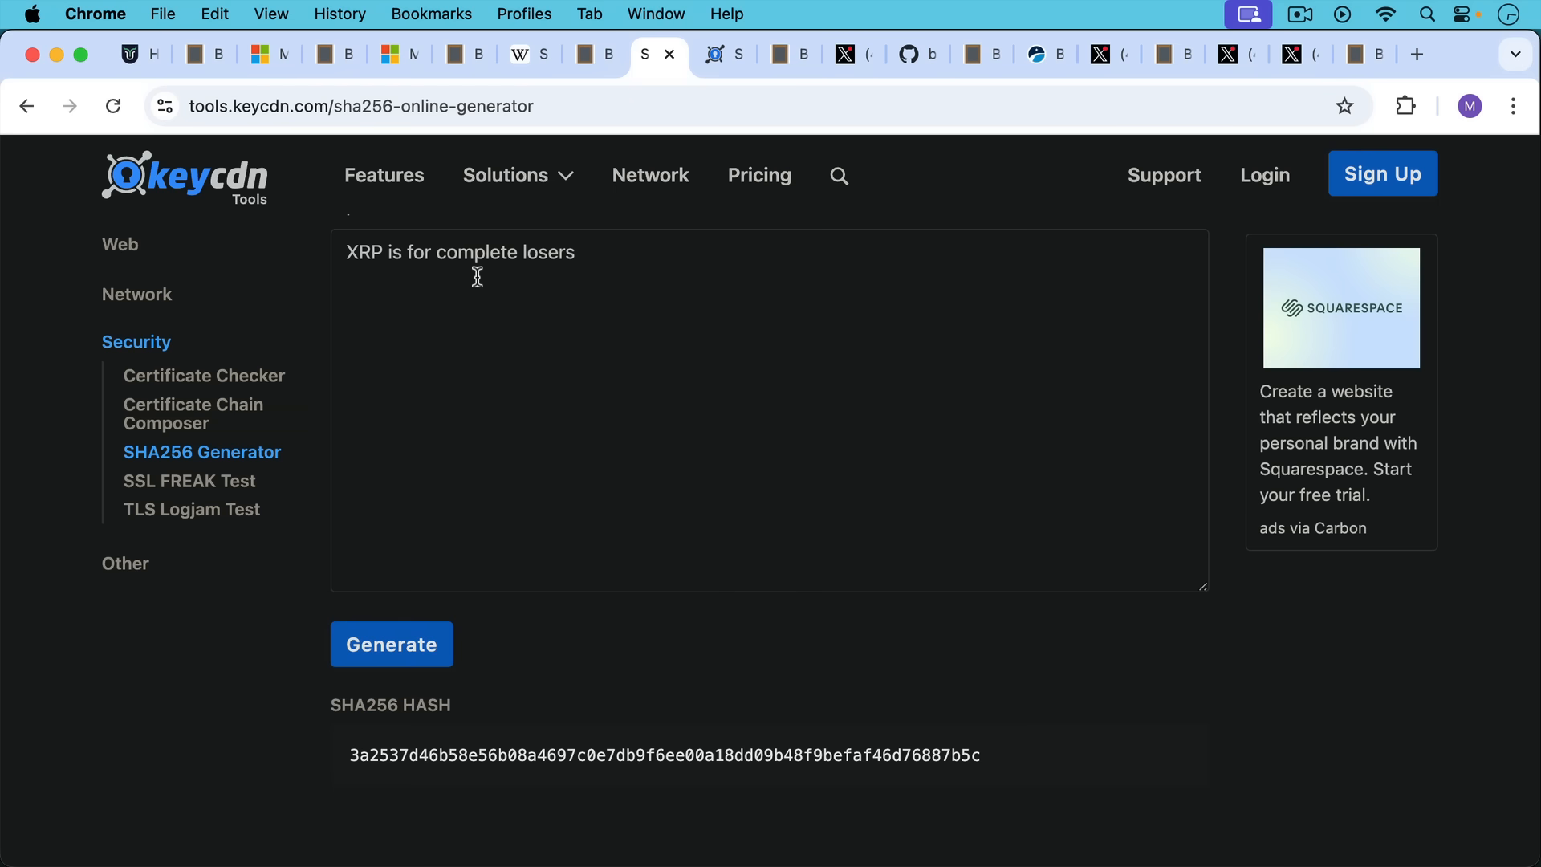
pyautogui.moveTo(386, 542)
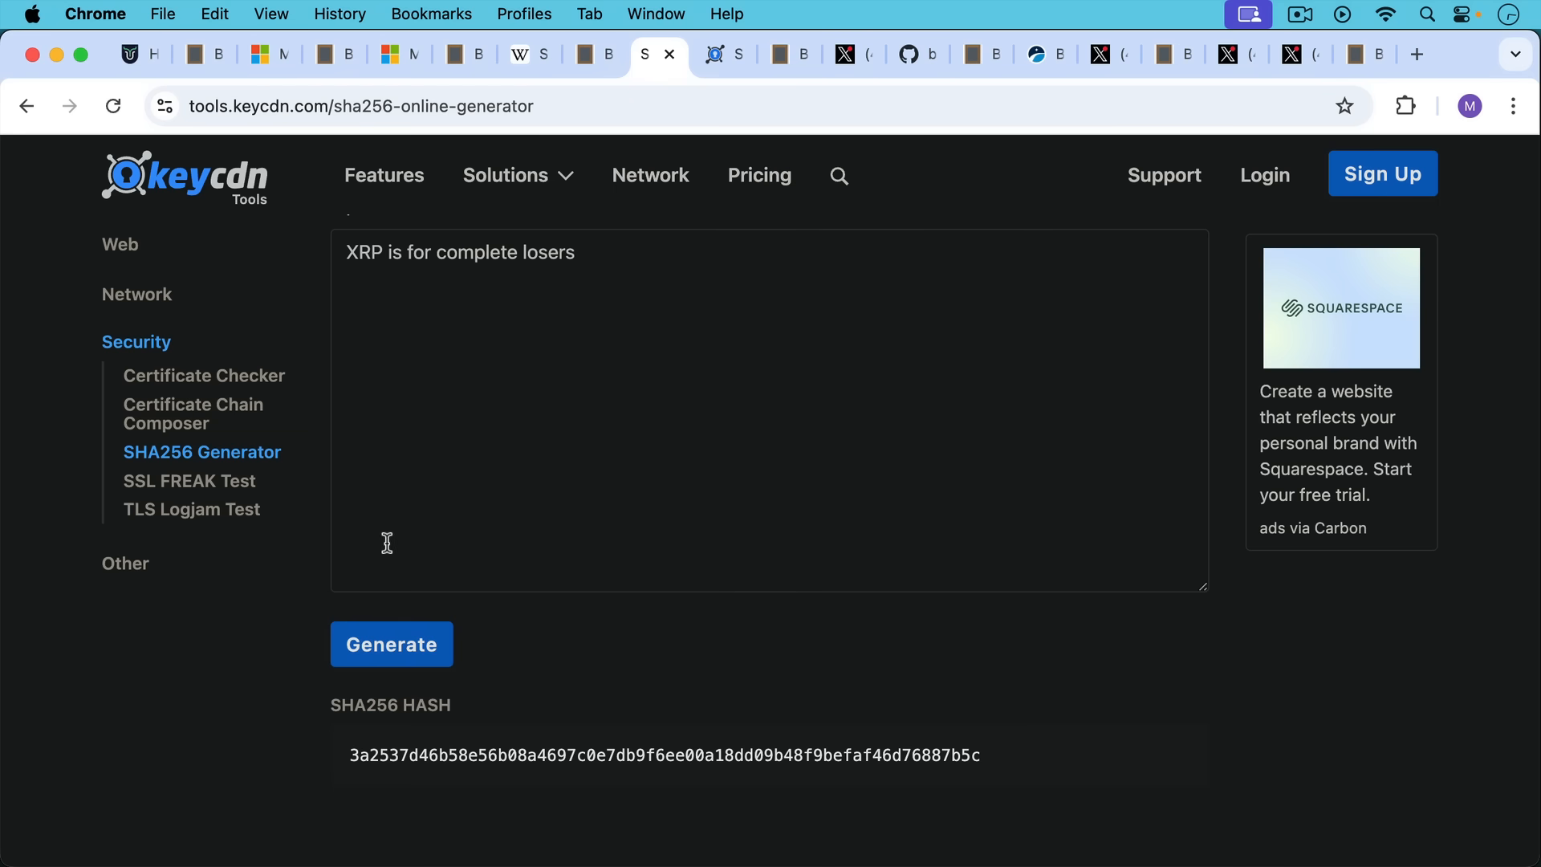
pyautogui.moveTo(424, 487)
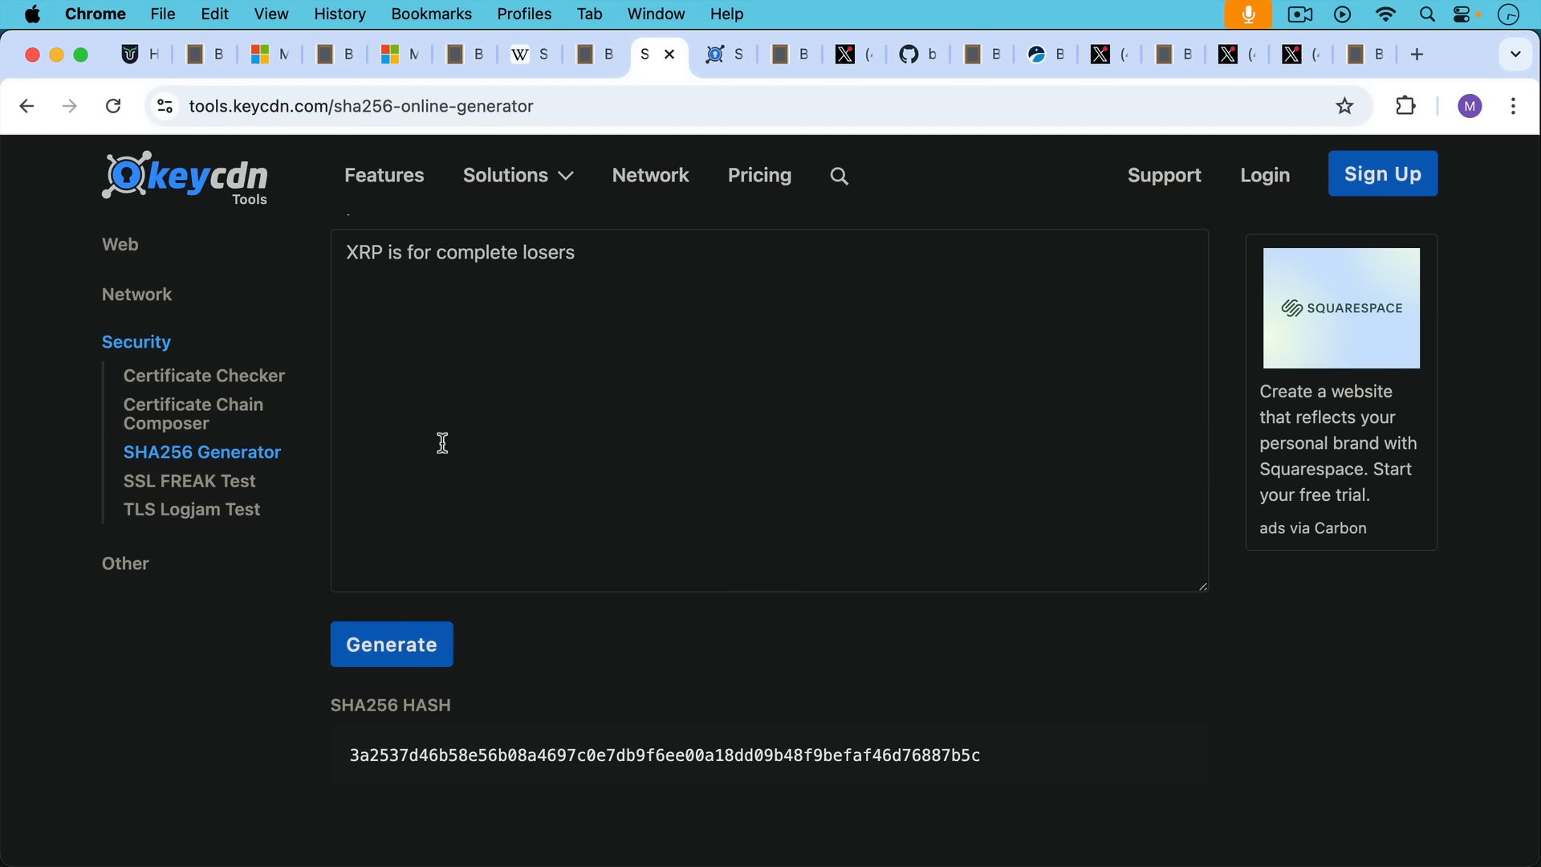
pyautogui.moveTo(467, 350)
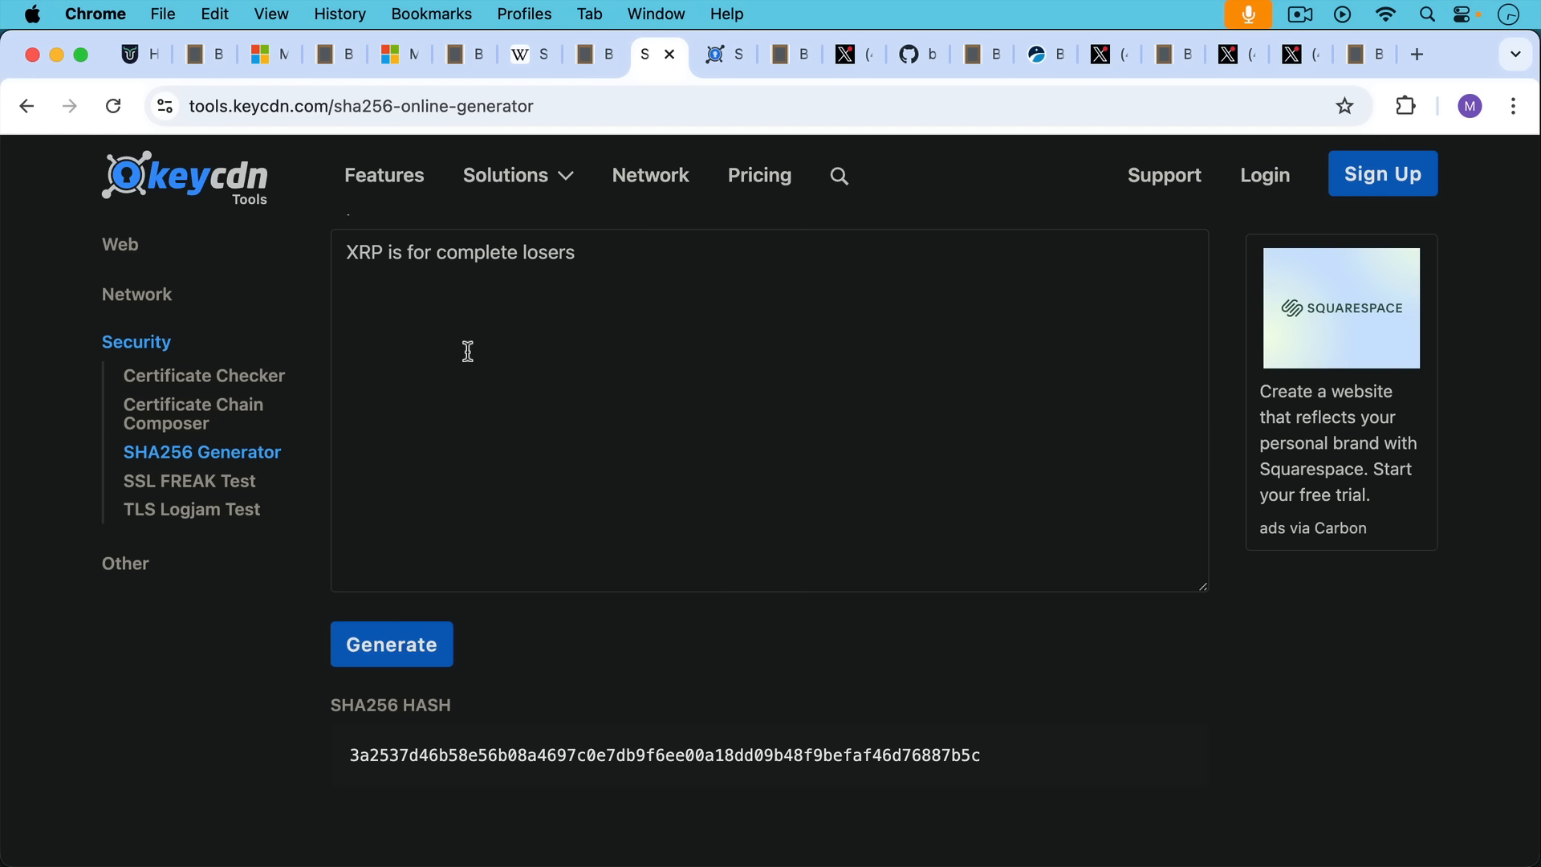
pyautogui.moveTo(468, 297)
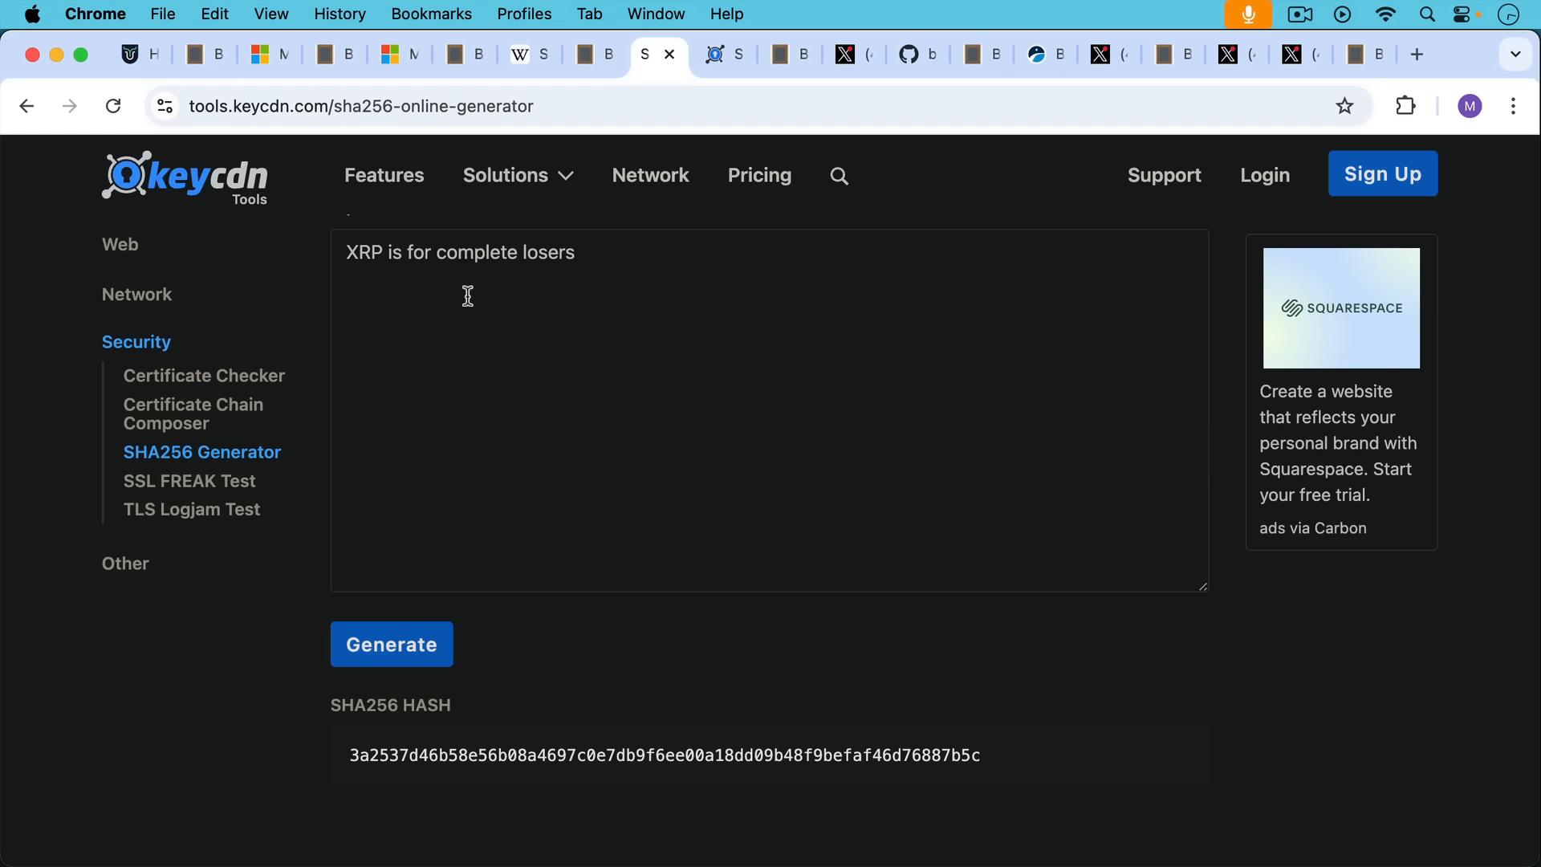
pyautogui.moveTo(485, 375)
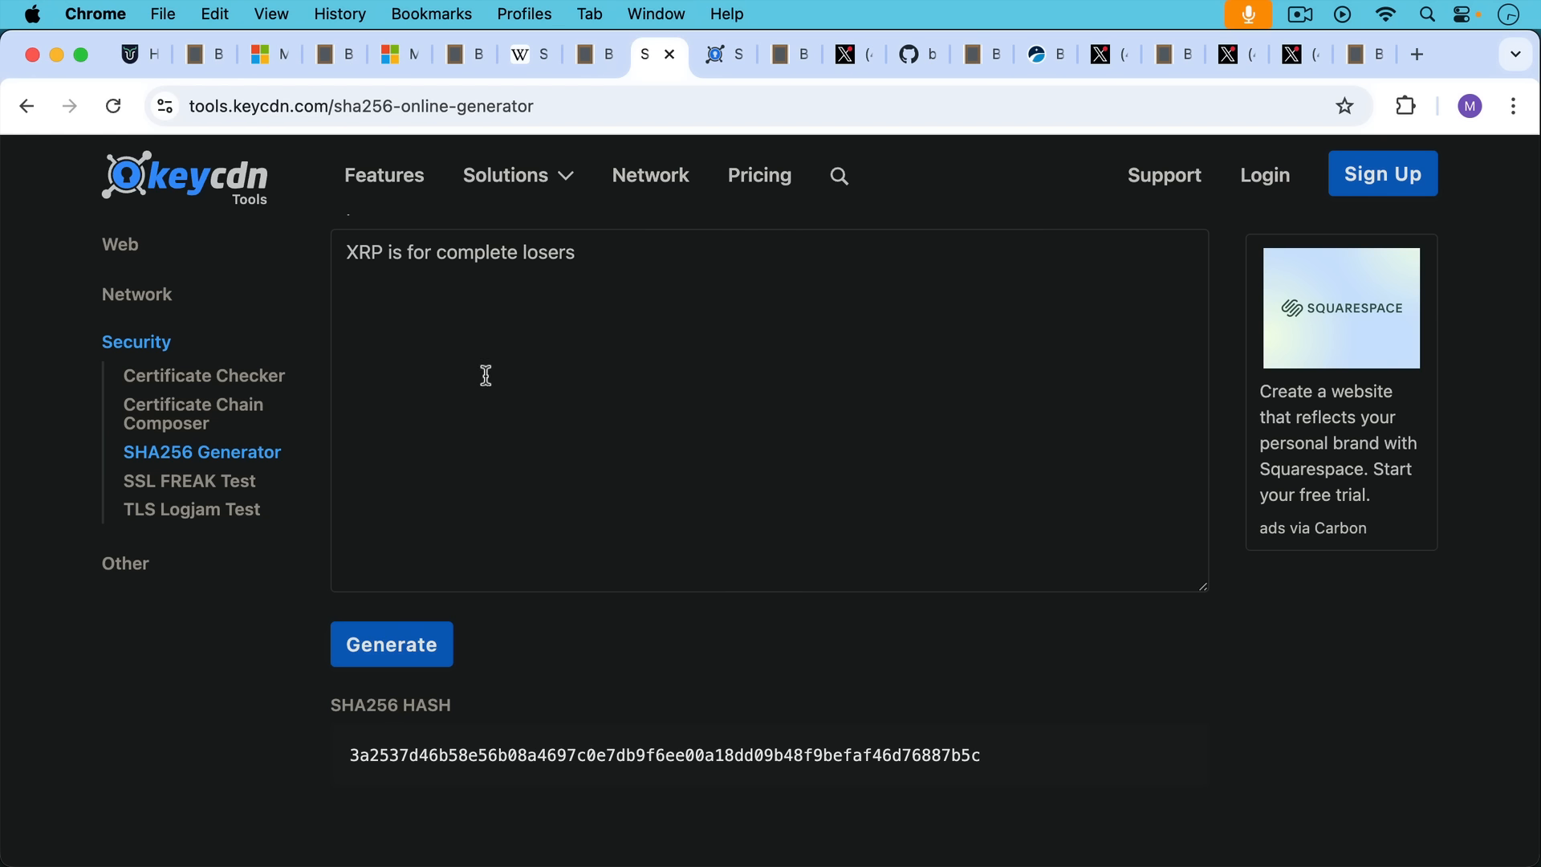
pyautogui.moveTo(915, 765)
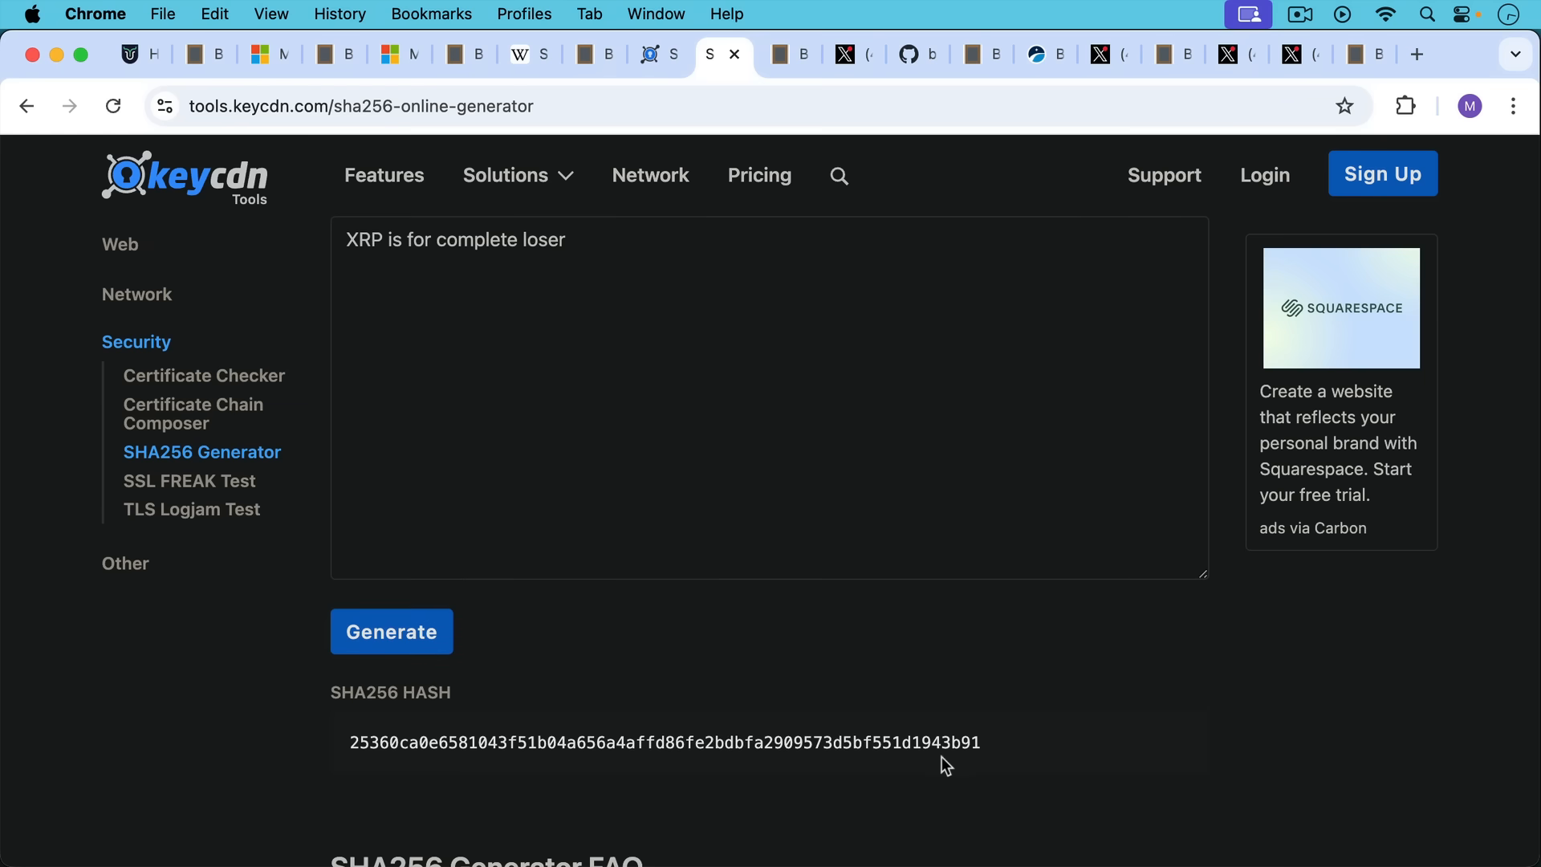
pyautogui.moveTo(837, 744)
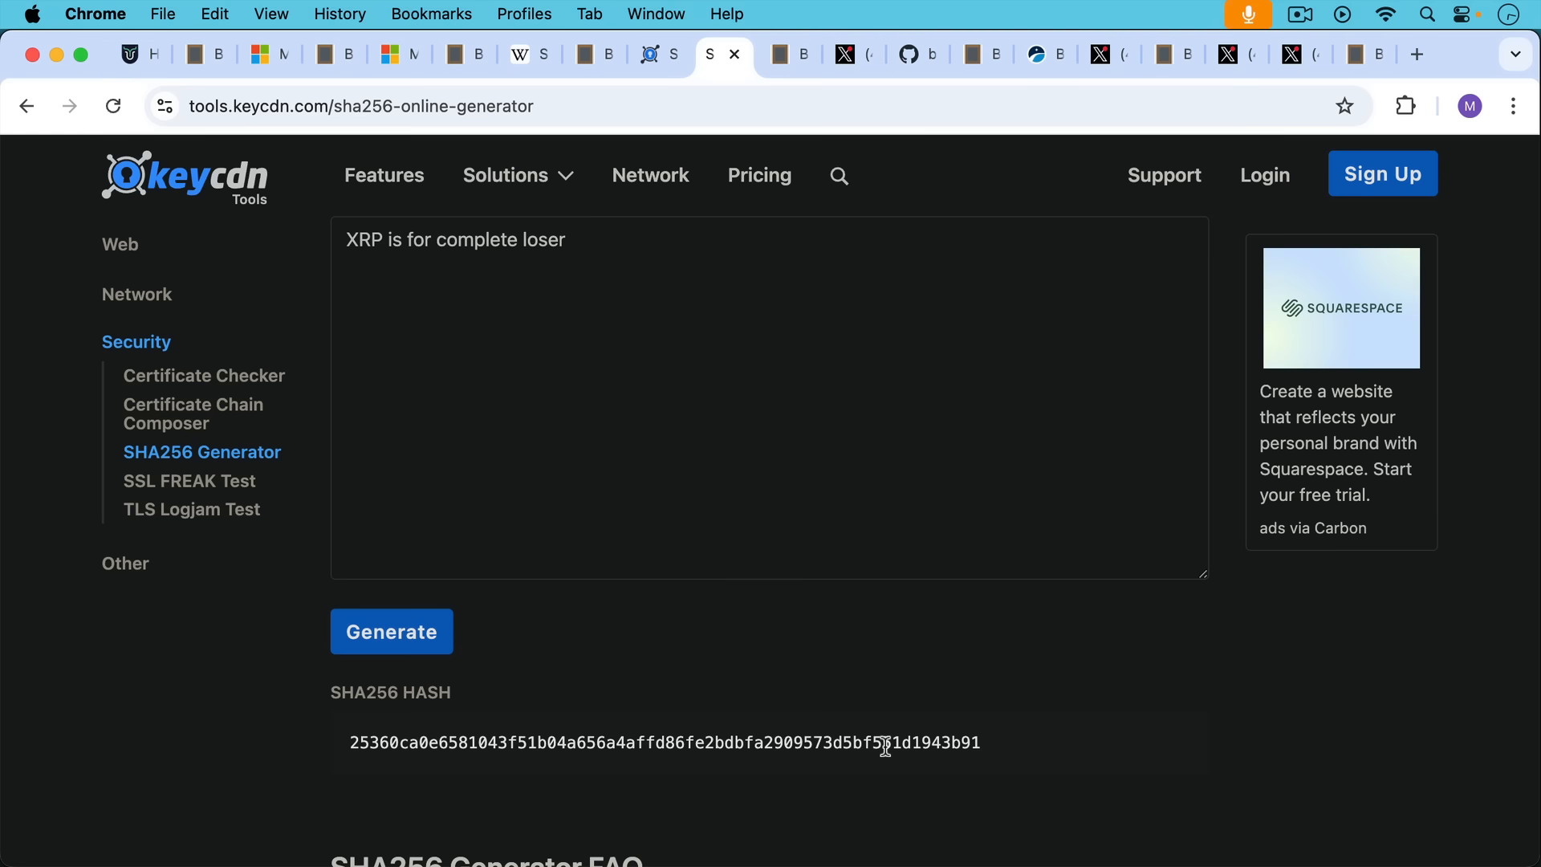
pyautogui.moveTo(577, 262)
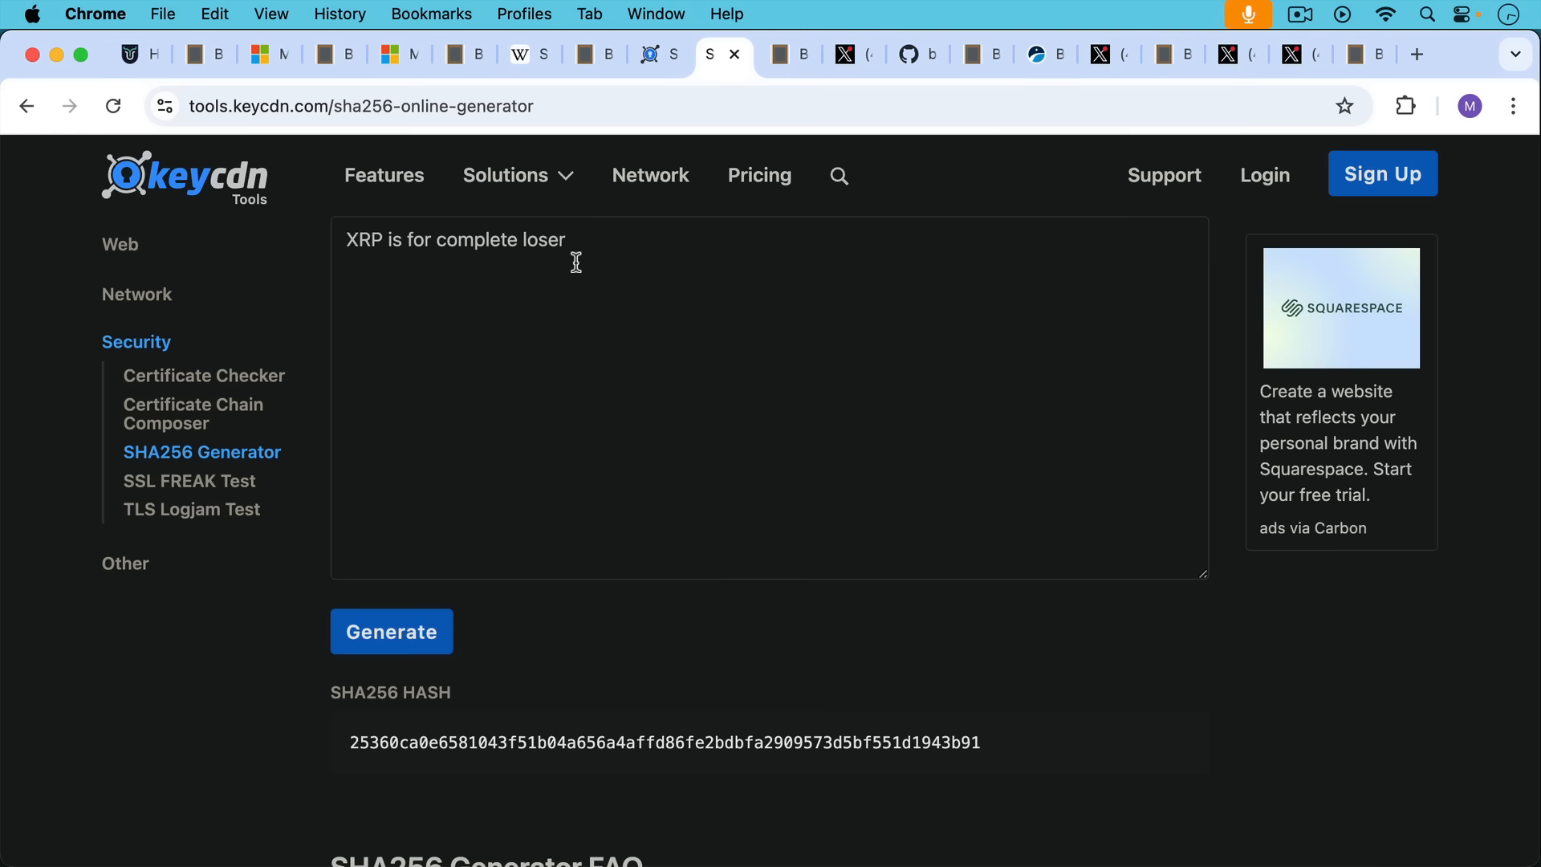
pyautogui.moveTo(747, 175)
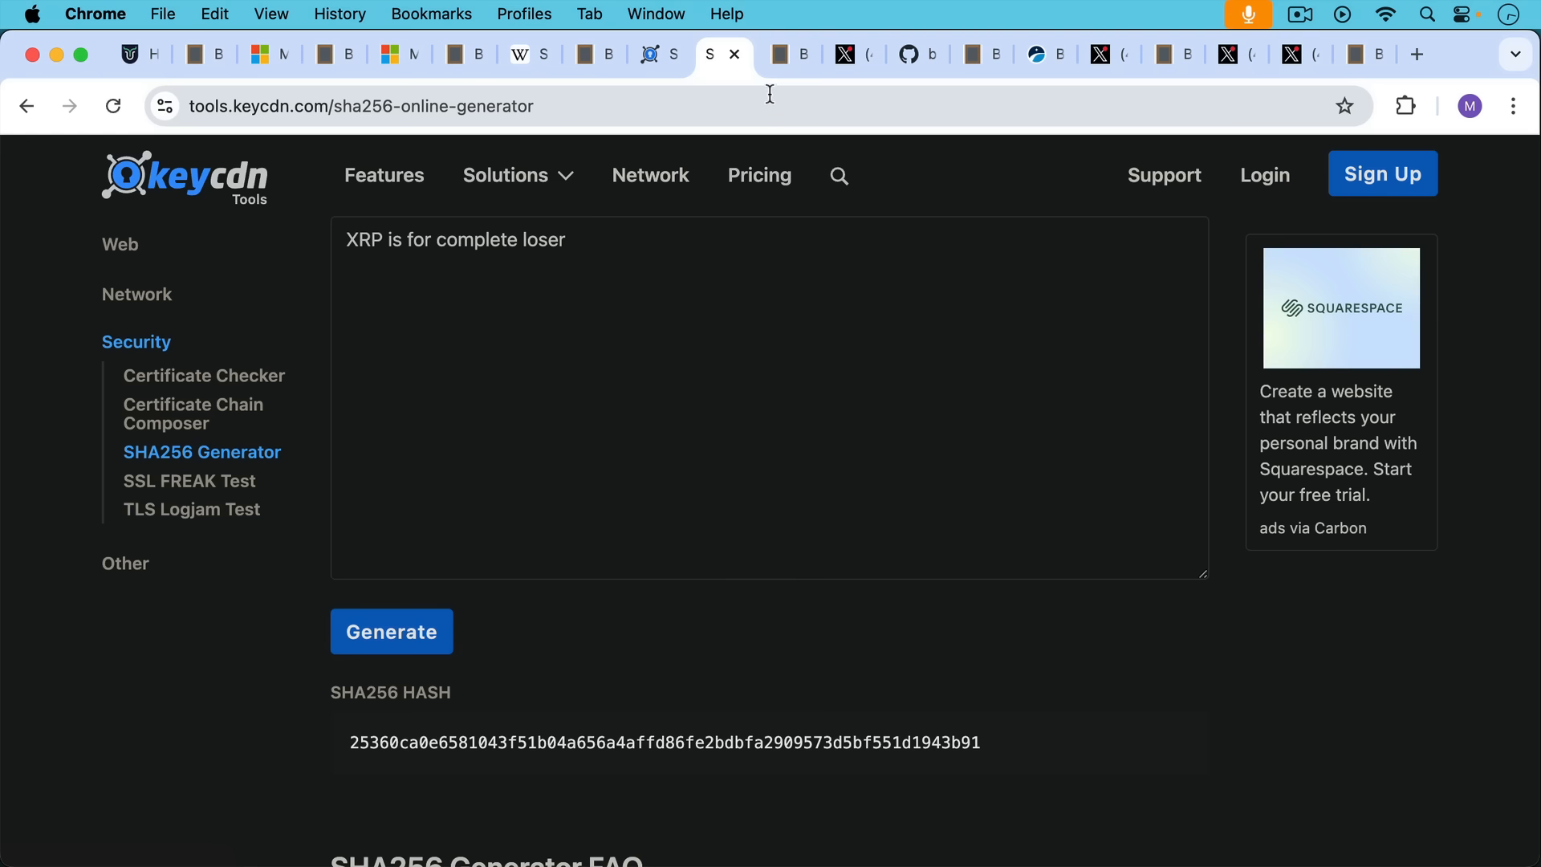
pyautogui.moveTo(792, 53)
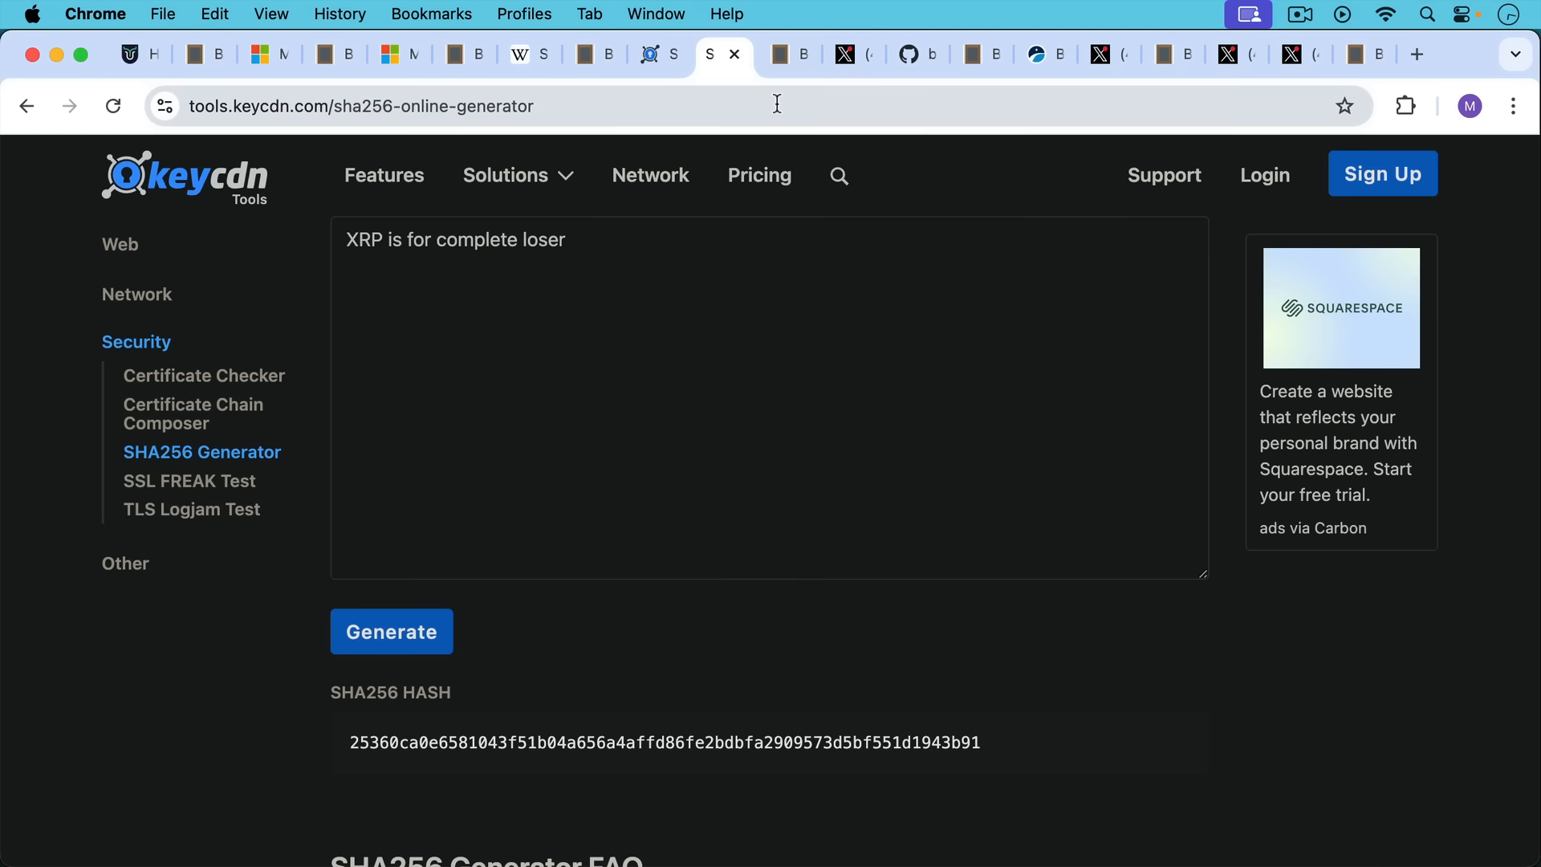
pyautogui.moveTo(787, 54)
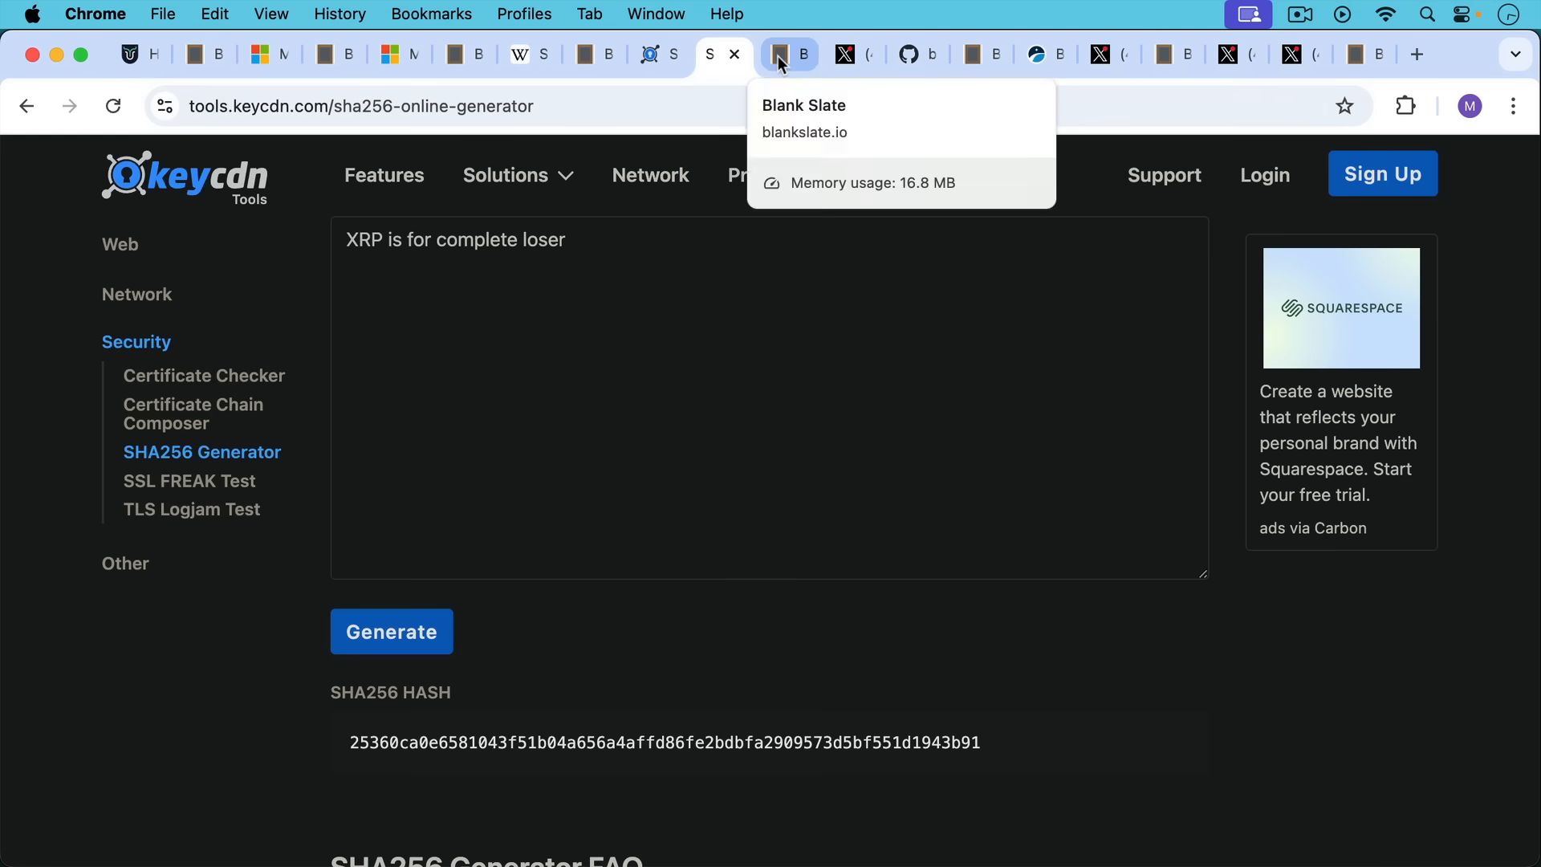
# Step: Scroll the note past the support request to the quantum-resistant address solution
pyautogui.click(787, 54)
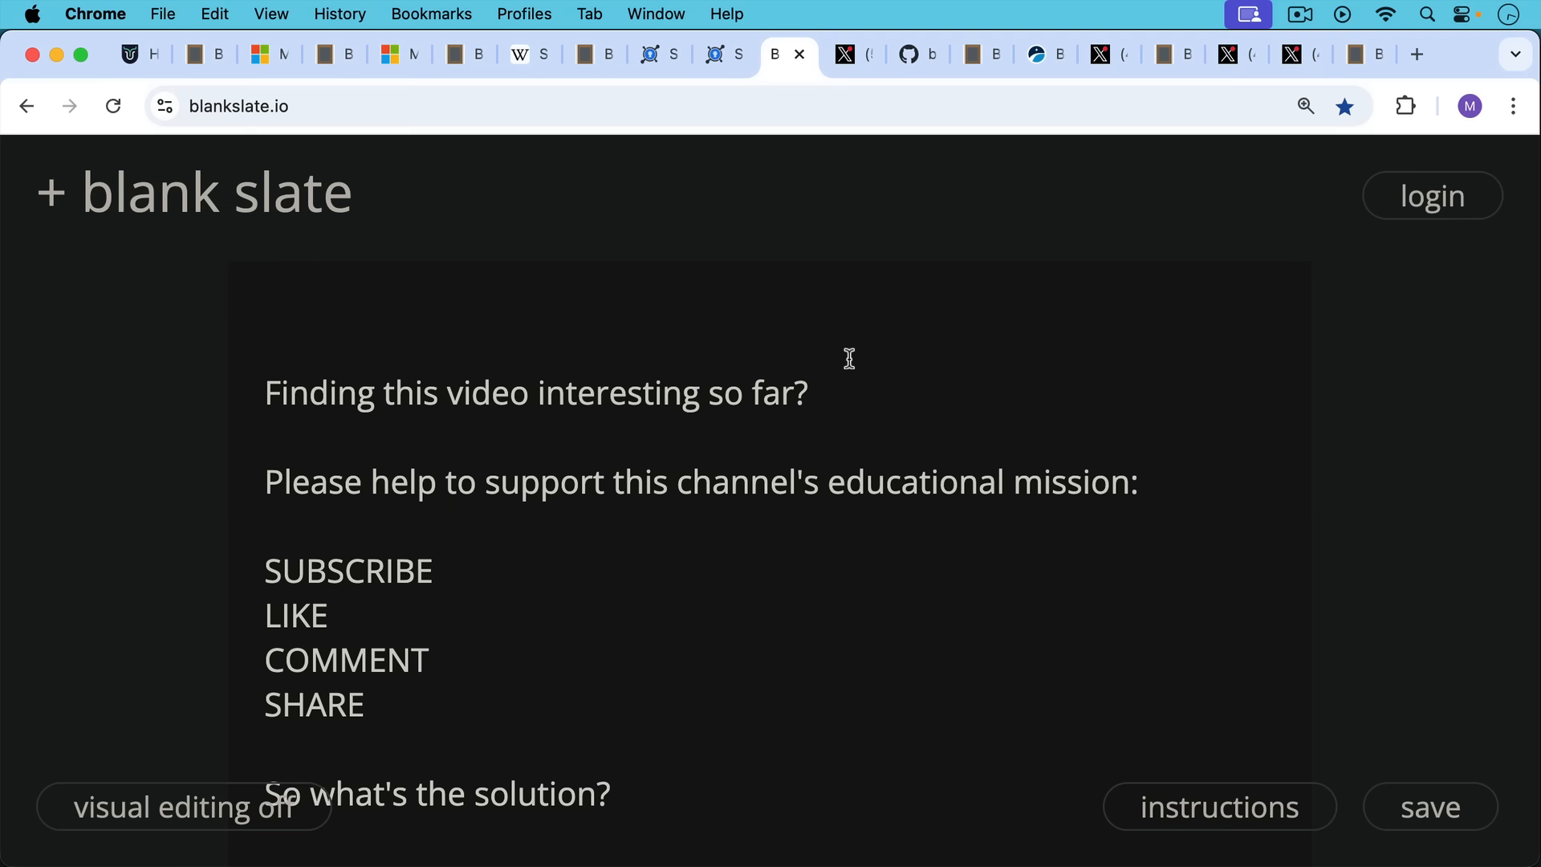
pyautogui.moveTo(833, 369)
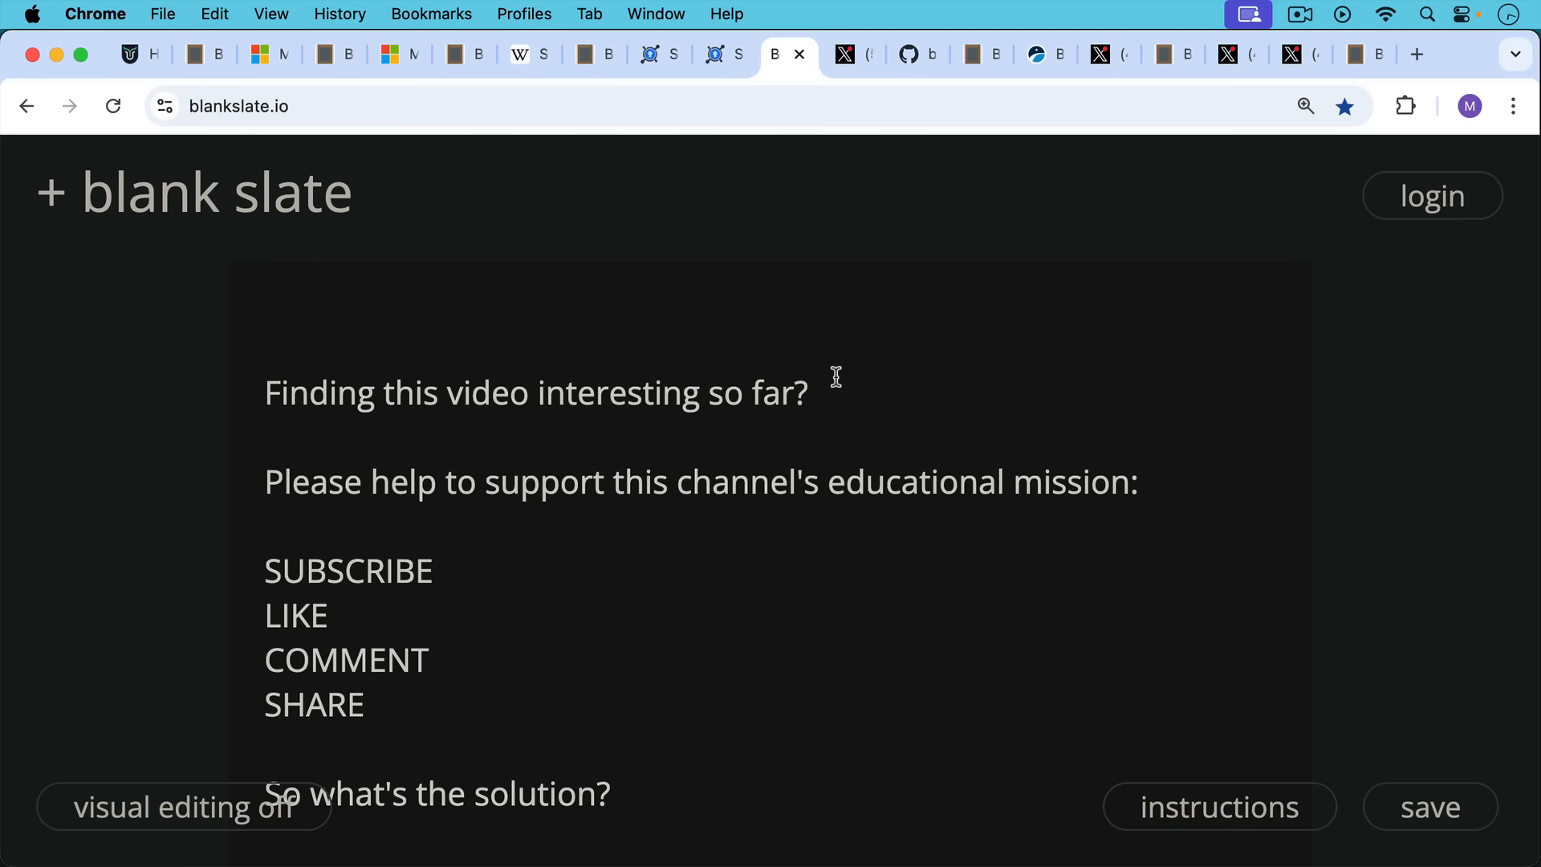
pyautogui.scroll(-3)
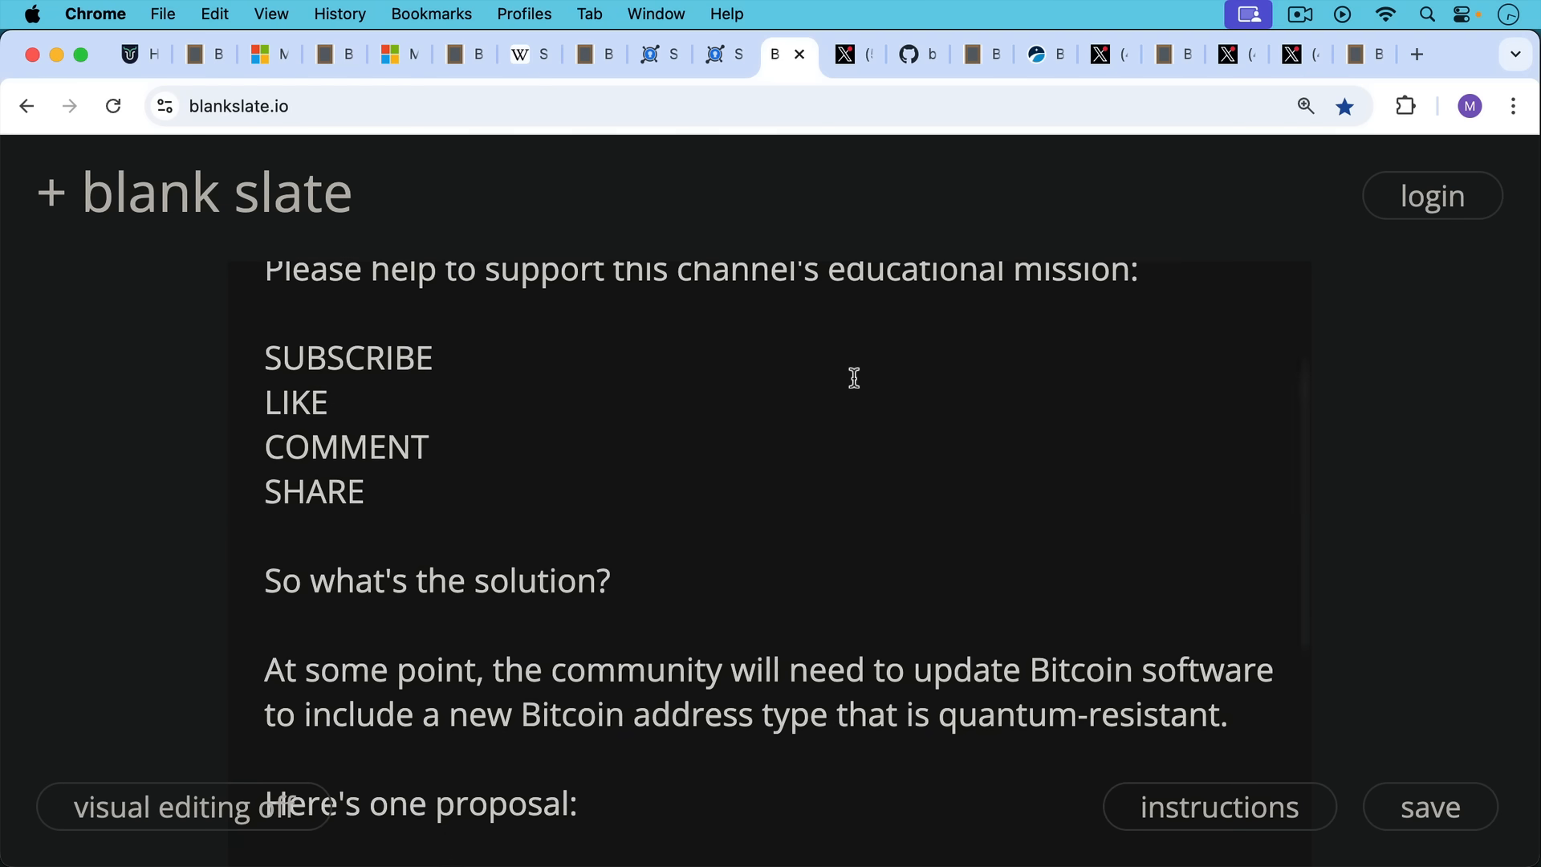
pyautogui.scroll(-3)
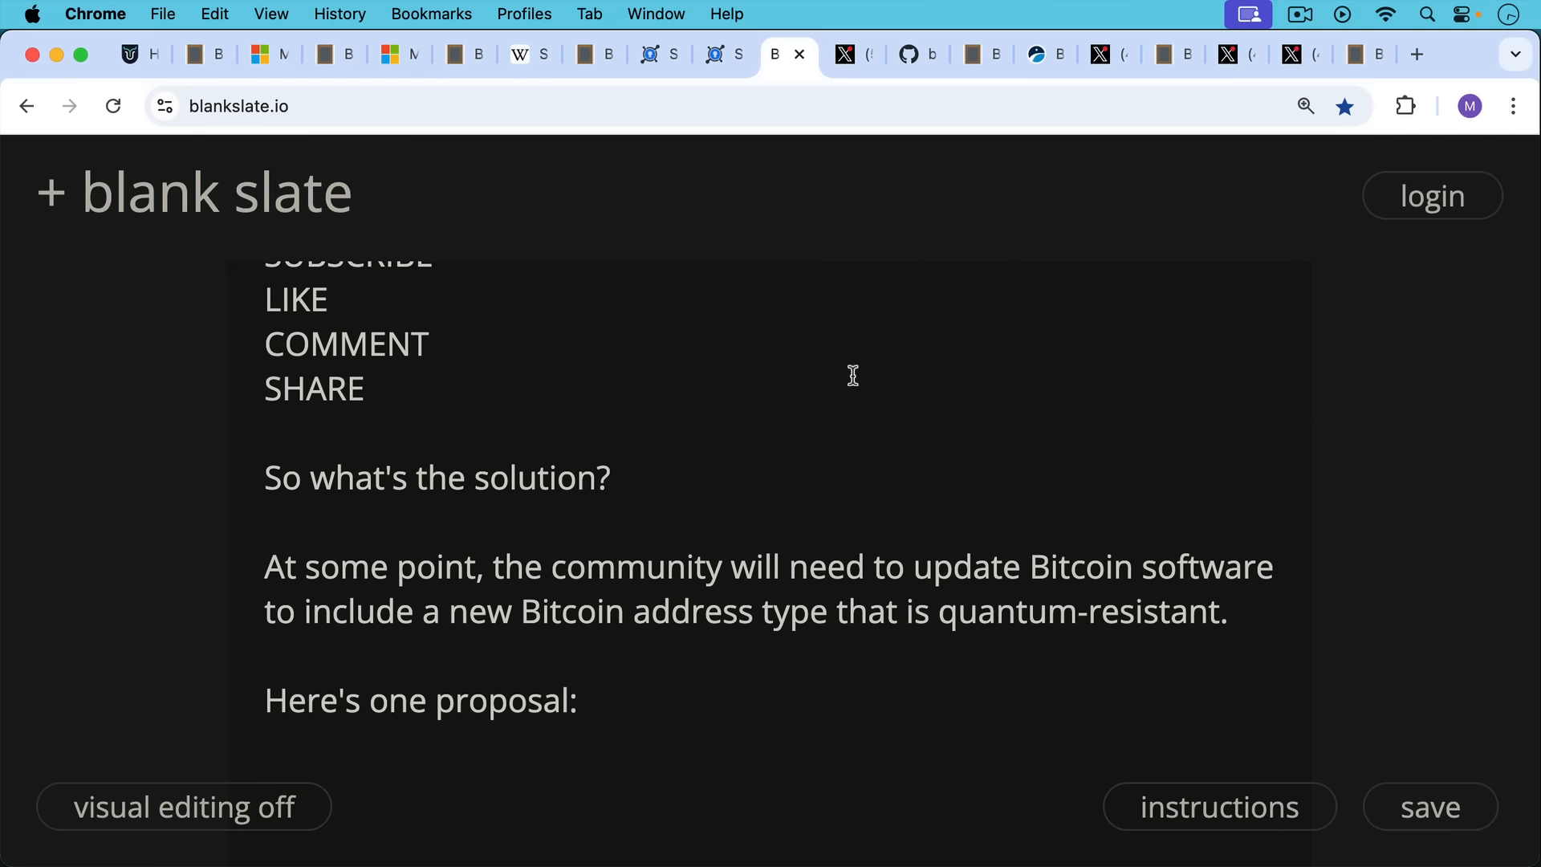
pyautogui.moveTo(853, 367)
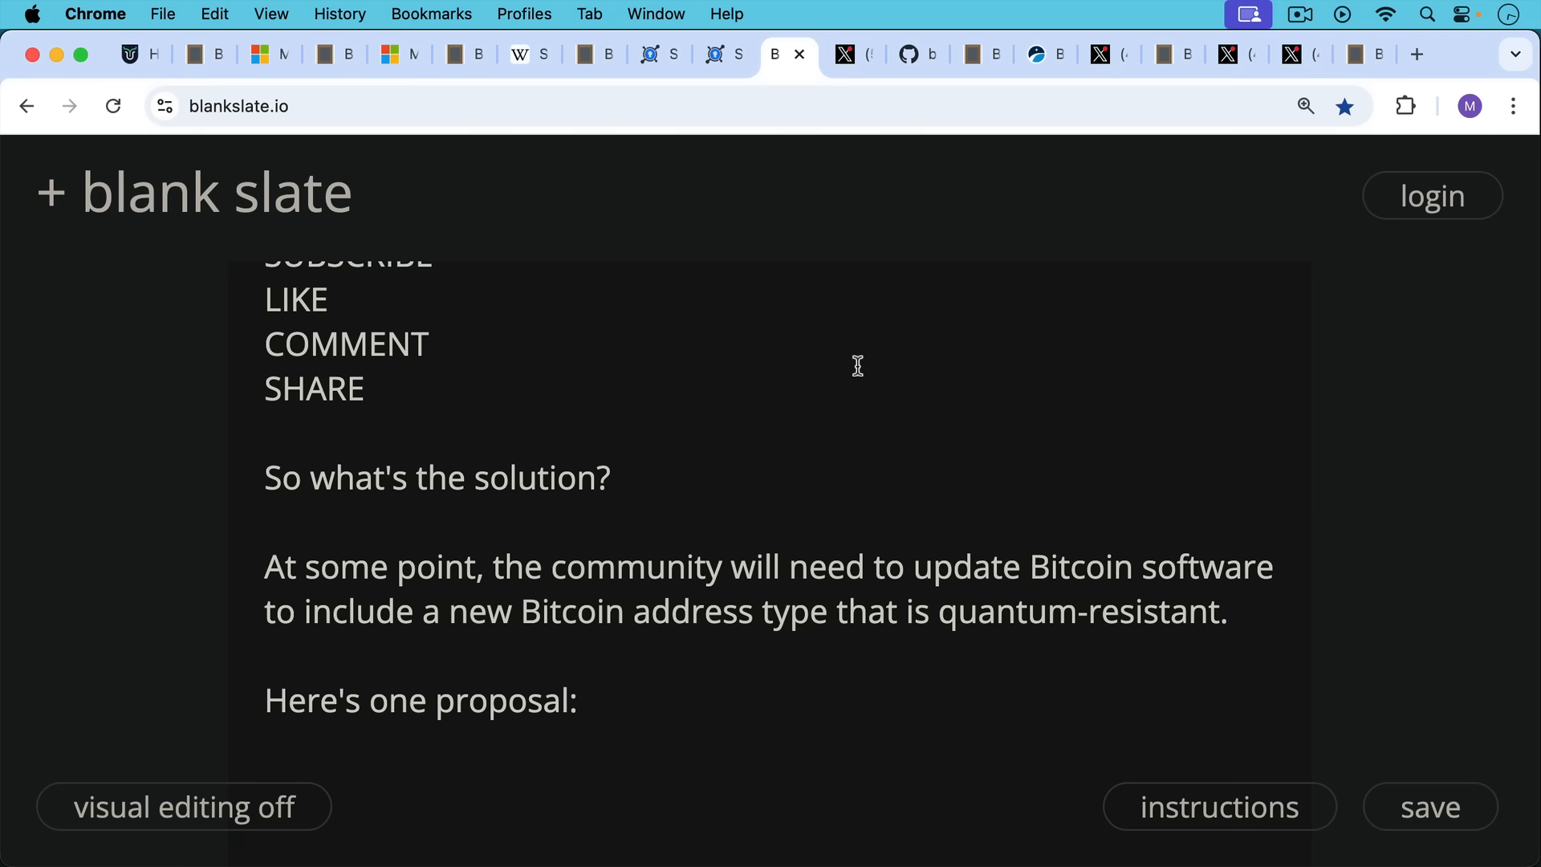
pyautogui.moveTo(850, 53)
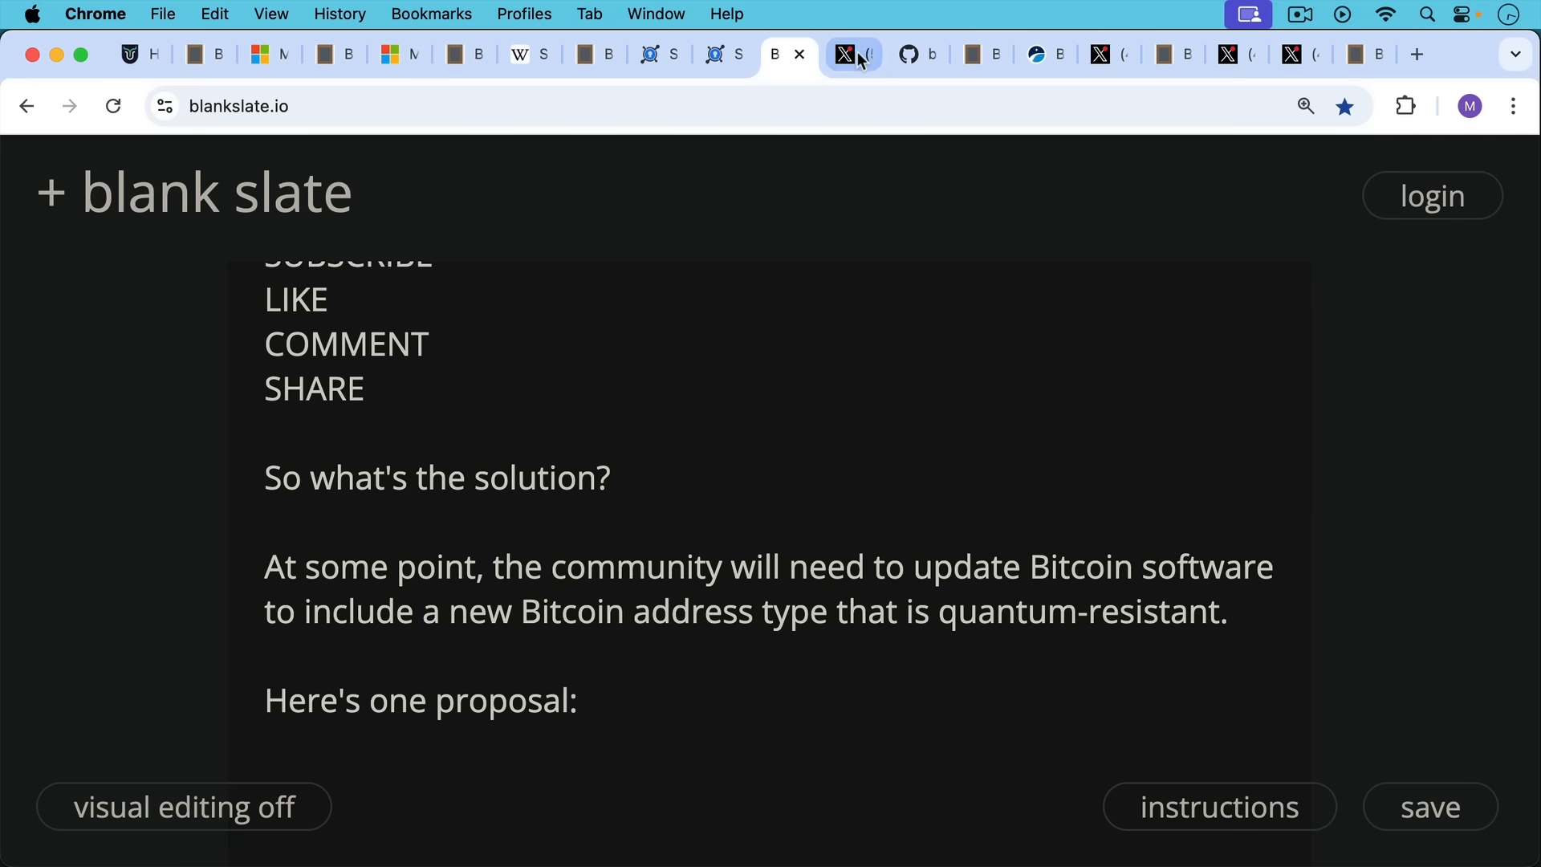
# Step: View the BIP-360 'Pay to Quantum Resistant Hash' draft on GitHub
pyautogui.click(846, 54)
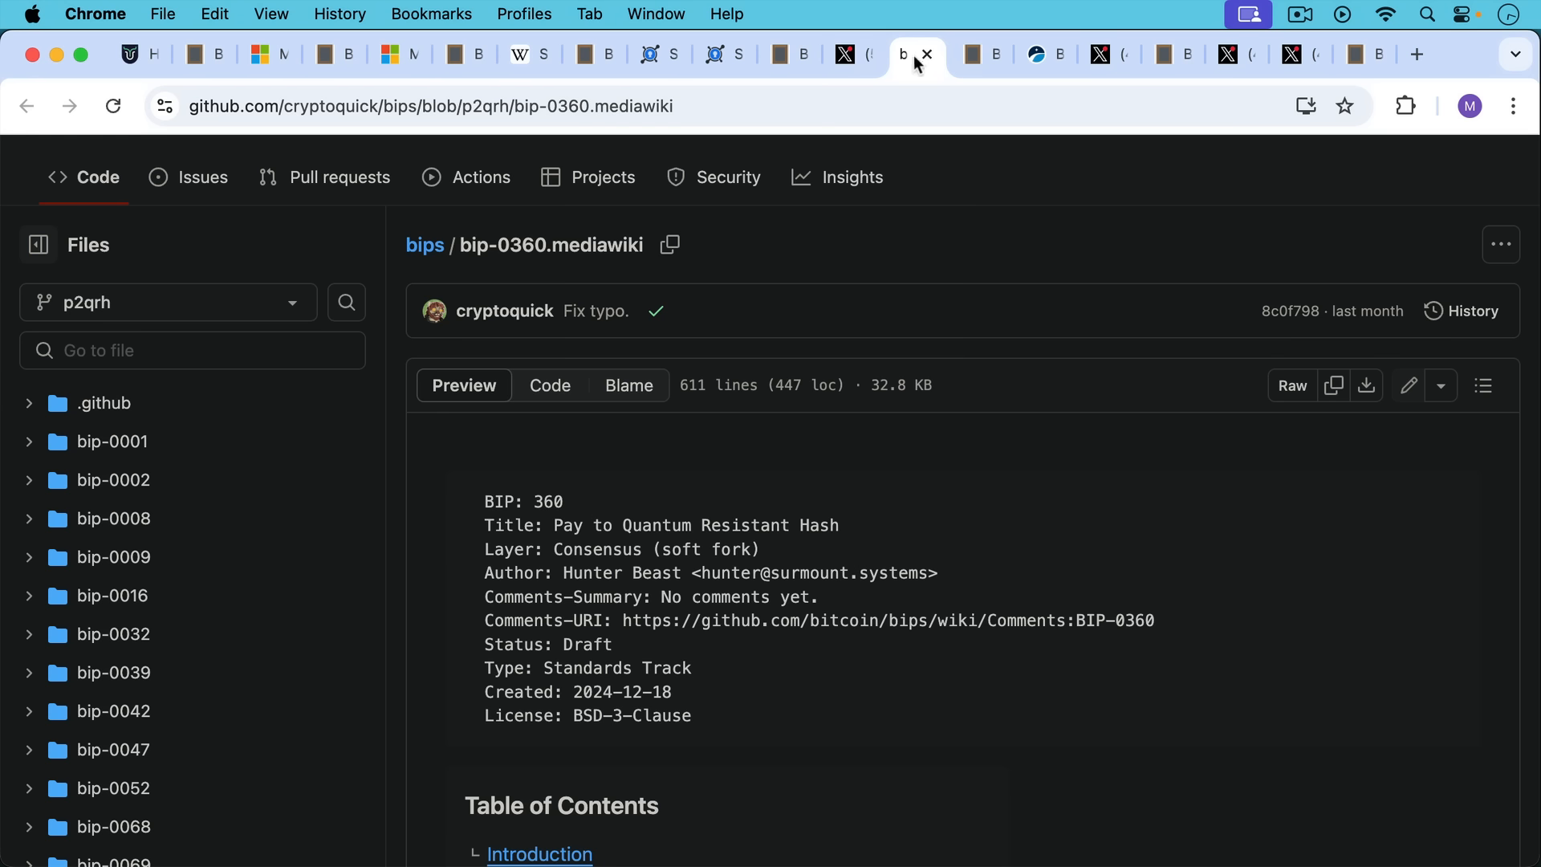
pyautogui.moveTo(785, 193)
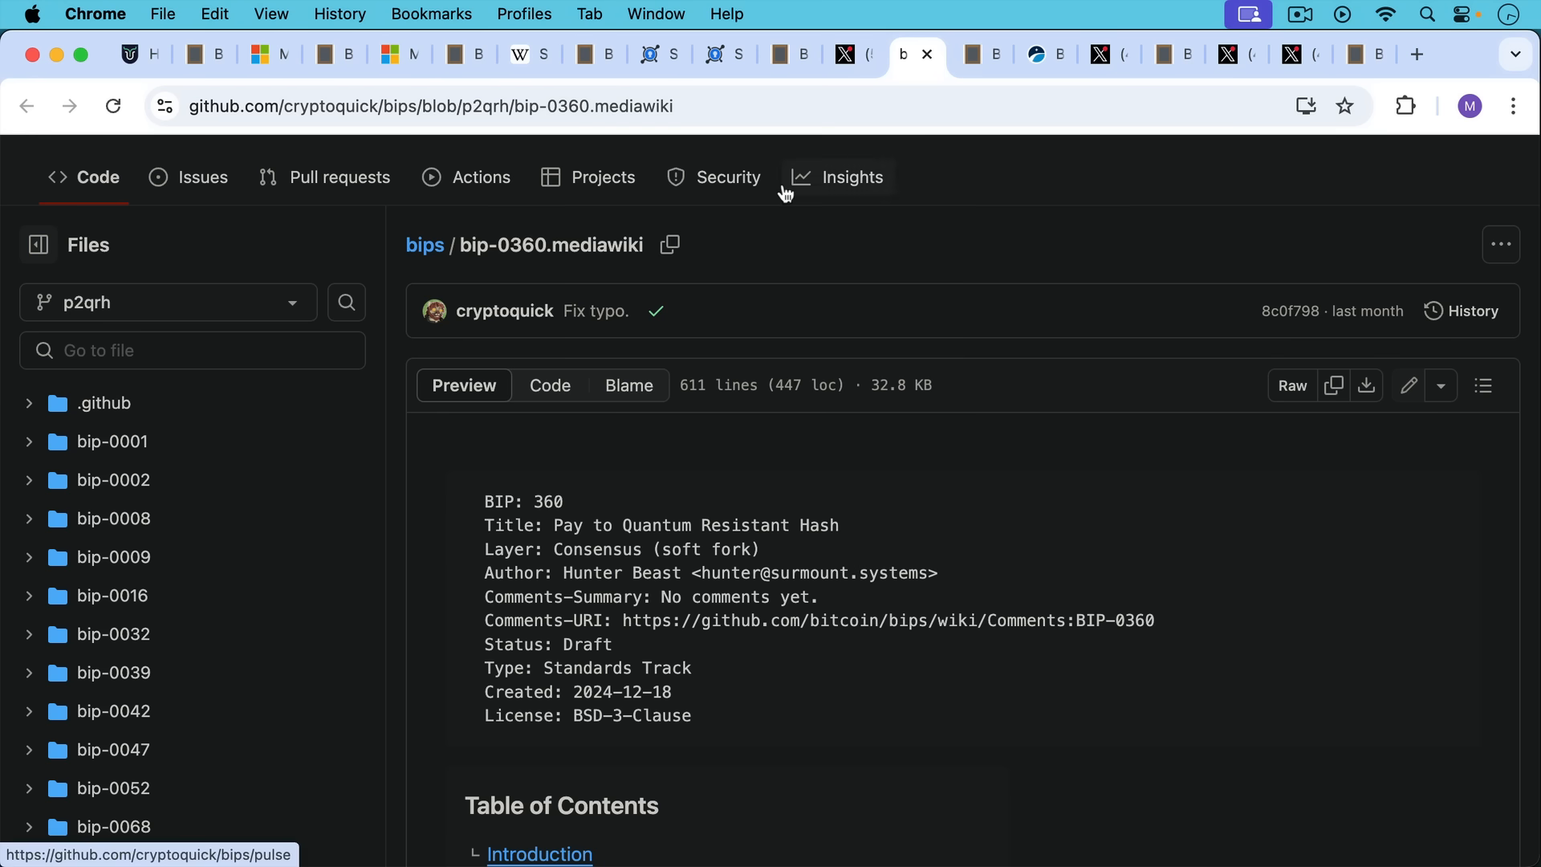
pyautogui.moveTo(794, 185)
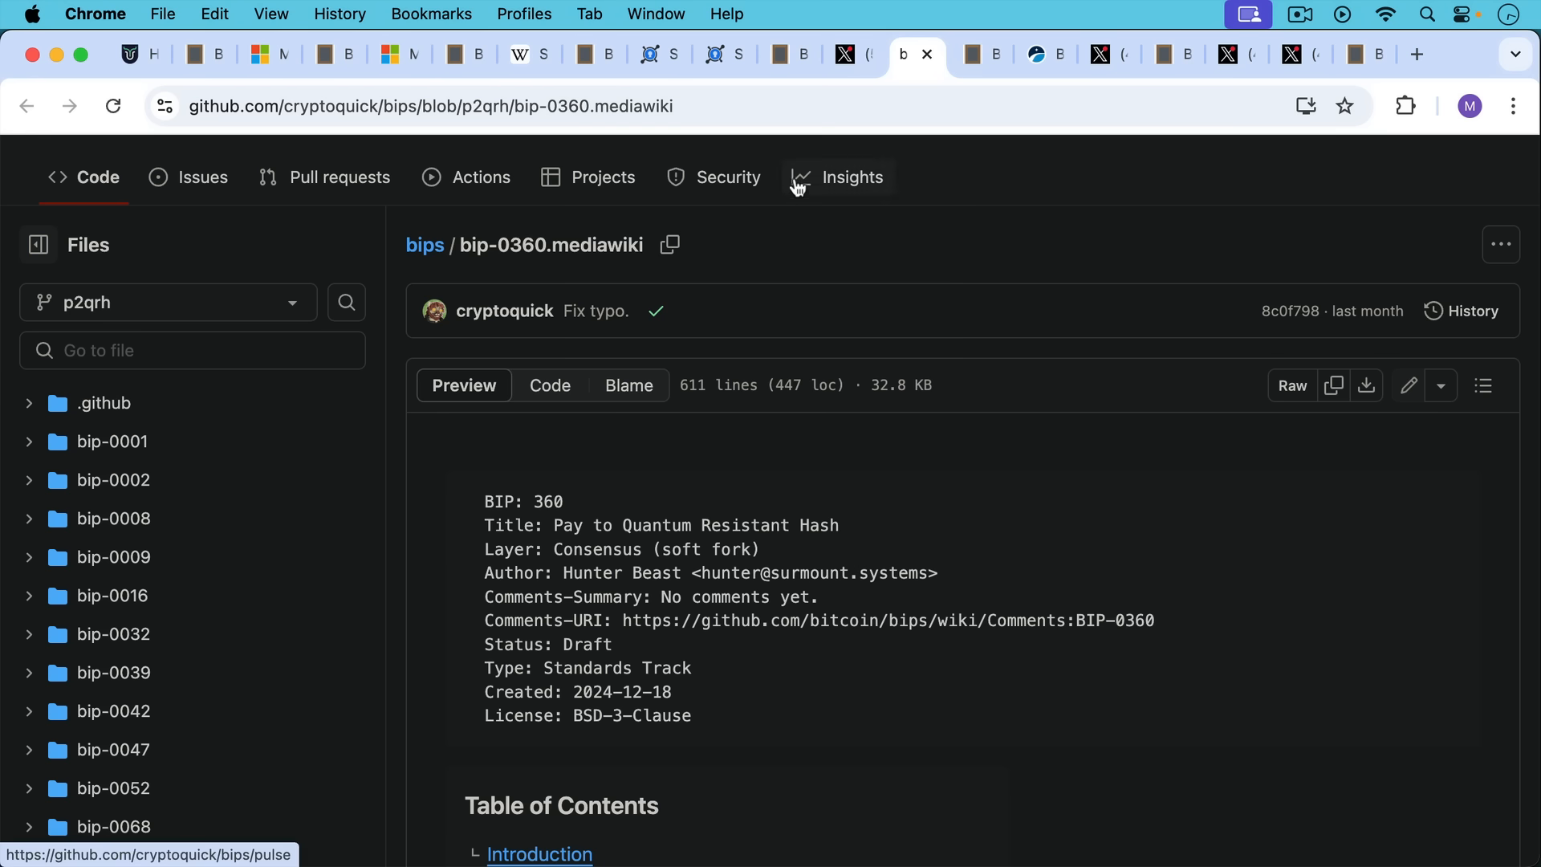
pyautogui.moveTo(830, 167)
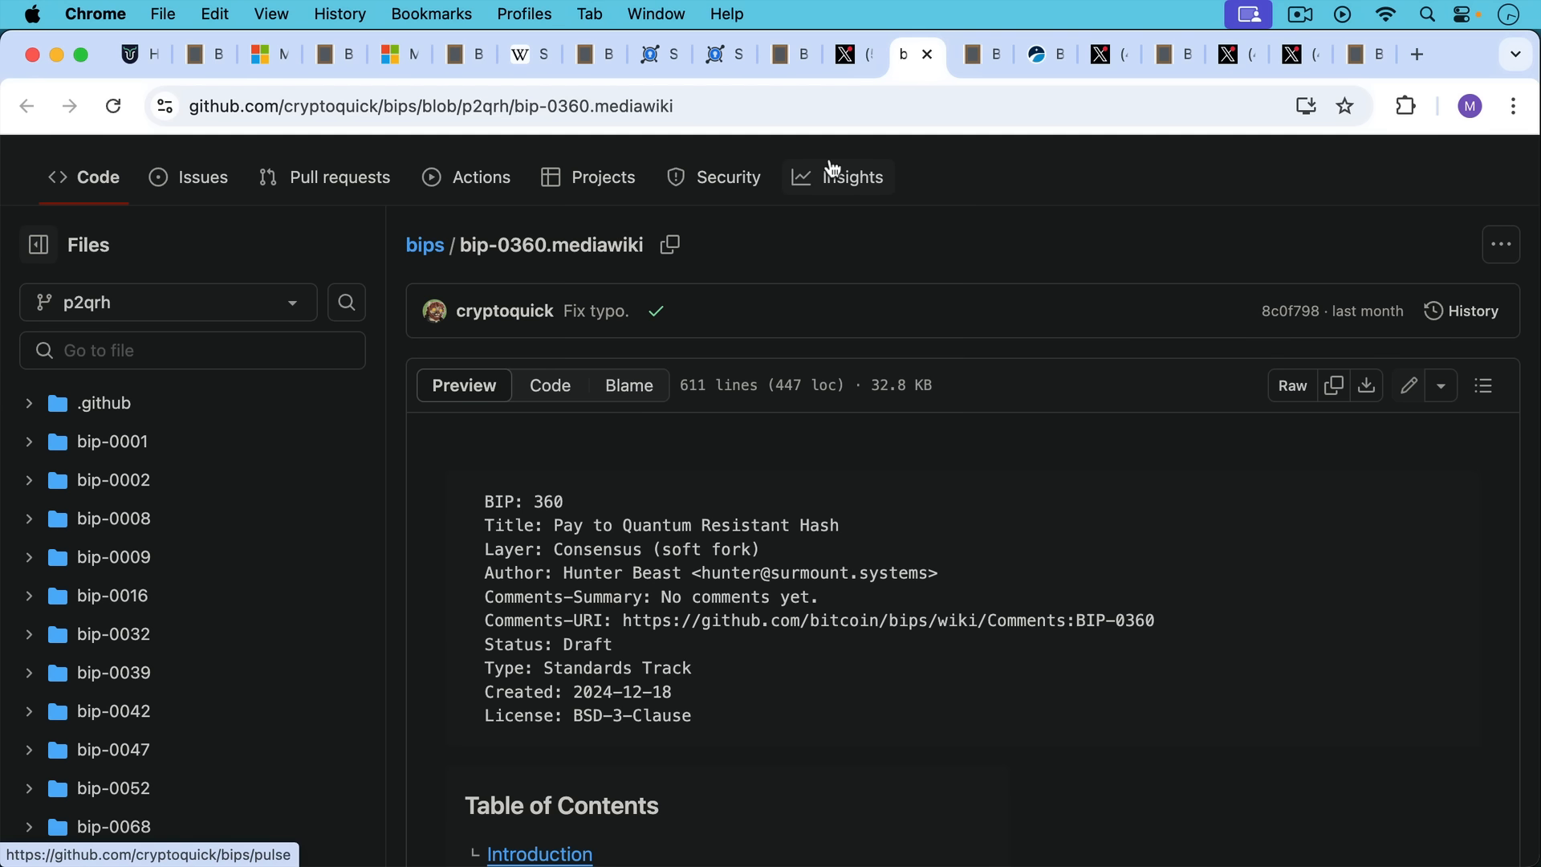
pyautogui.moveTo(866, 106)
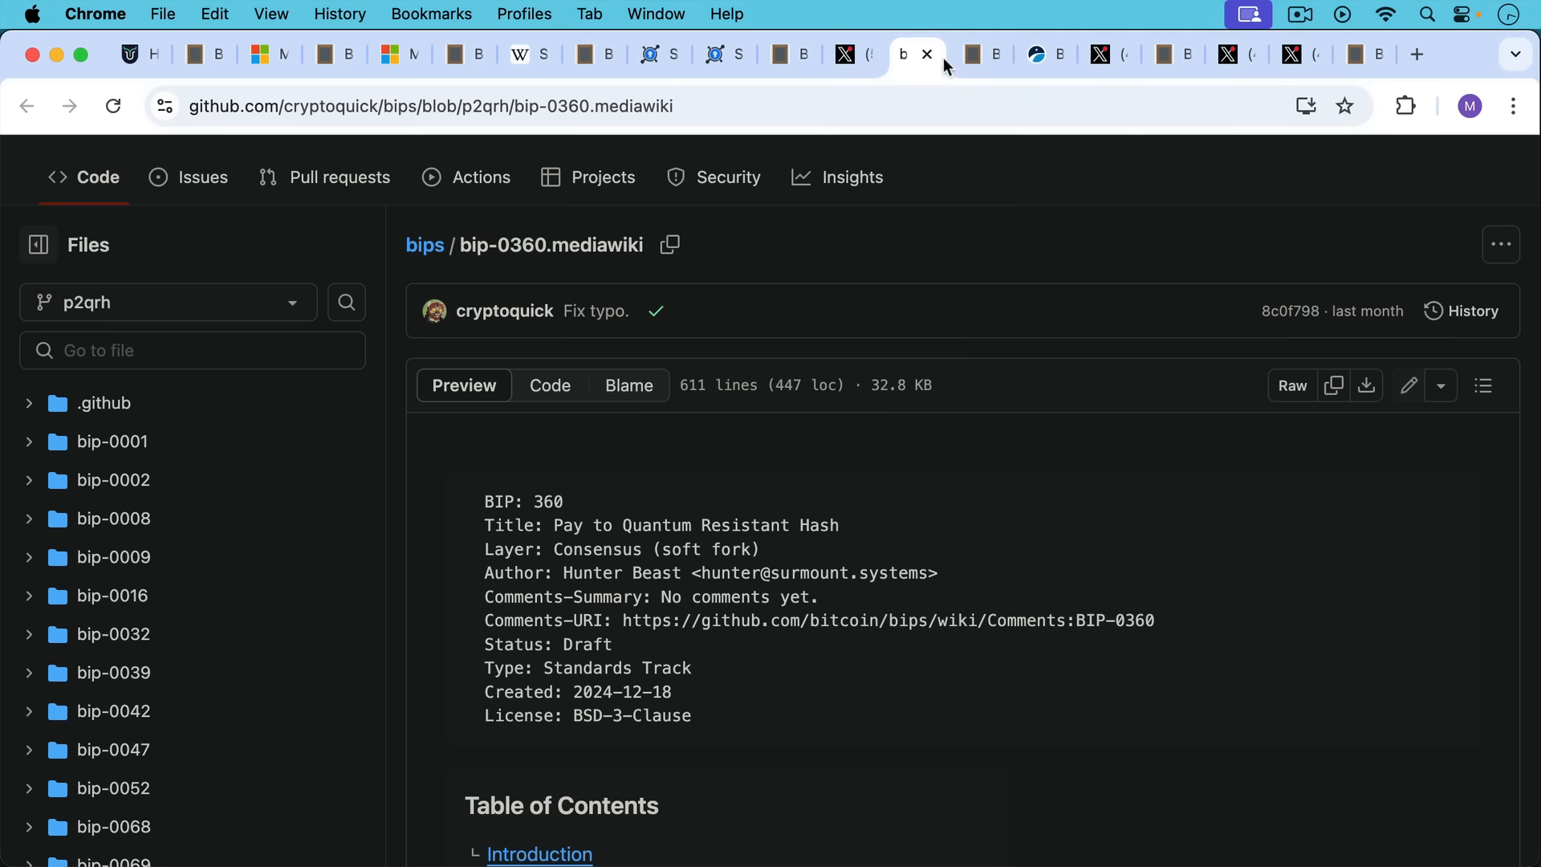
# Step: Show the note warning everyone must move coins and Satoshi's coins could go first
pyautogui.click(972, 54)
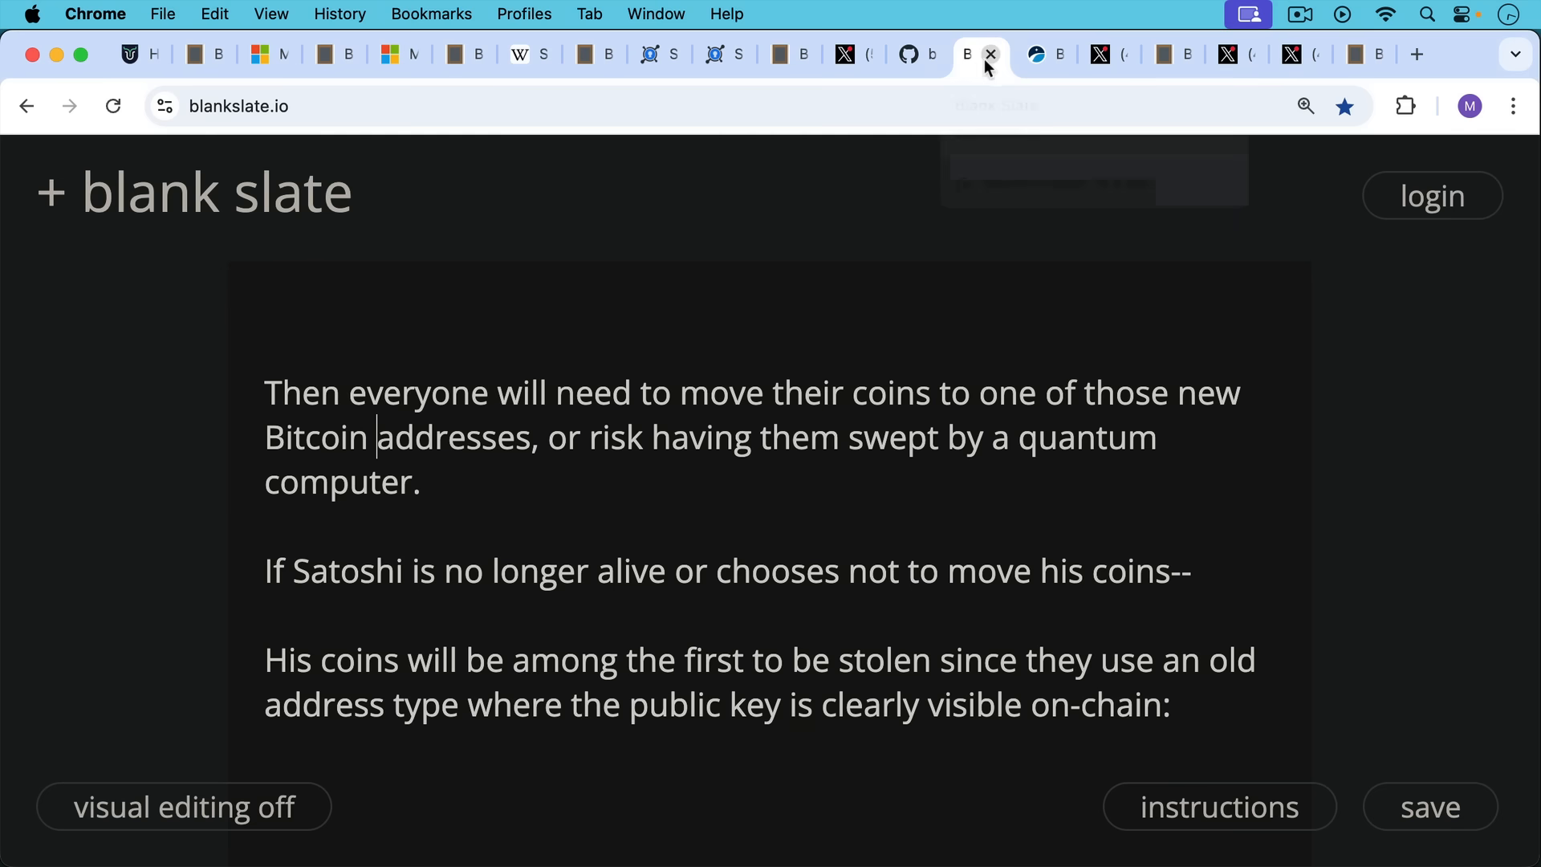
pyautogui.moveTo(828, 200)
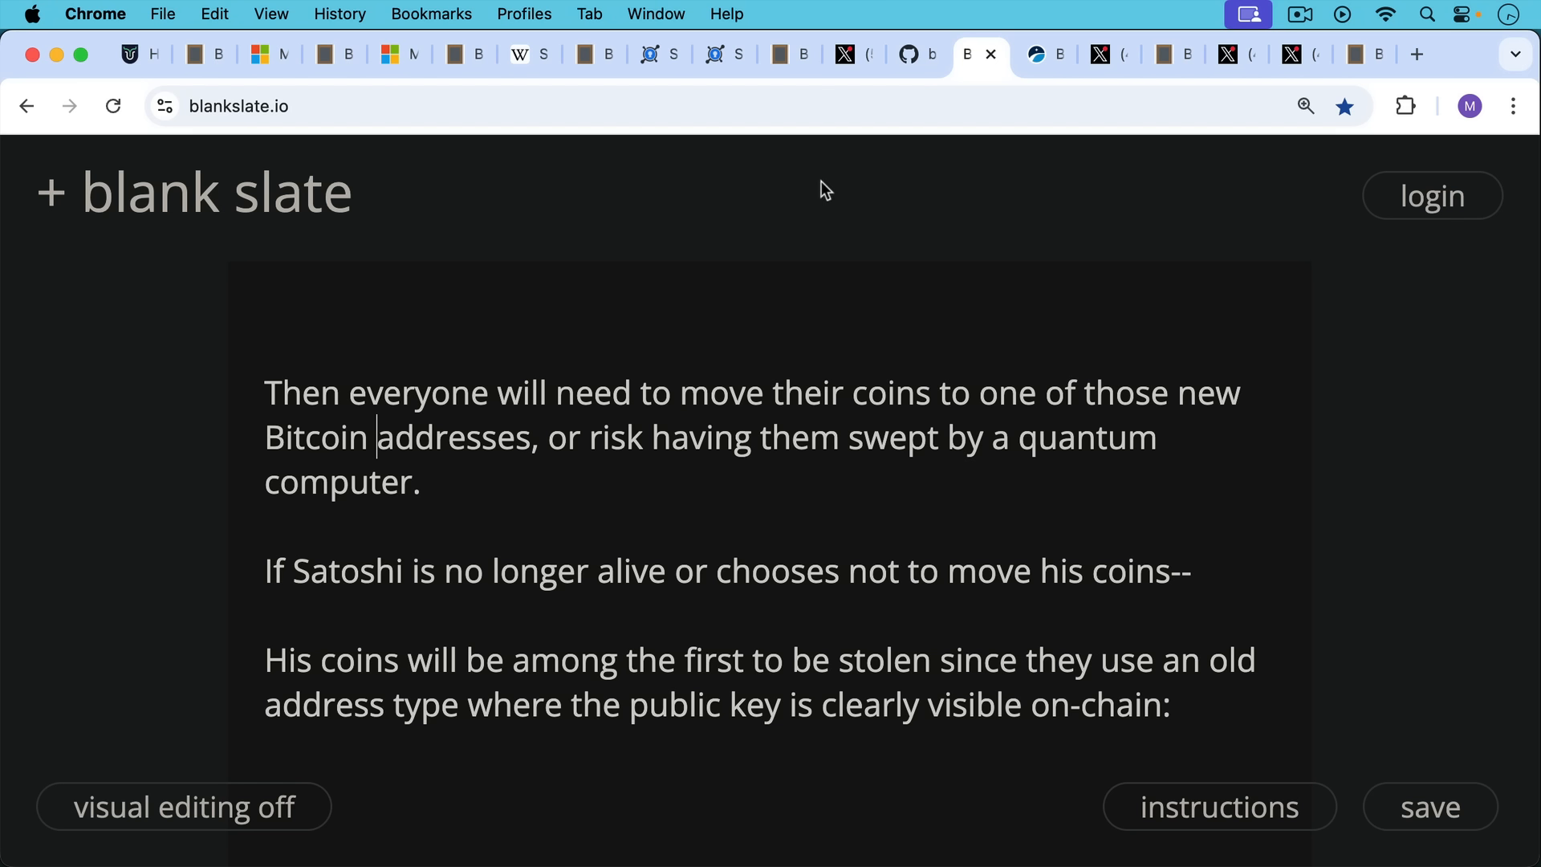
pyautogui.moveTo(823, 183)
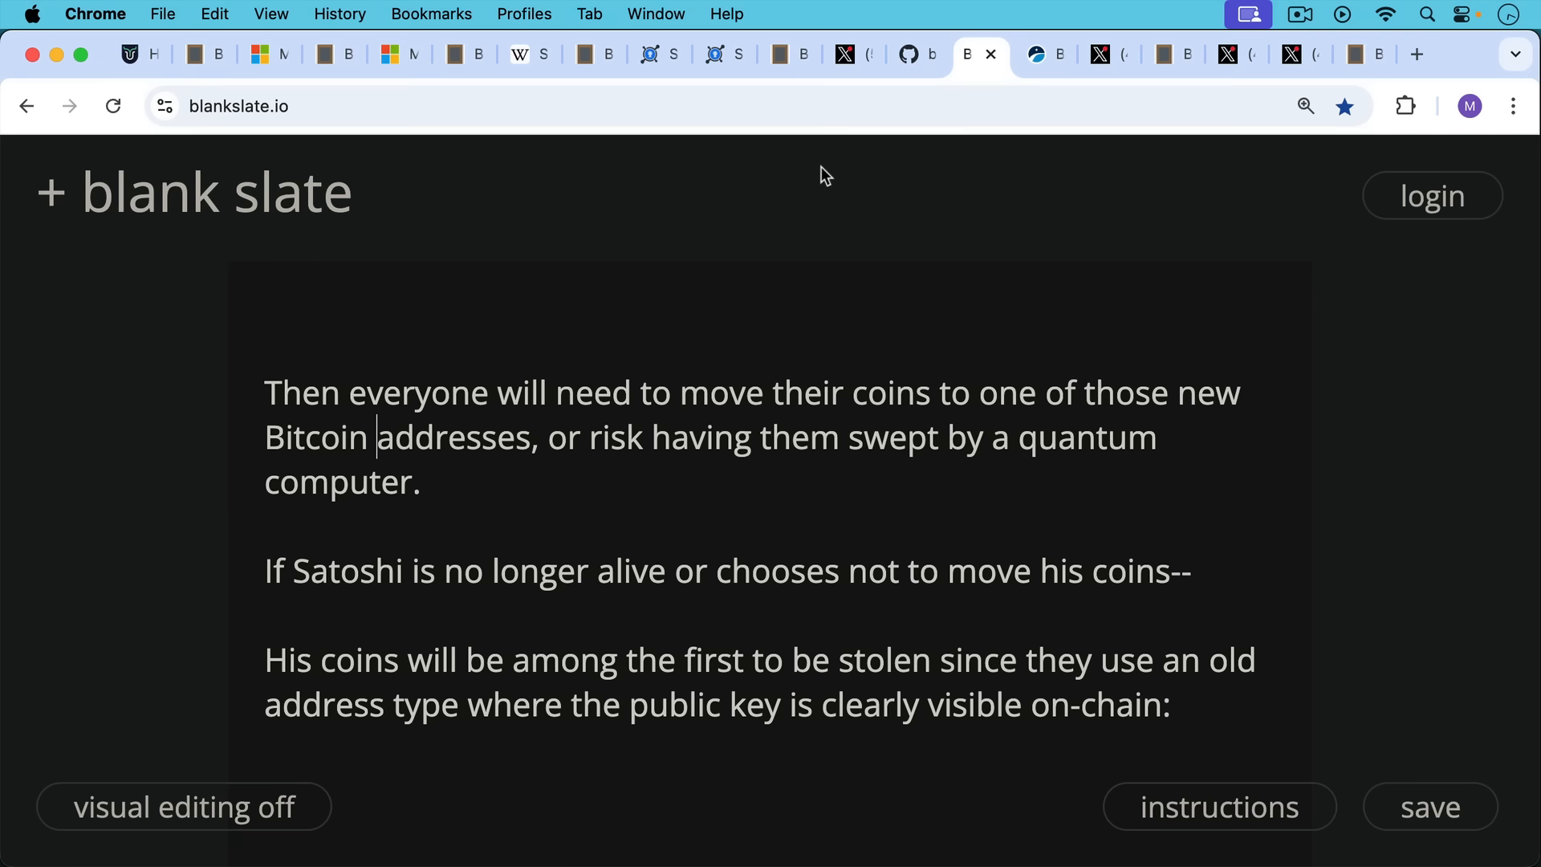
pyautogui.moveTo(820, 175)
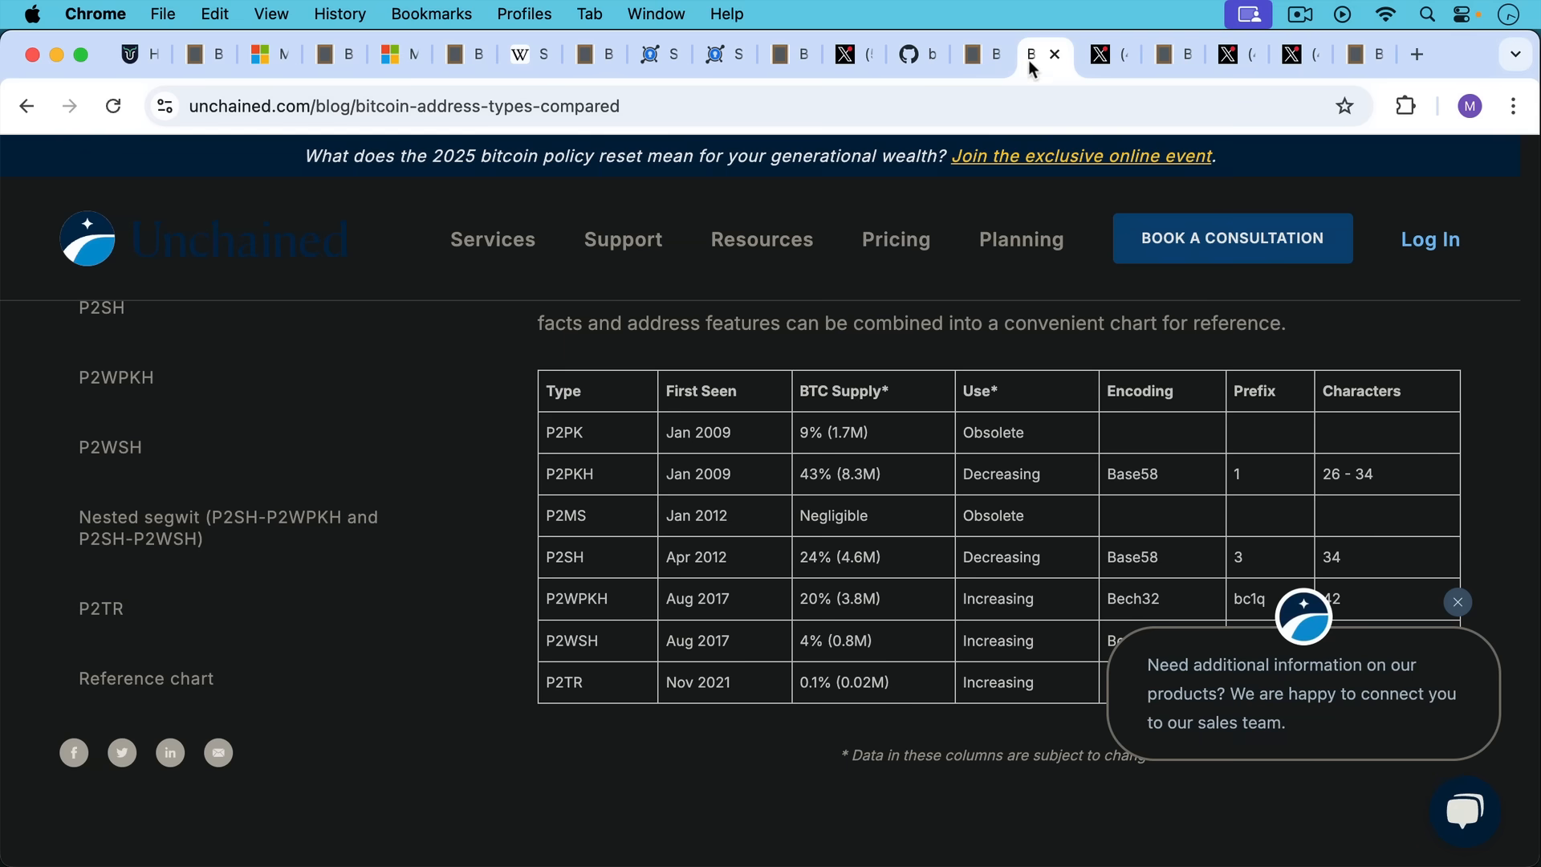
pyautogui.moveTo(582, 449)
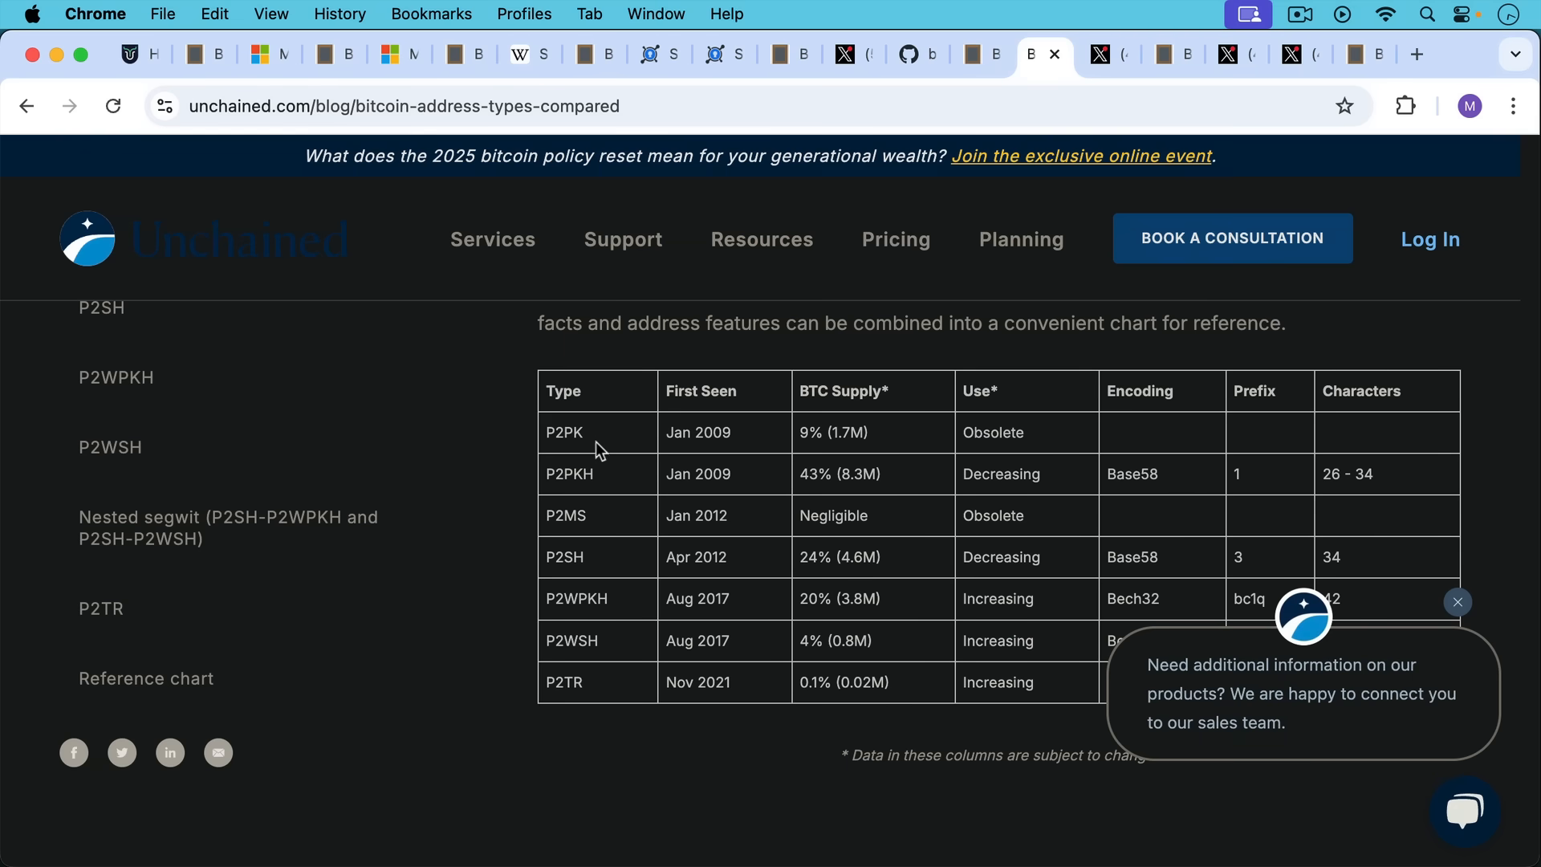
pyautogui.moveTo(863, 453)
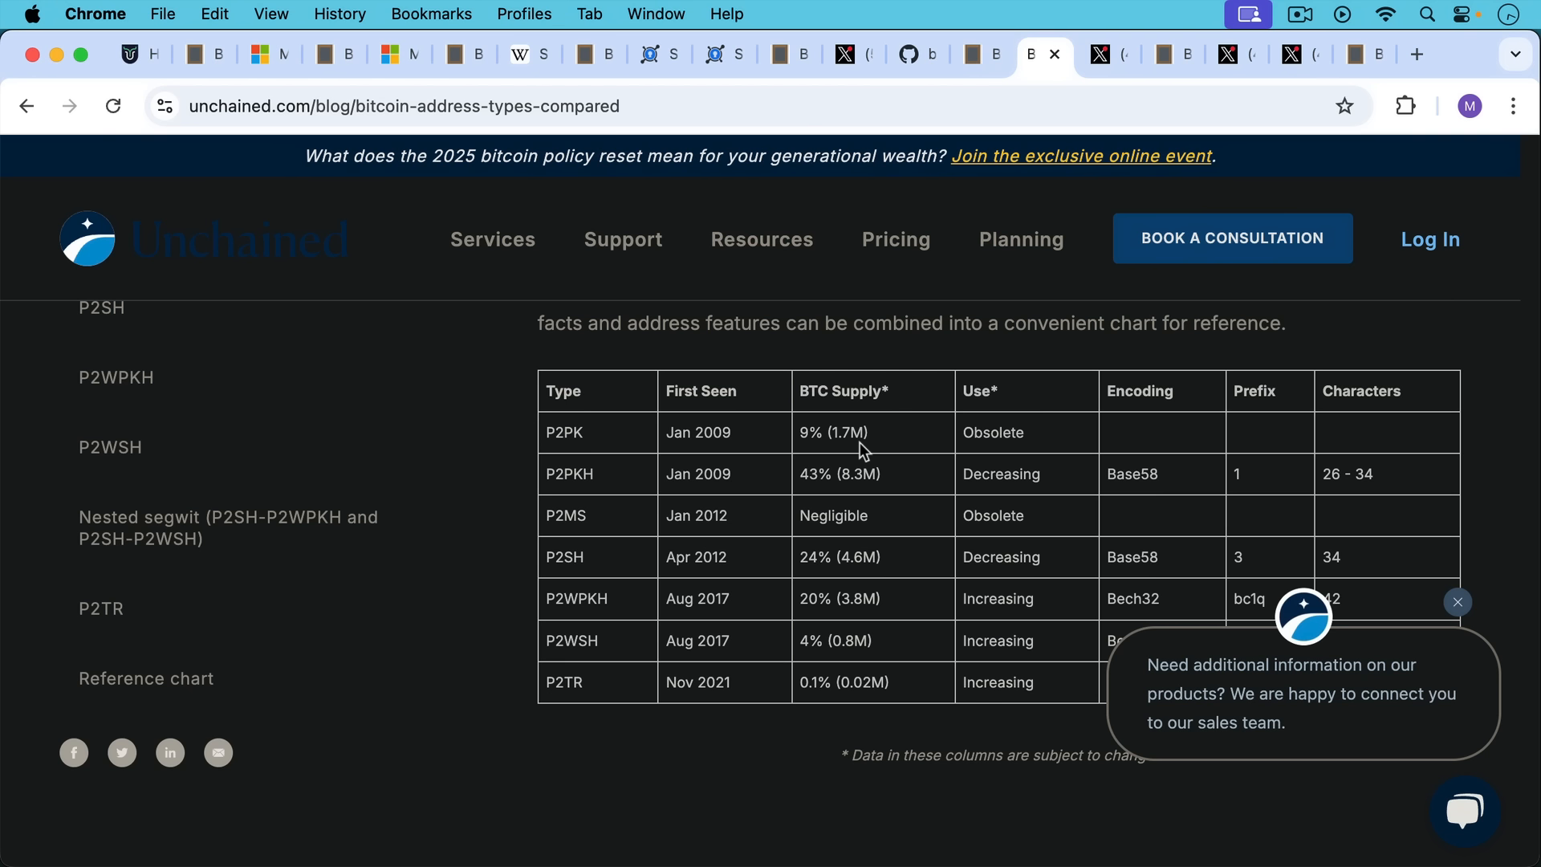
pyautogui.moveTo(869, 423)
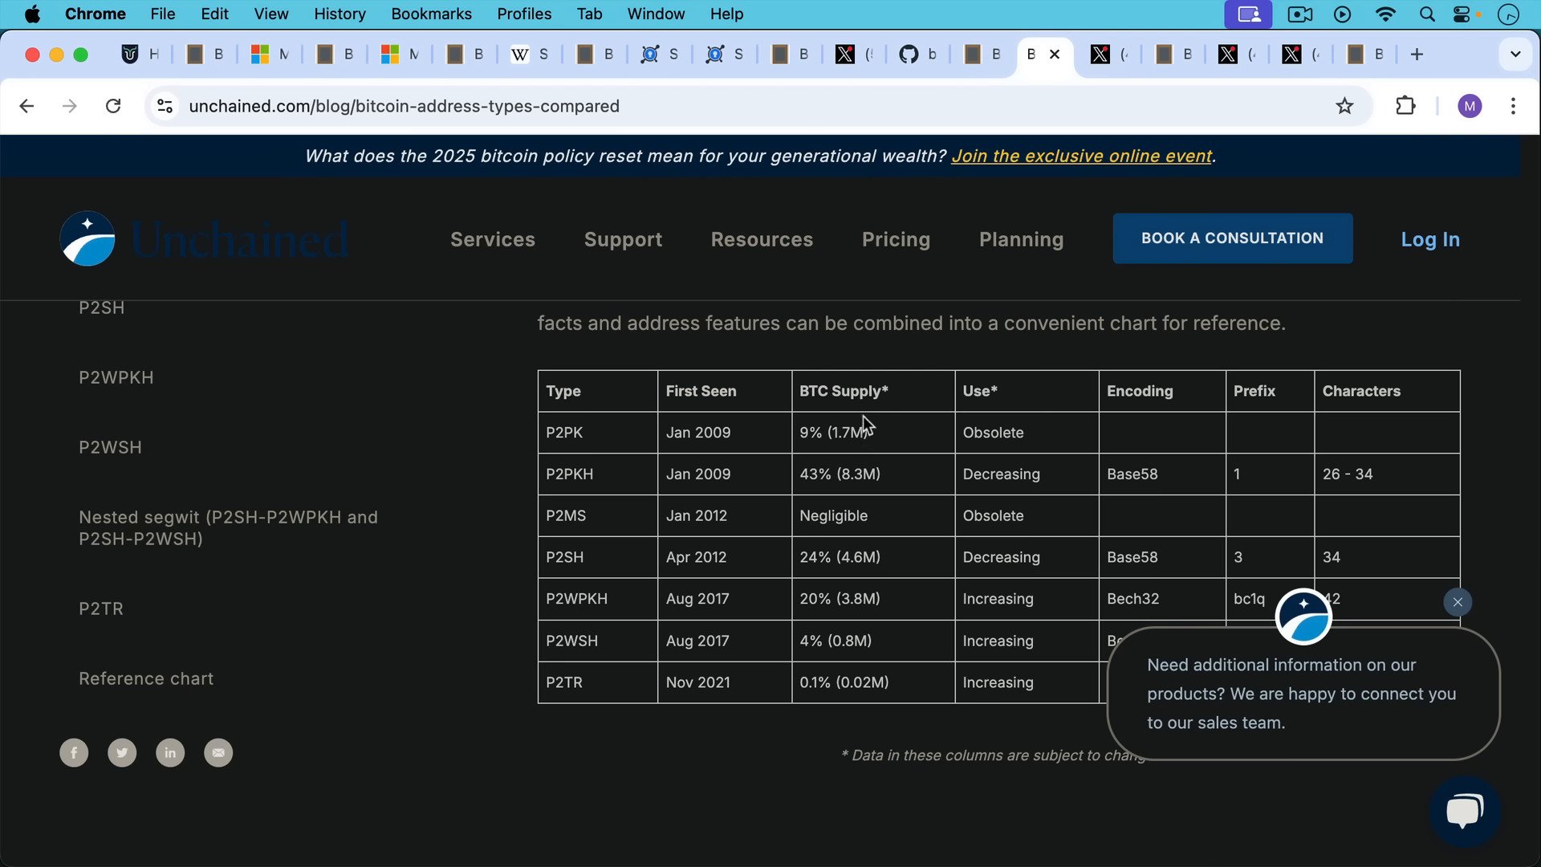
pyautogui.moveTo(876, 435)
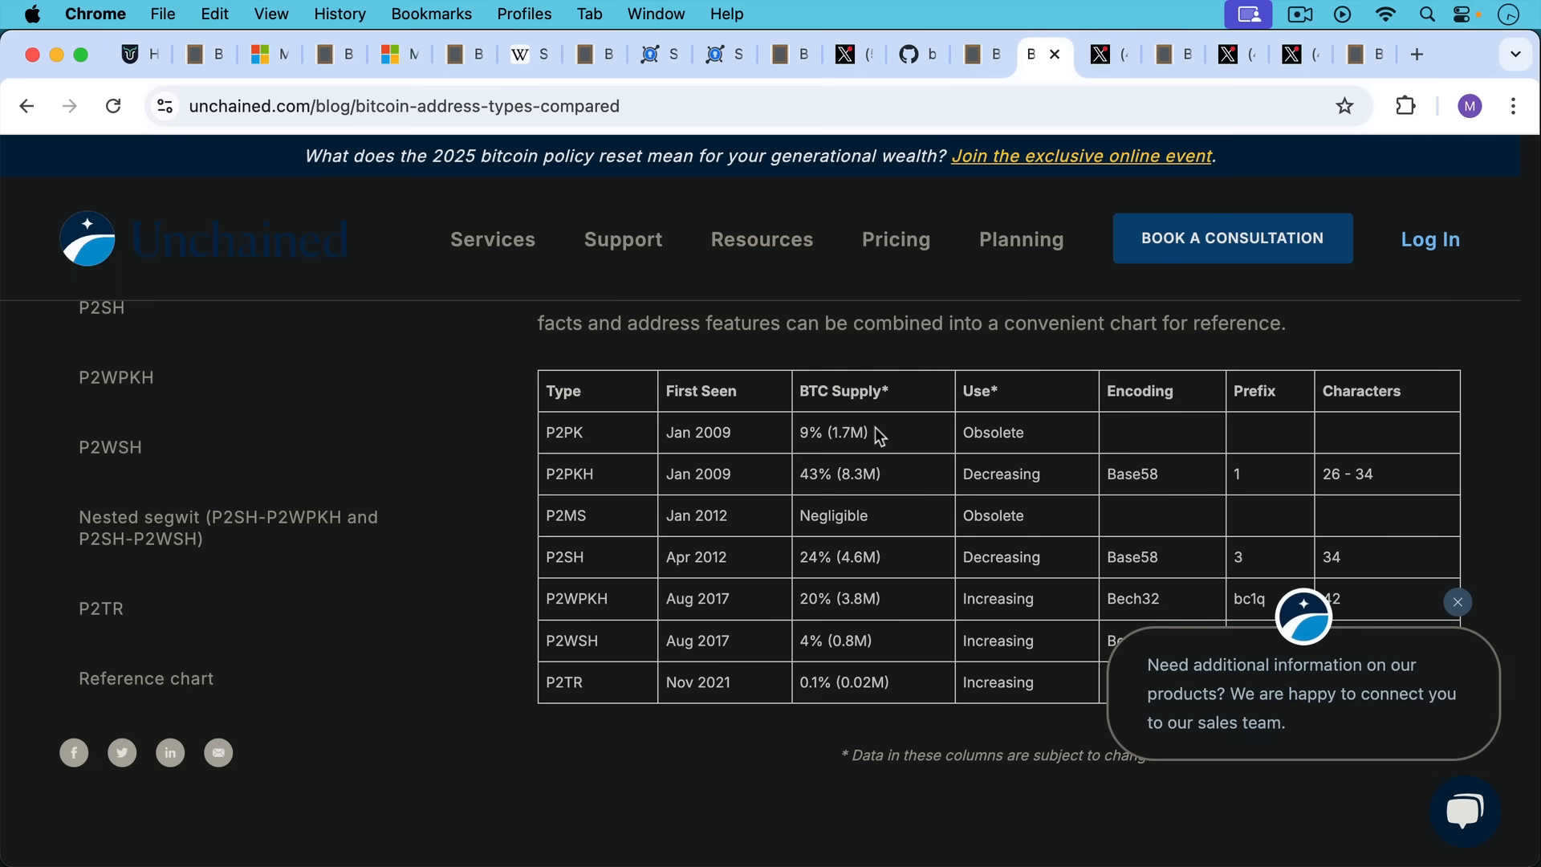
# Step: View River's X post on migrating P2PK addresses in about 46k transactions
pyautogui.click(1103, 54)
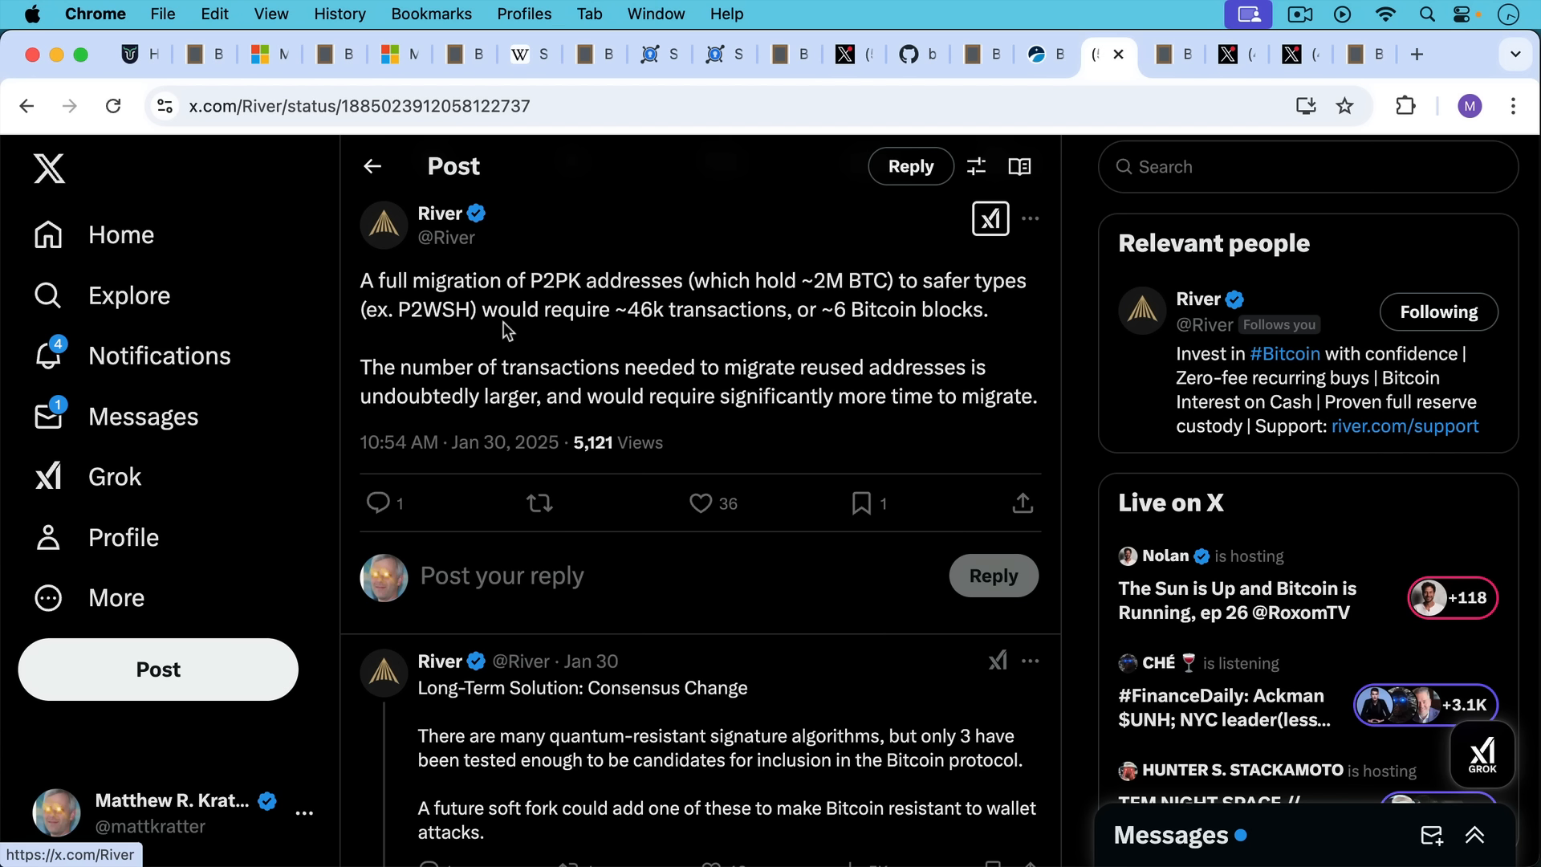
pyautogui.moveTo(613, 330)
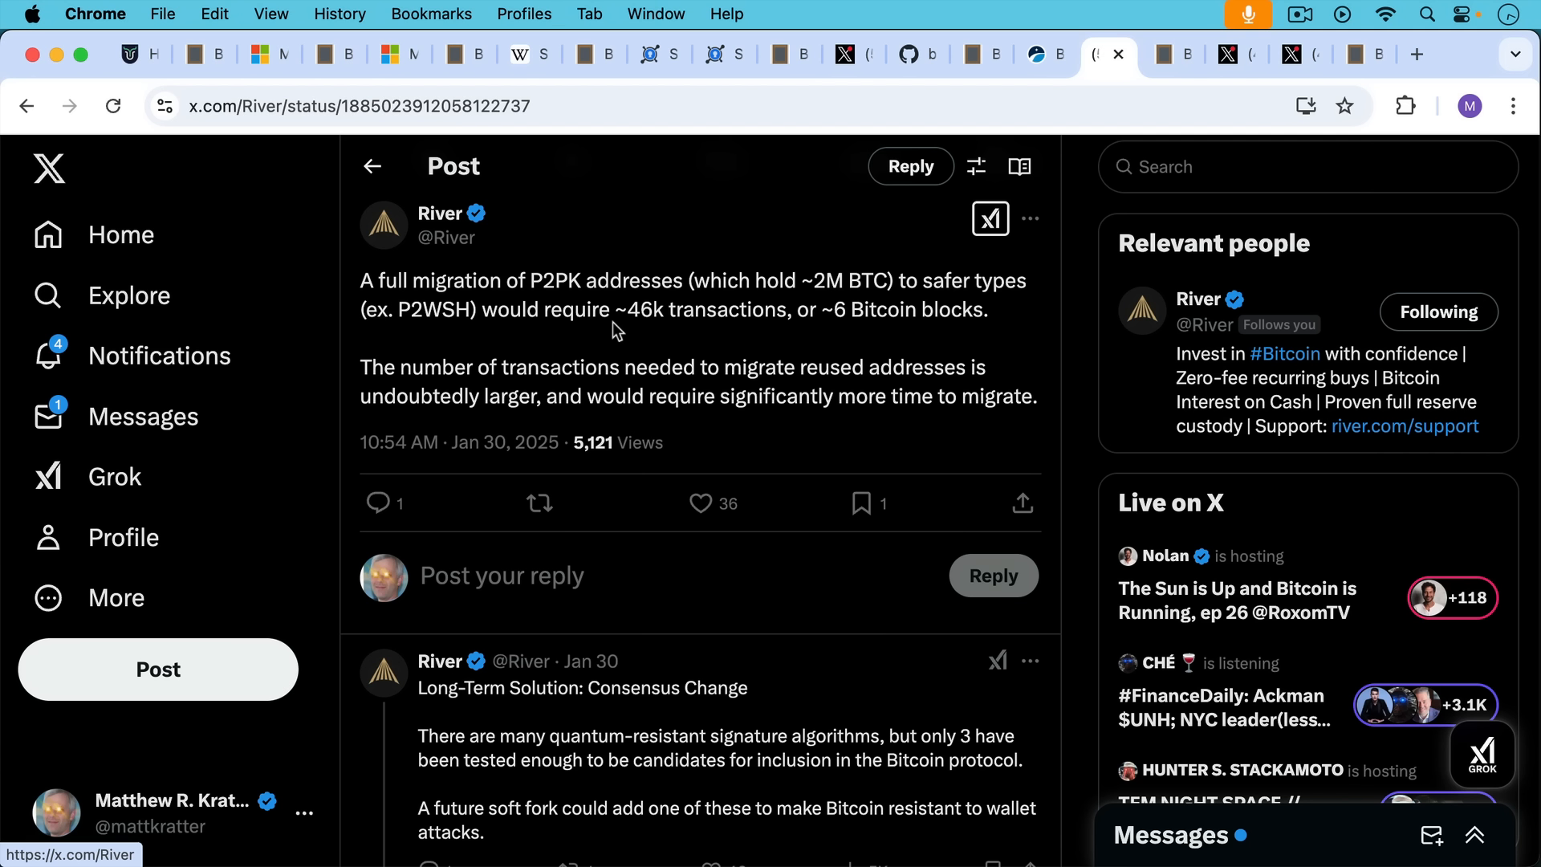
pyautogui.moveTo(552, 334)
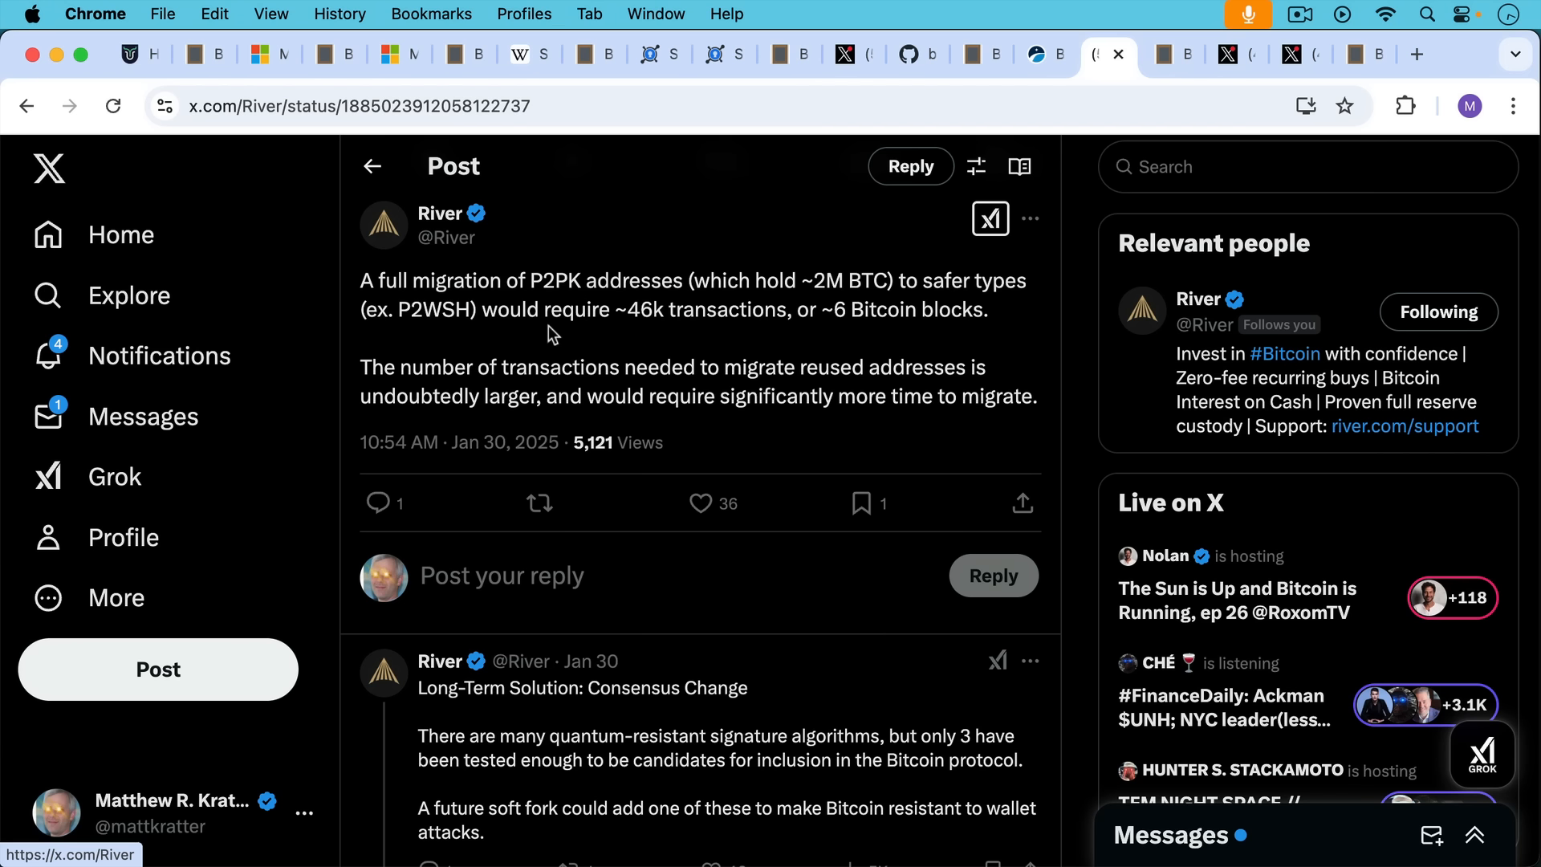
pyautogui.moveTo(542, 317)
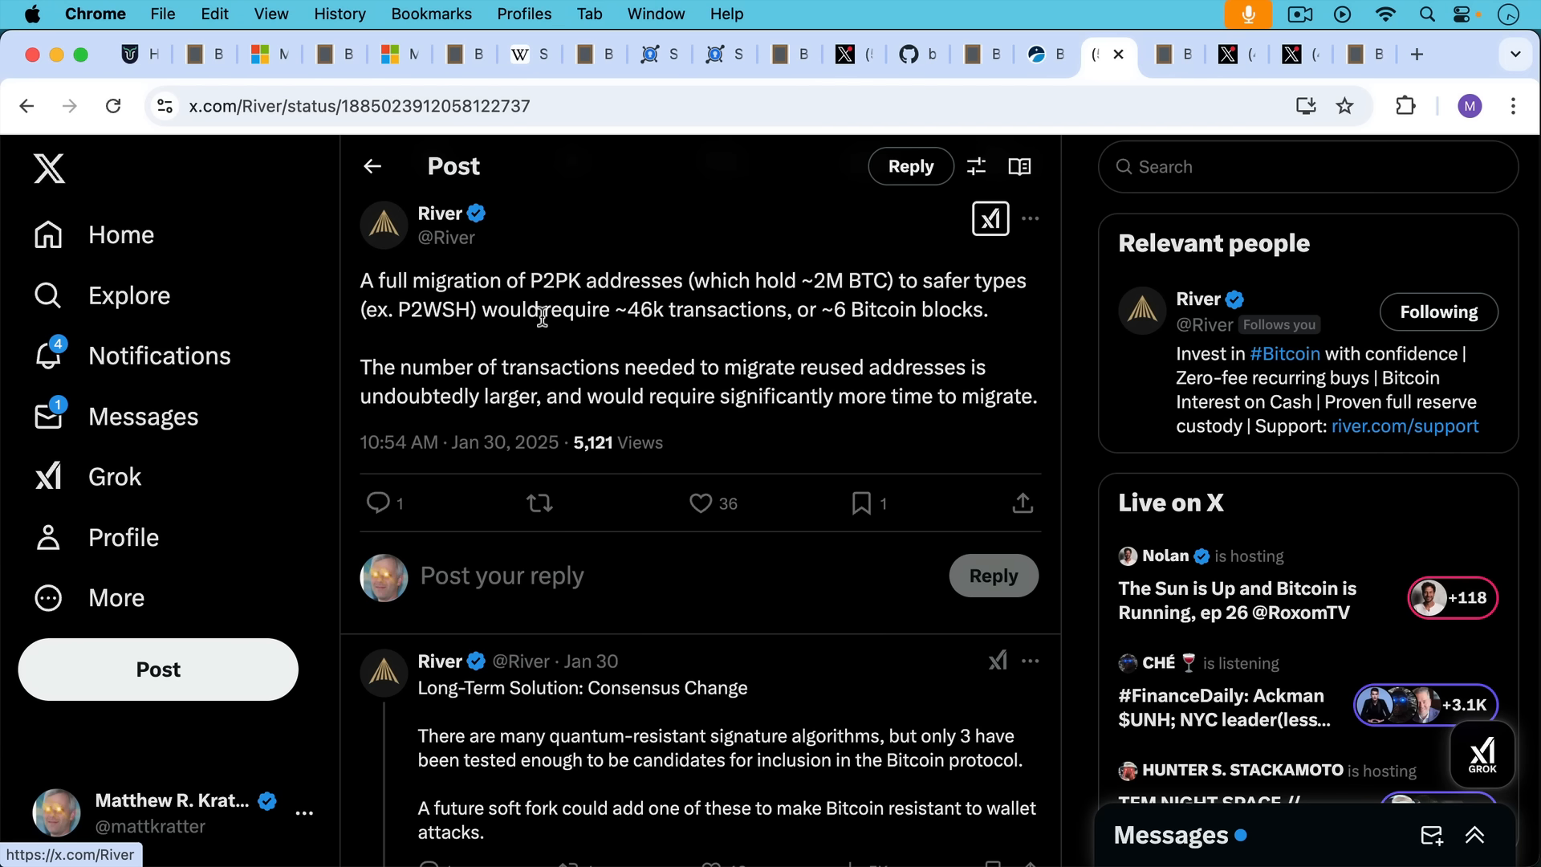
pyautogui.moveTo(1165, 69)
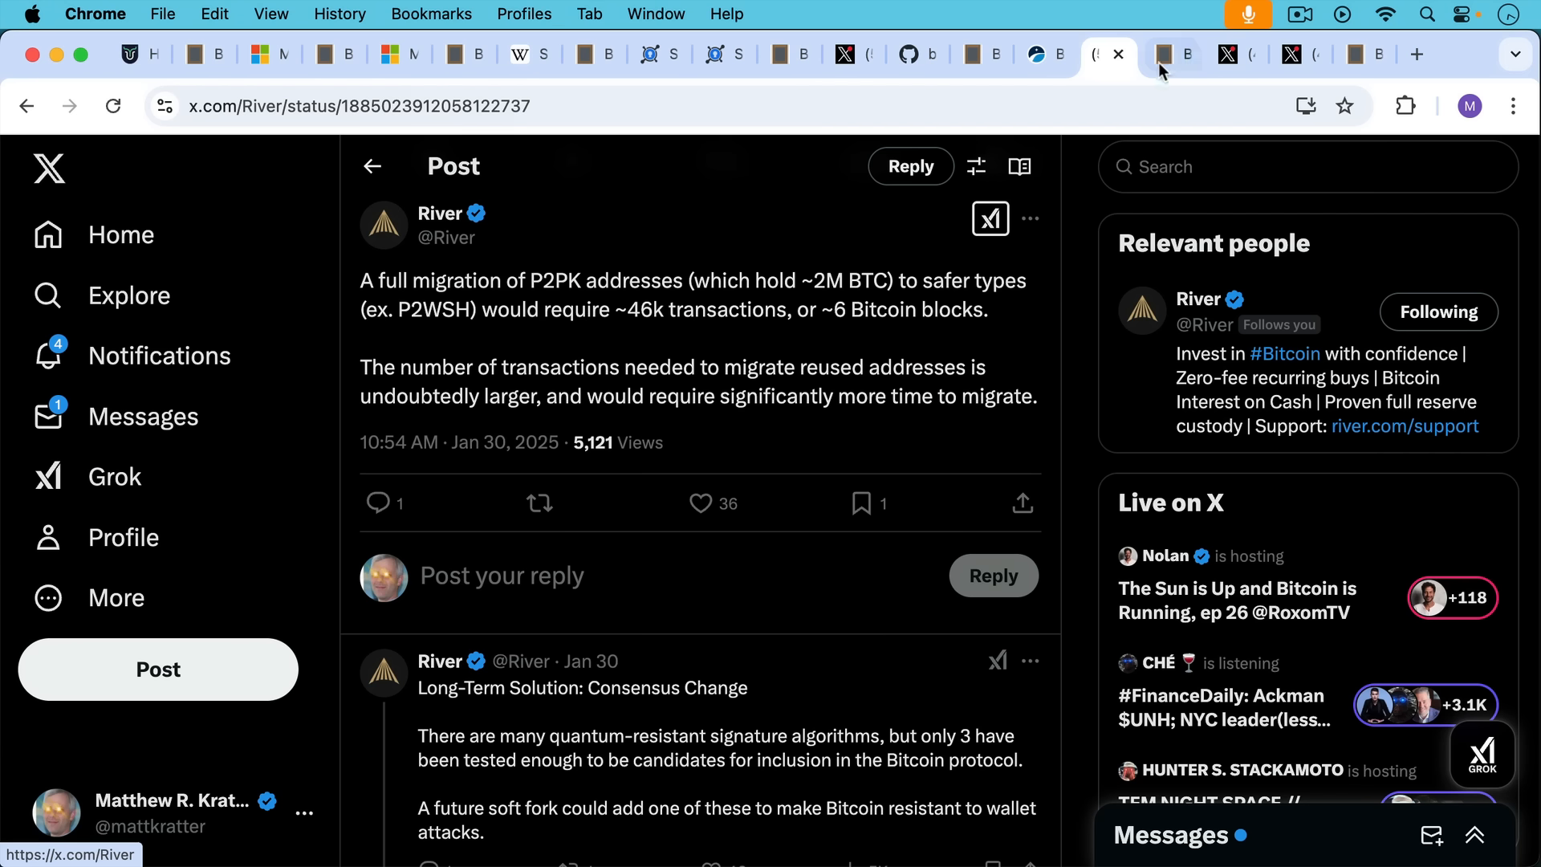
# Step: Scroll the Blank Slate note to the paragraph on fresh addresses and quantum key derivation
pyautogui.click(1170, 54)
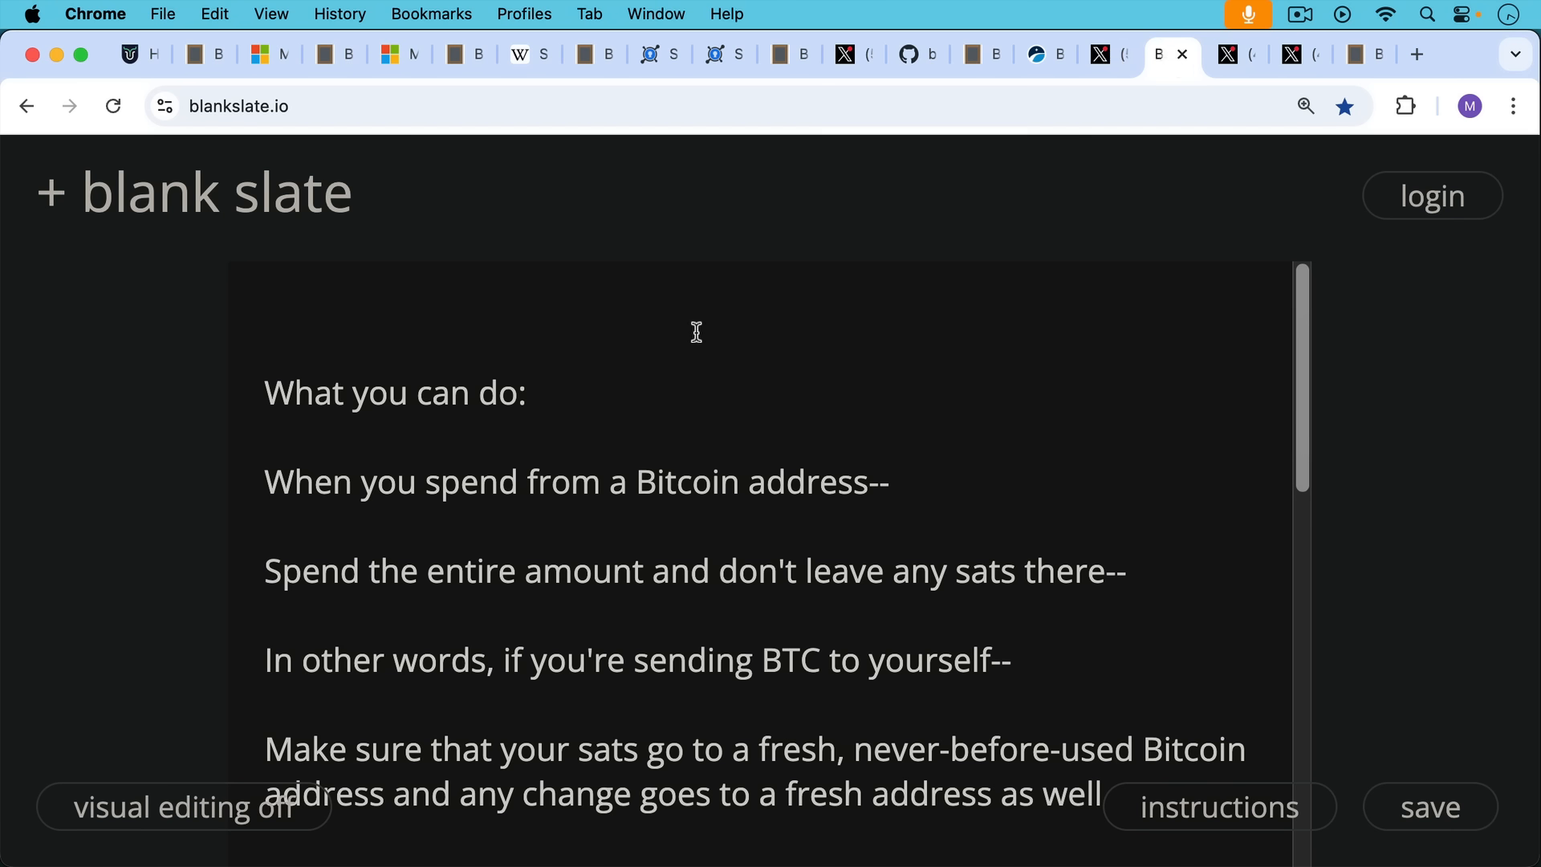
pyautogui.moveTo(688, 325)
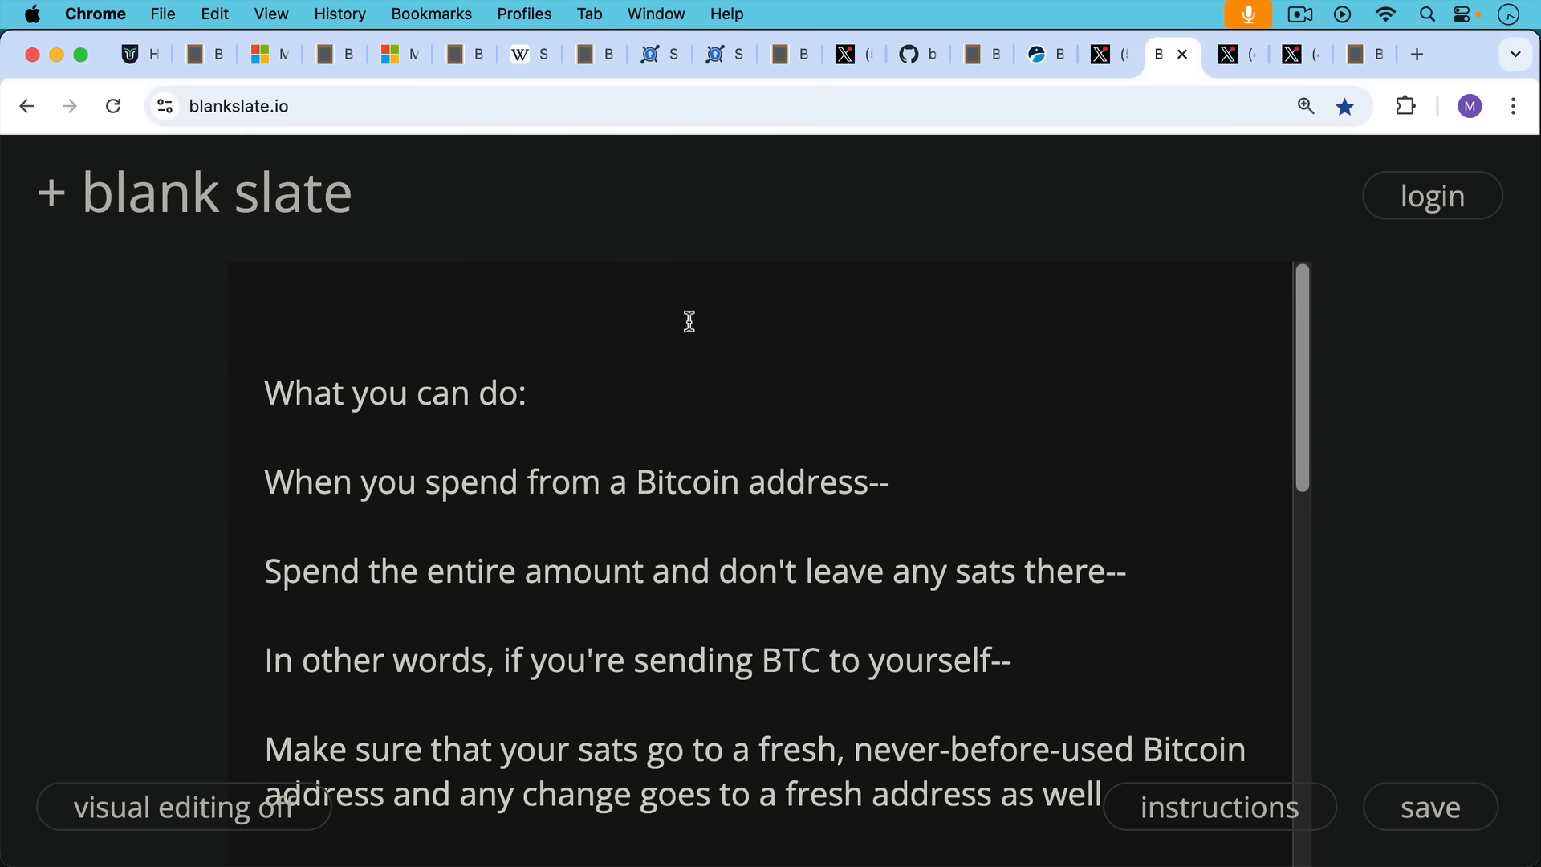
pyautogui.scroll(-3)
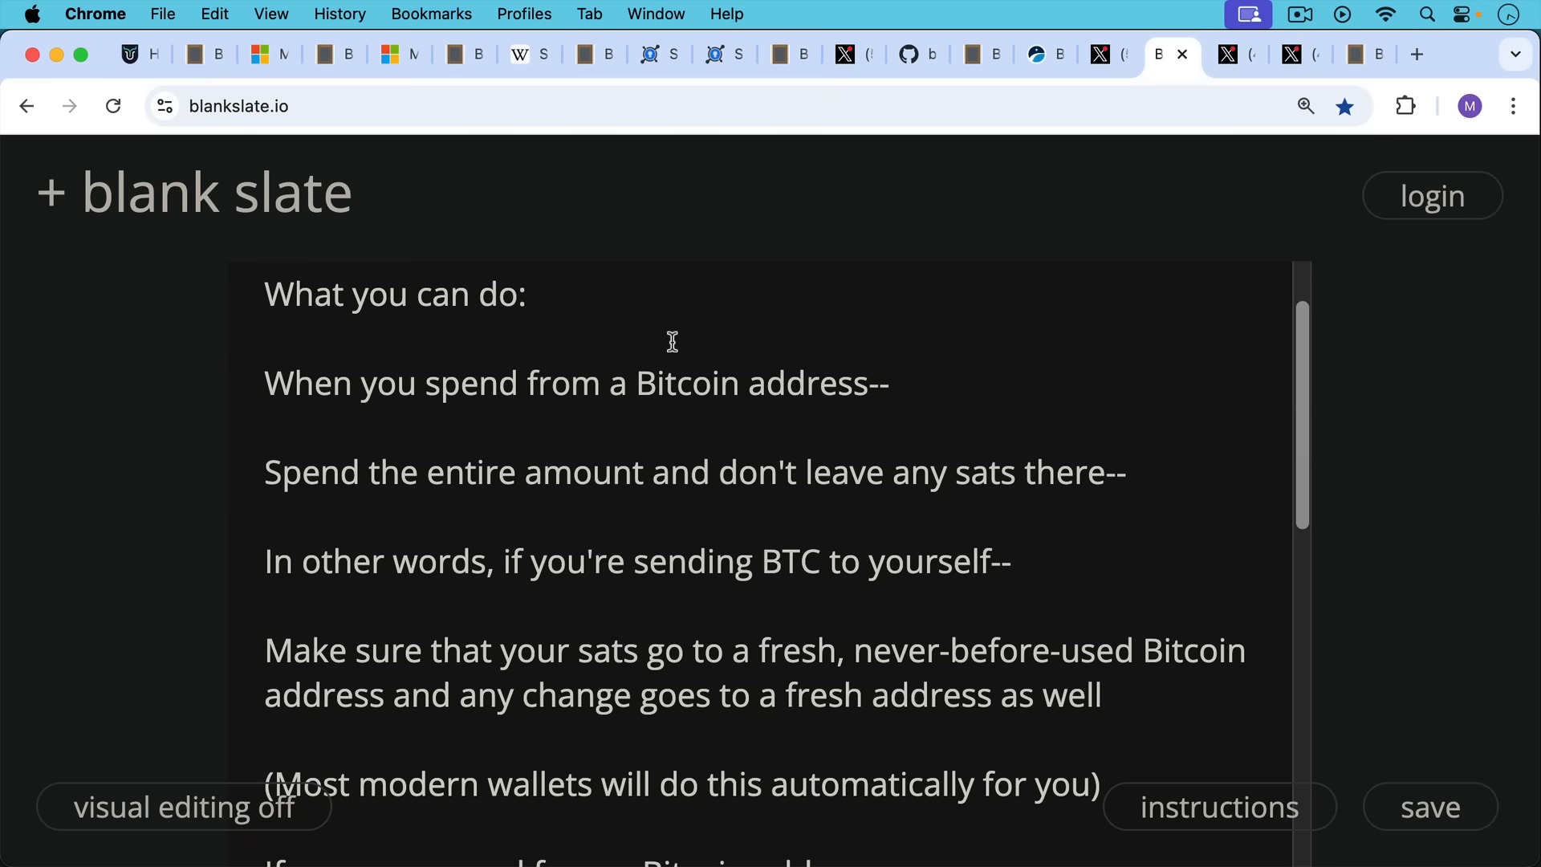
pyautogui.scroll(-3)
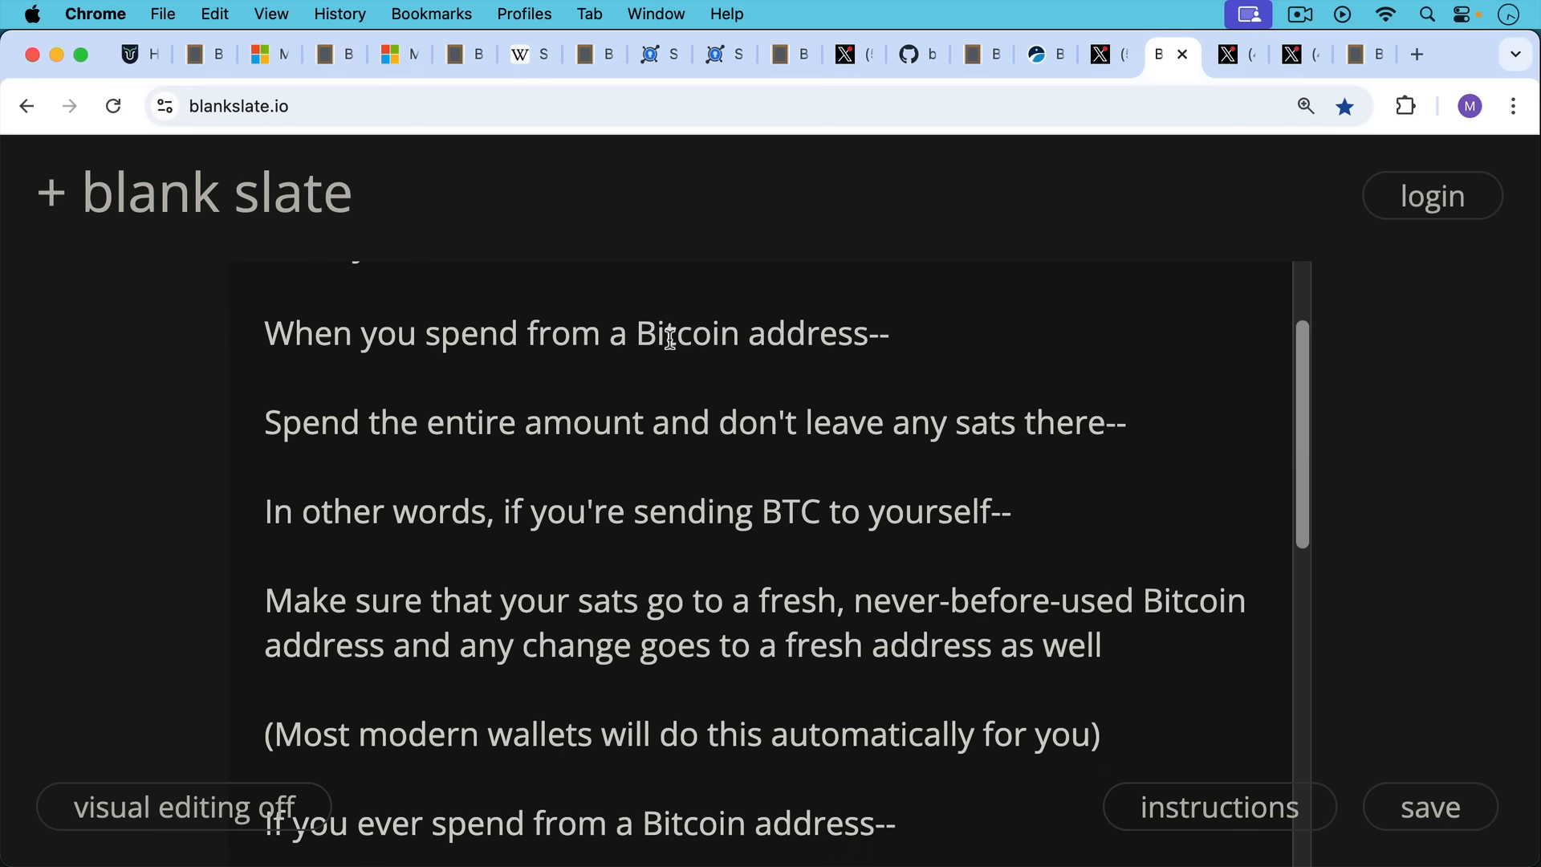
pyautogui.scroll(3)
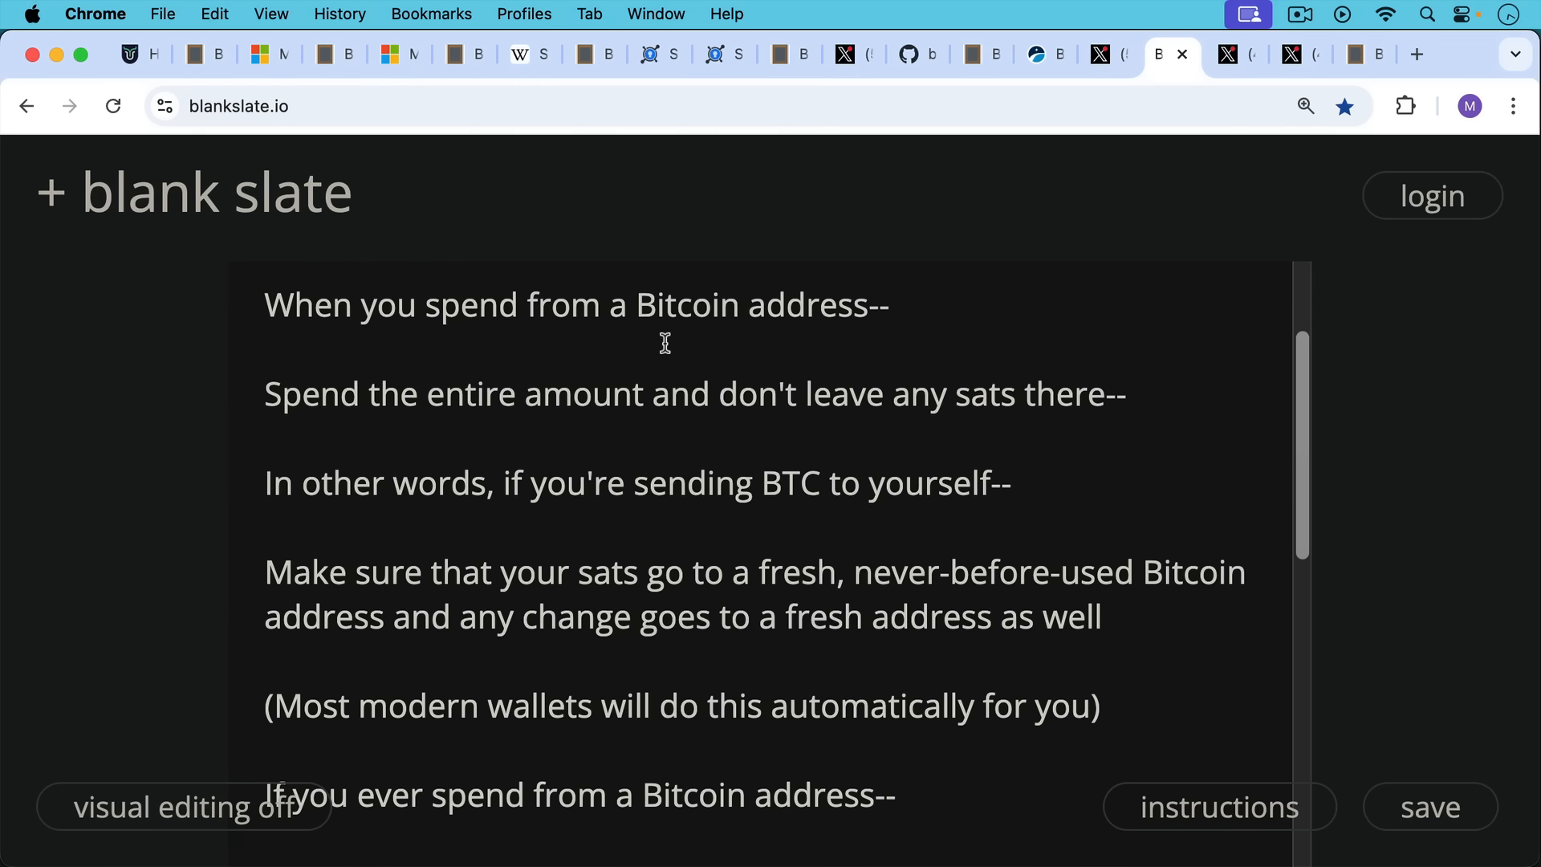
pyautogui.scroll(-3)
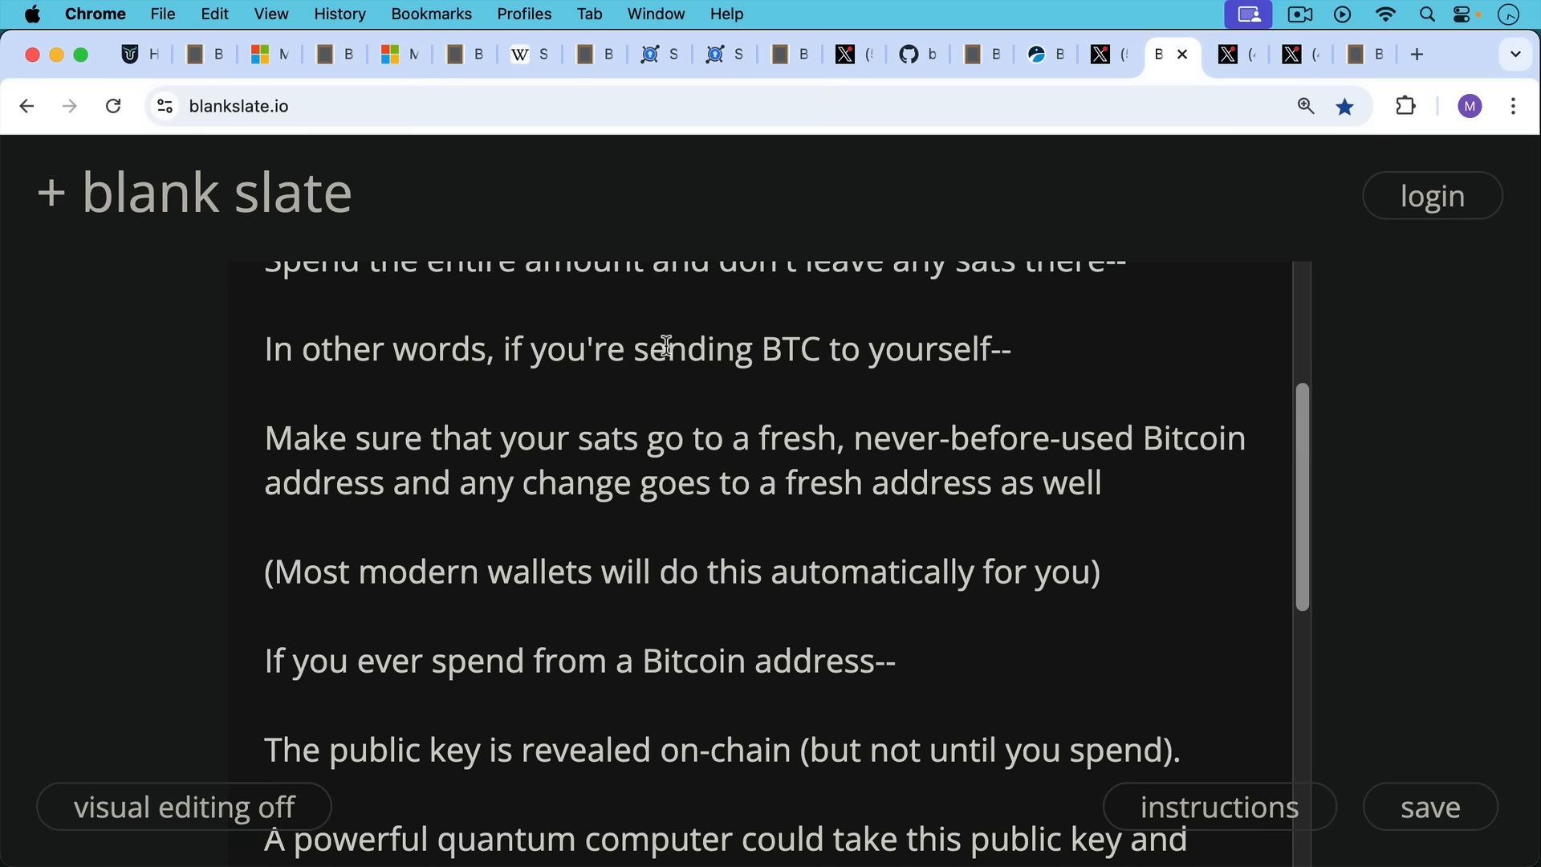
pyautogui.scroll(-3)
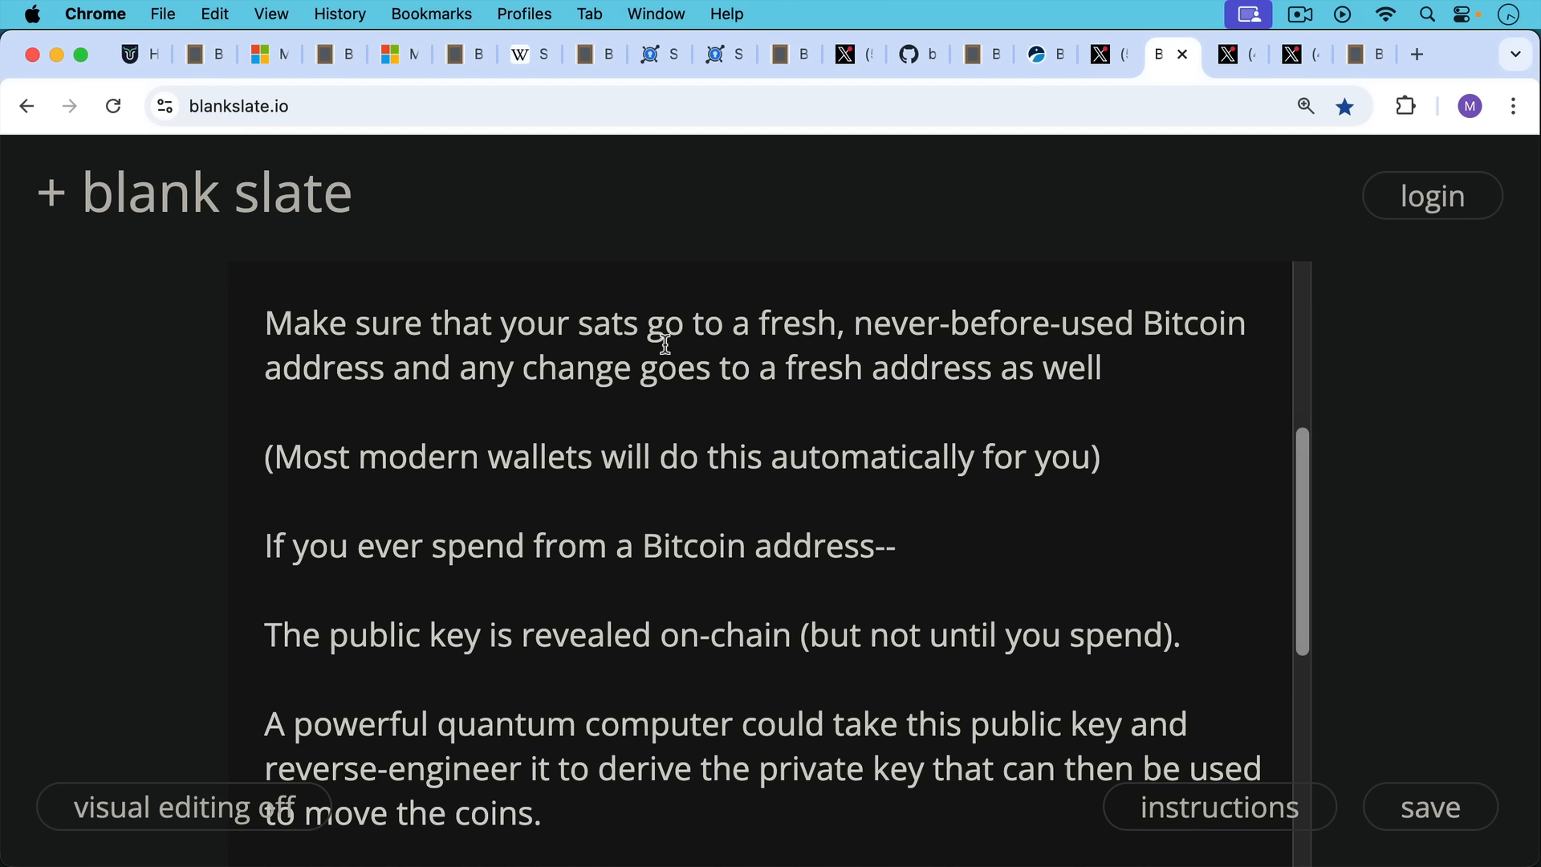
pyautogui.moveTo(664, 320)
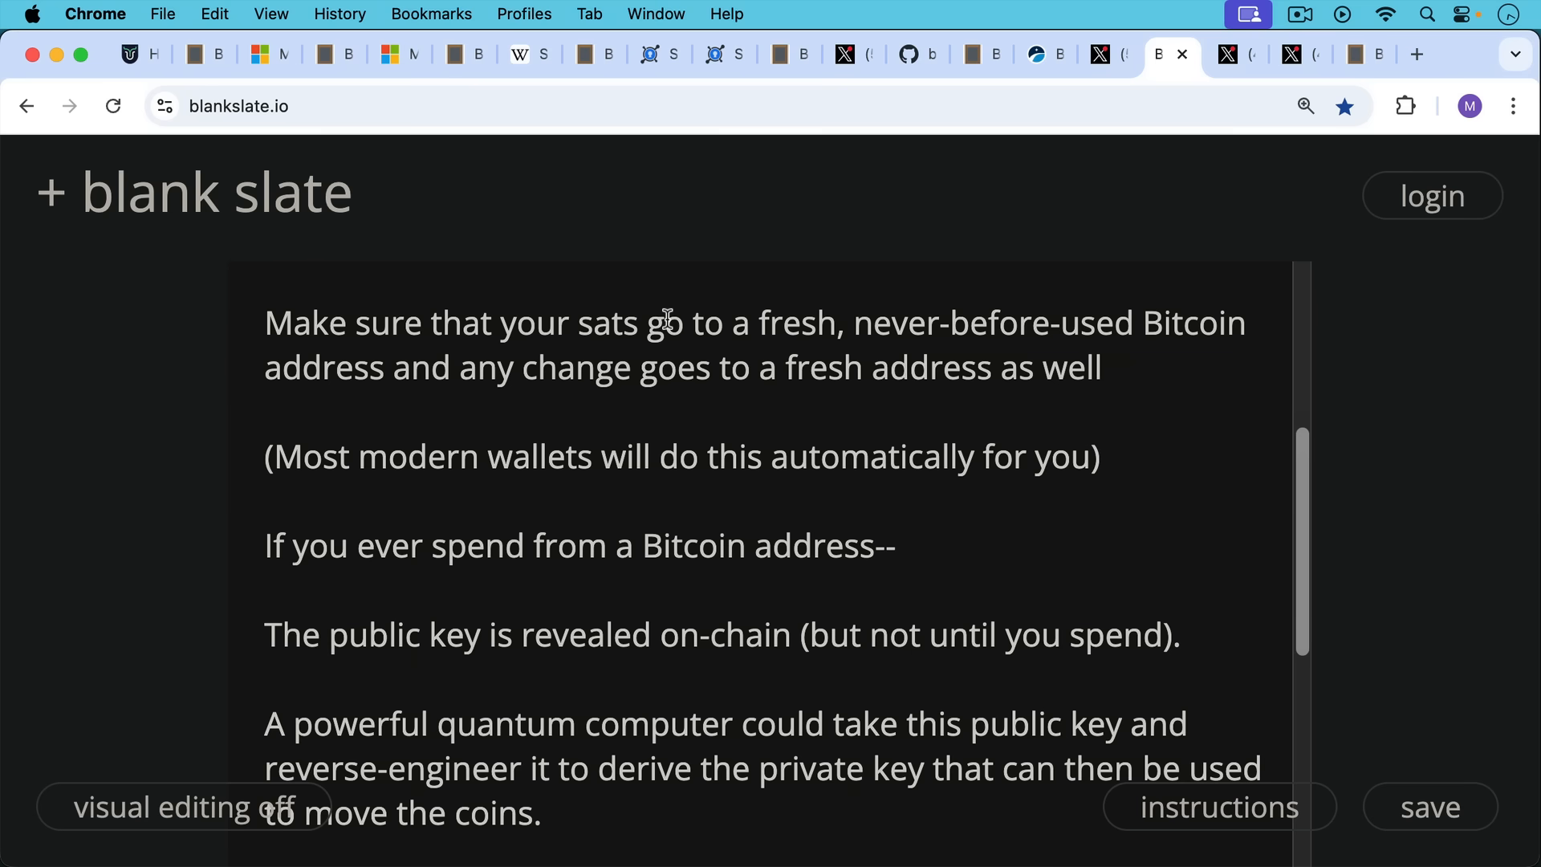
pyautogui.moveTo(660, 382)
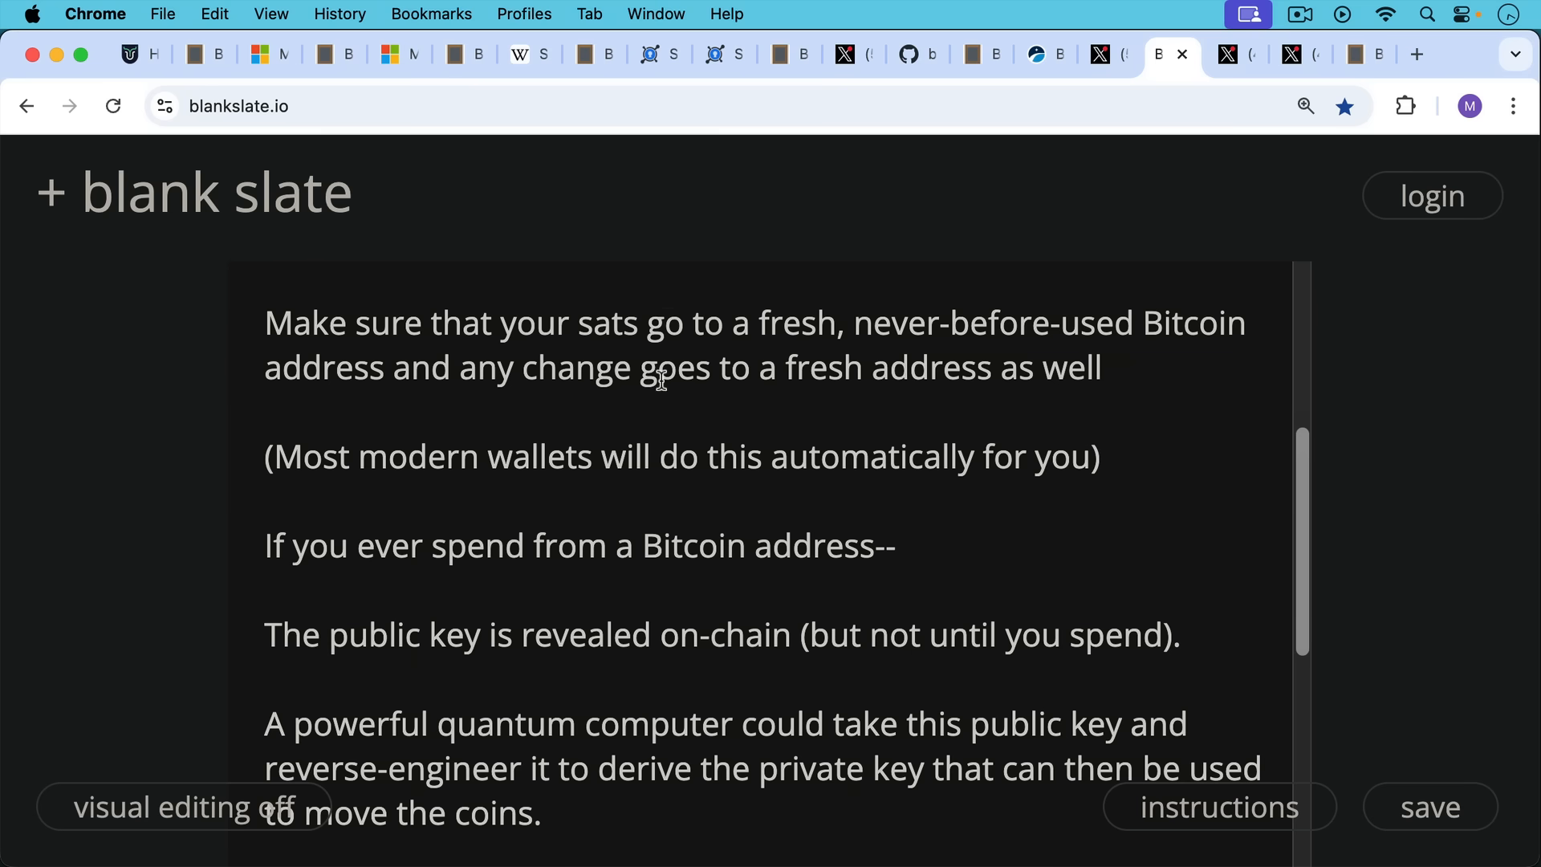
pyautogui.click(1050, 54)
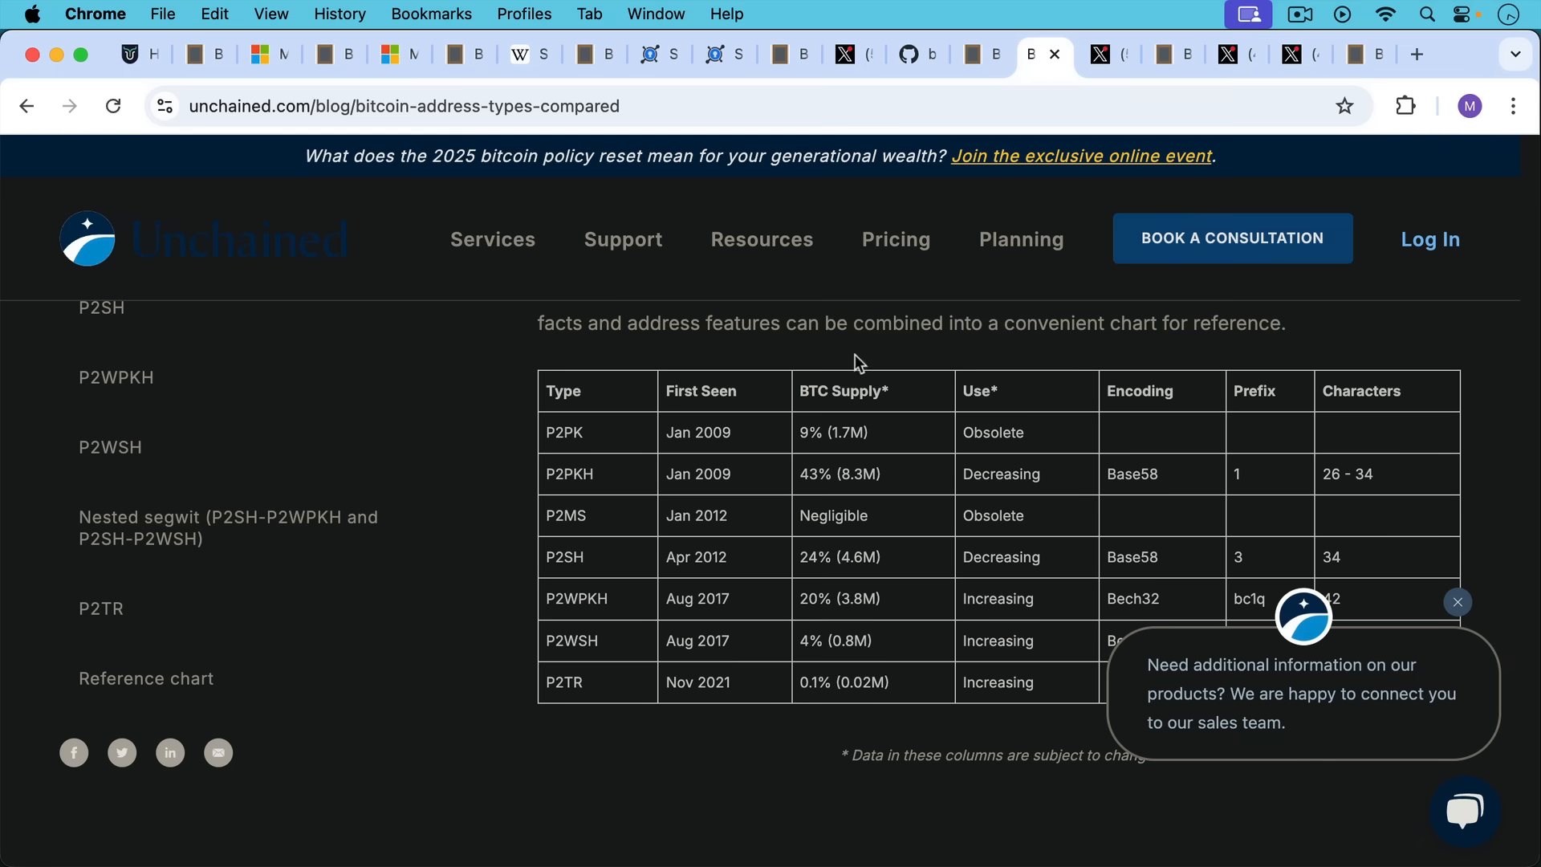
pyautogui.moveTo(1164, 83)
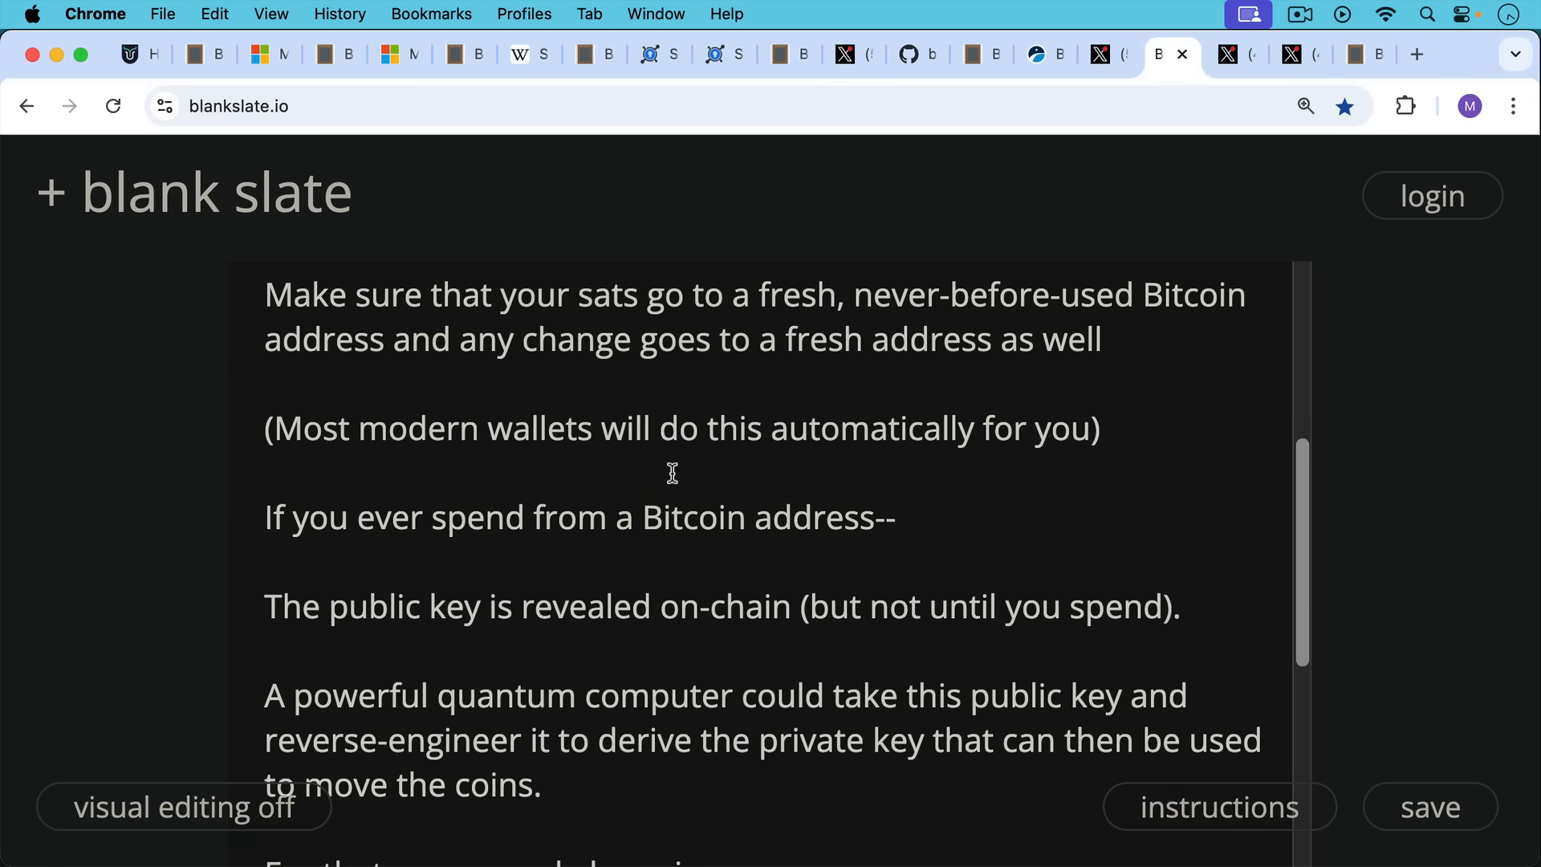
pyautogui.moveTo(662, 529)
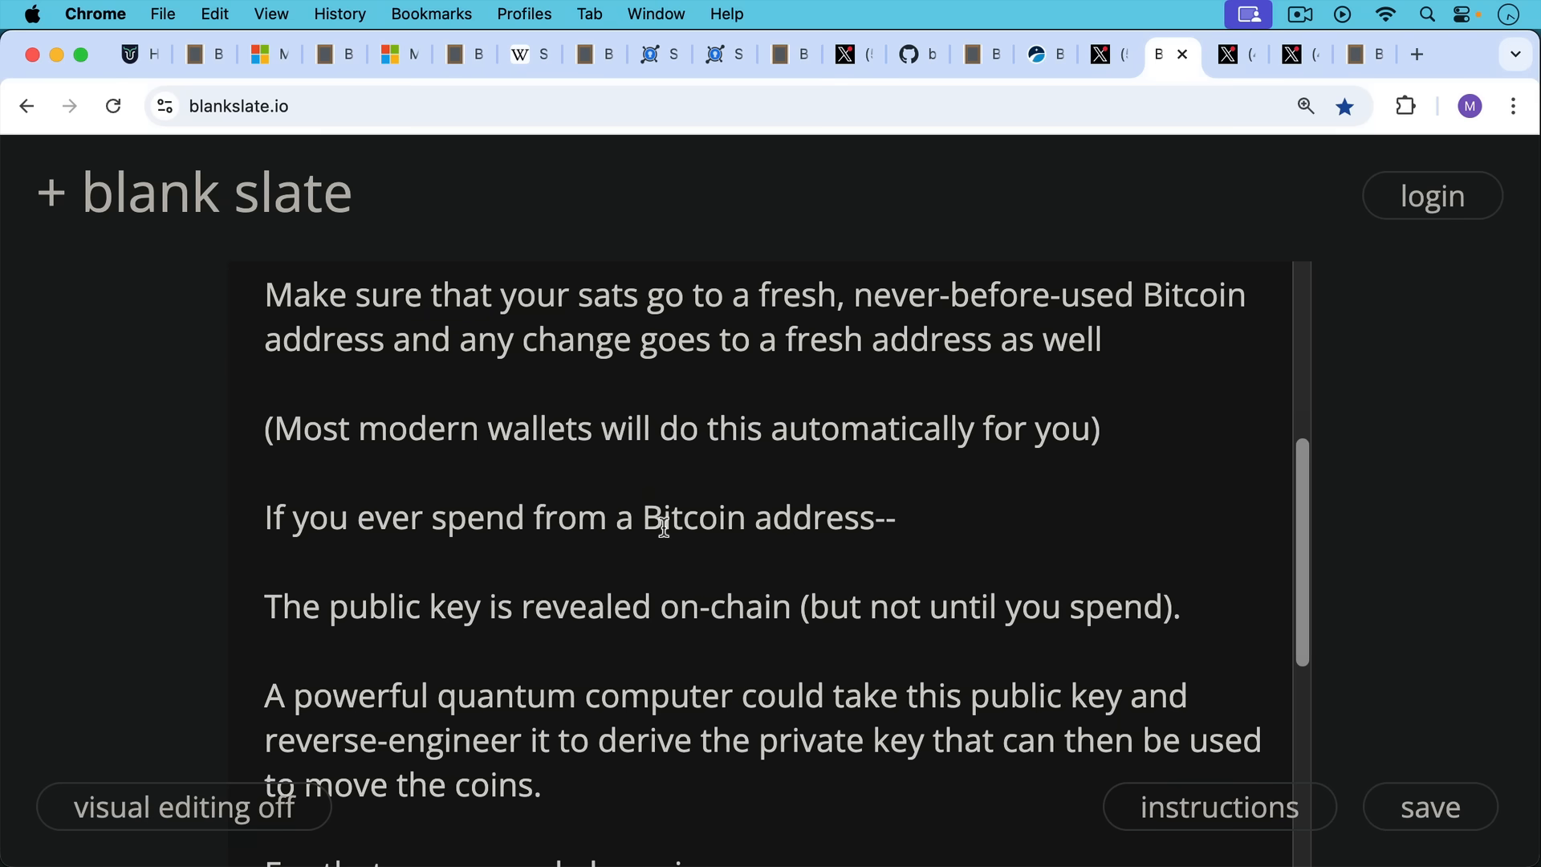
pyautogui.moveTo(671, 543)
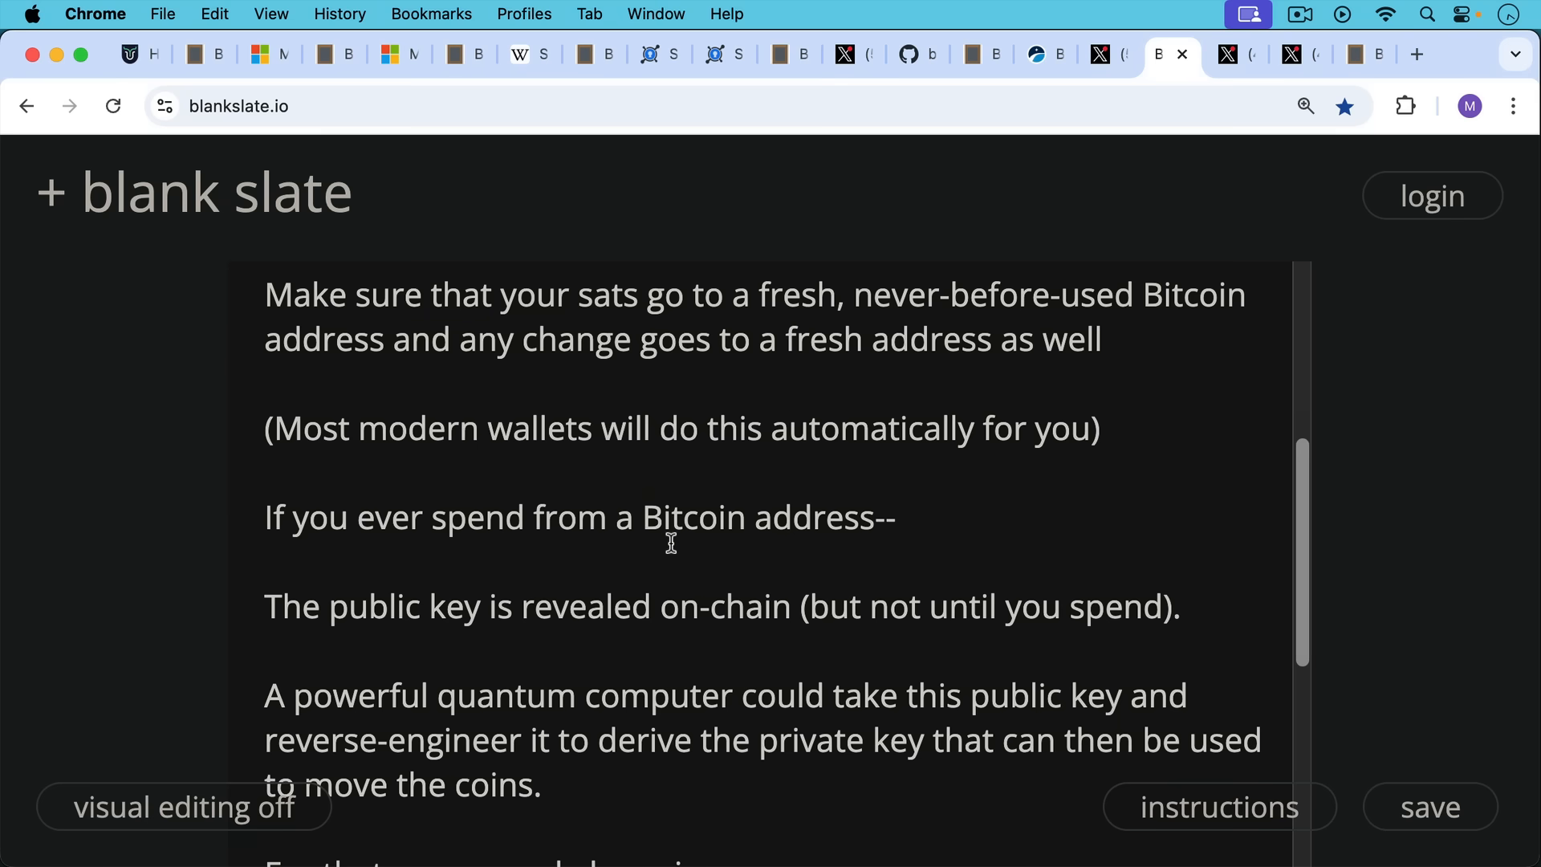
pyautogui.scroll(-3)
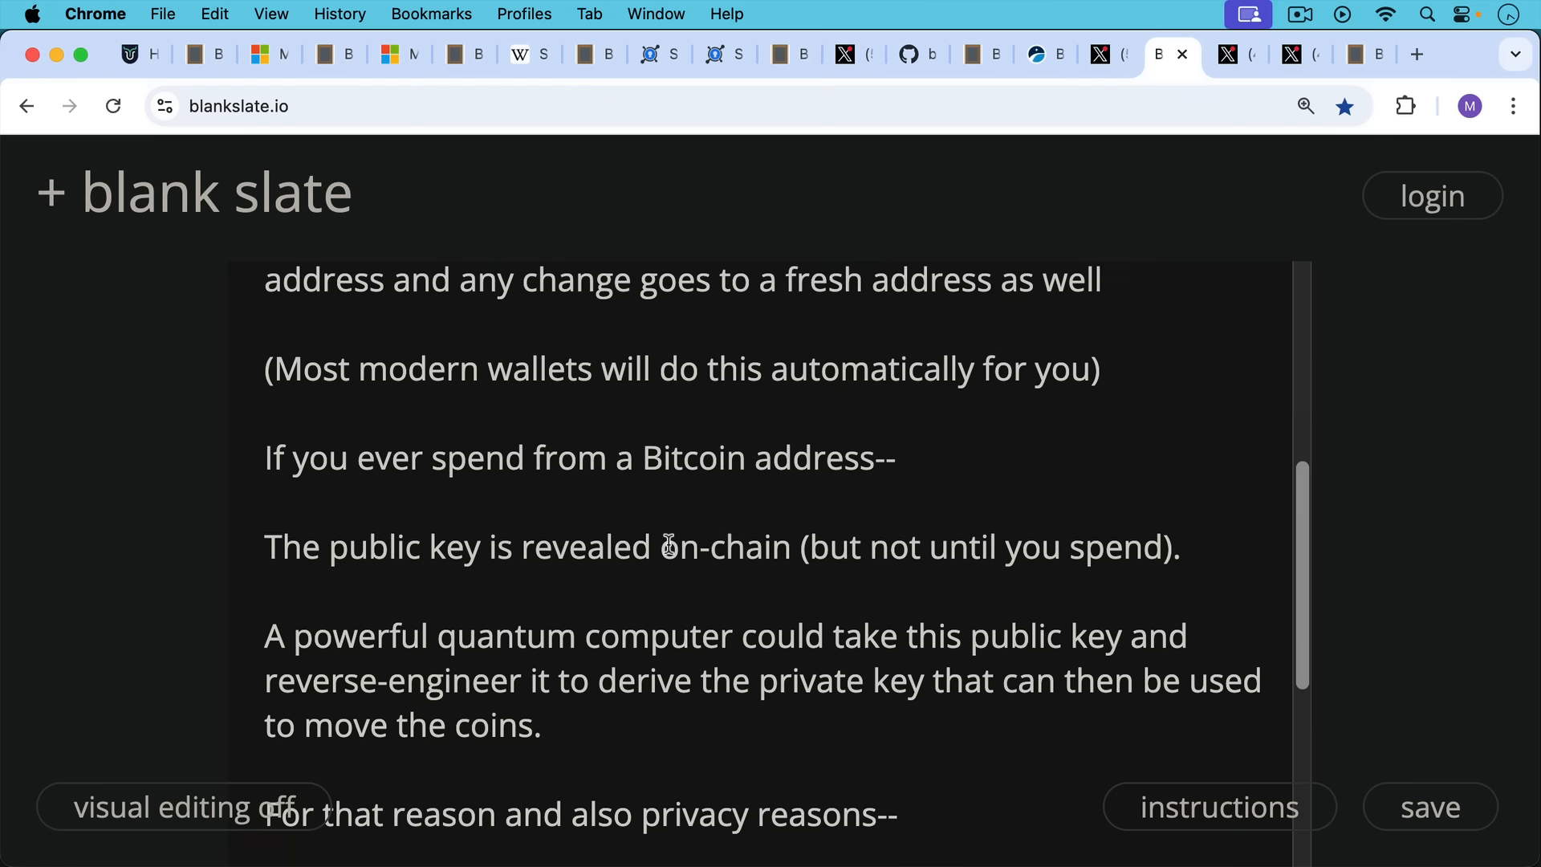
pyautogui.scroll(-3)
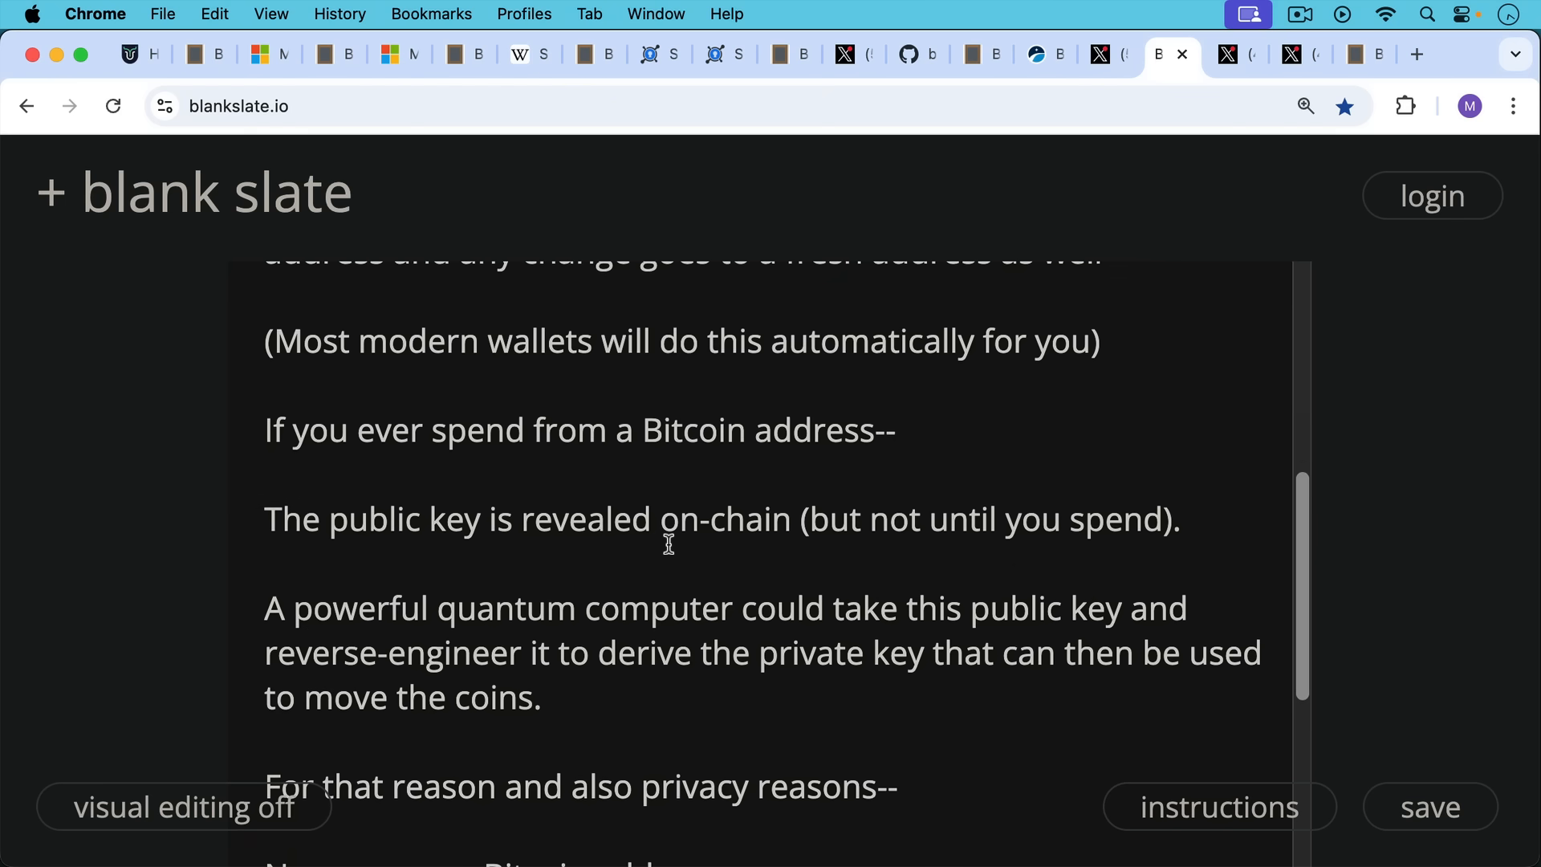
pyautogui.scroll(-3)
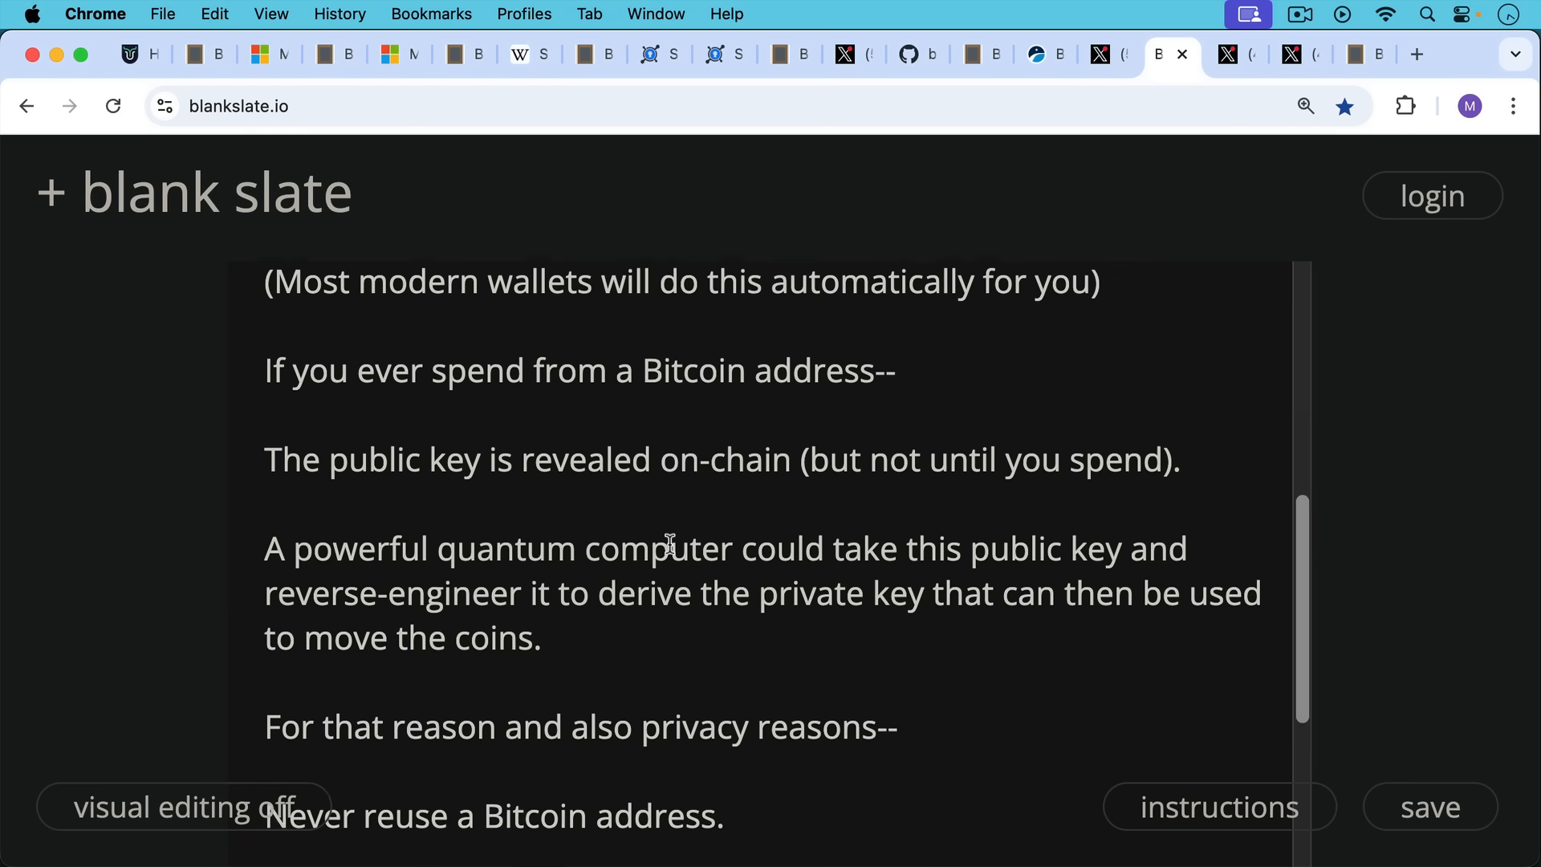
pyautogui.scroll(-3)
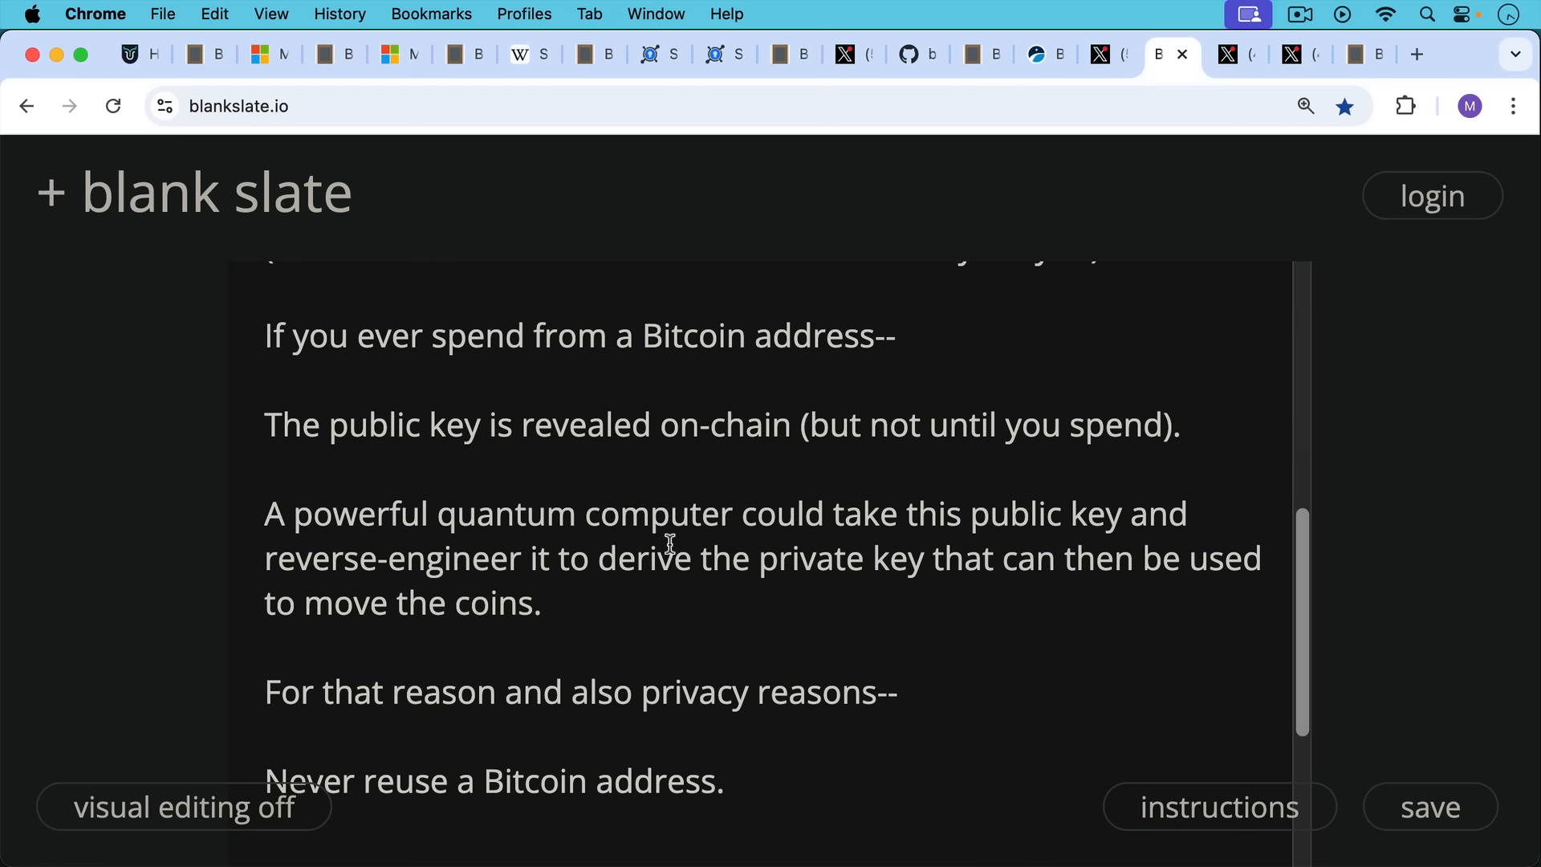
pyautogui.moveTo(667, 528)
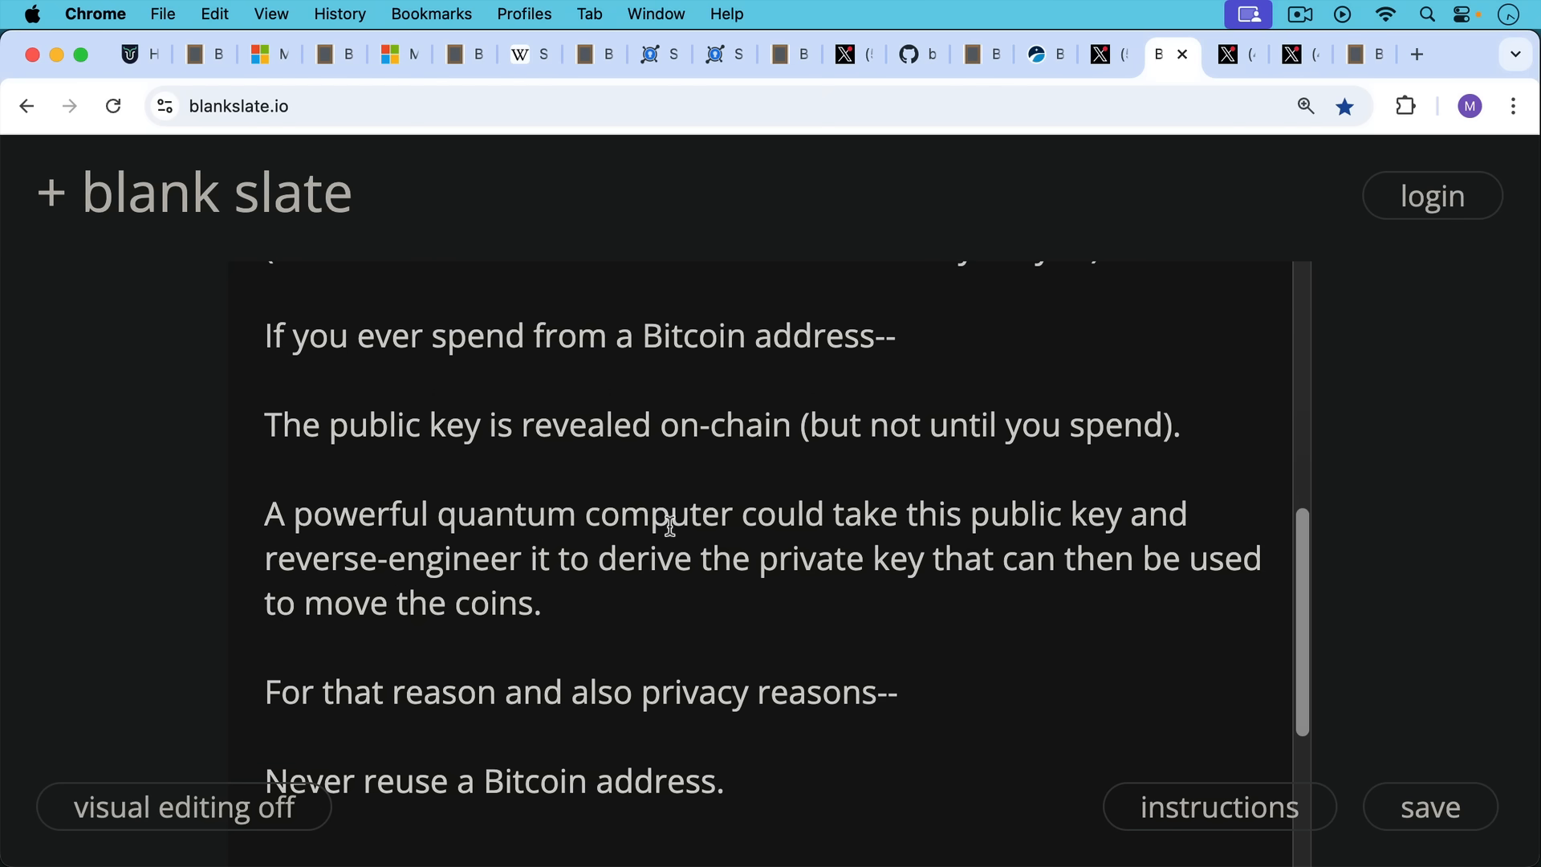
pyautogui.scroll(3)
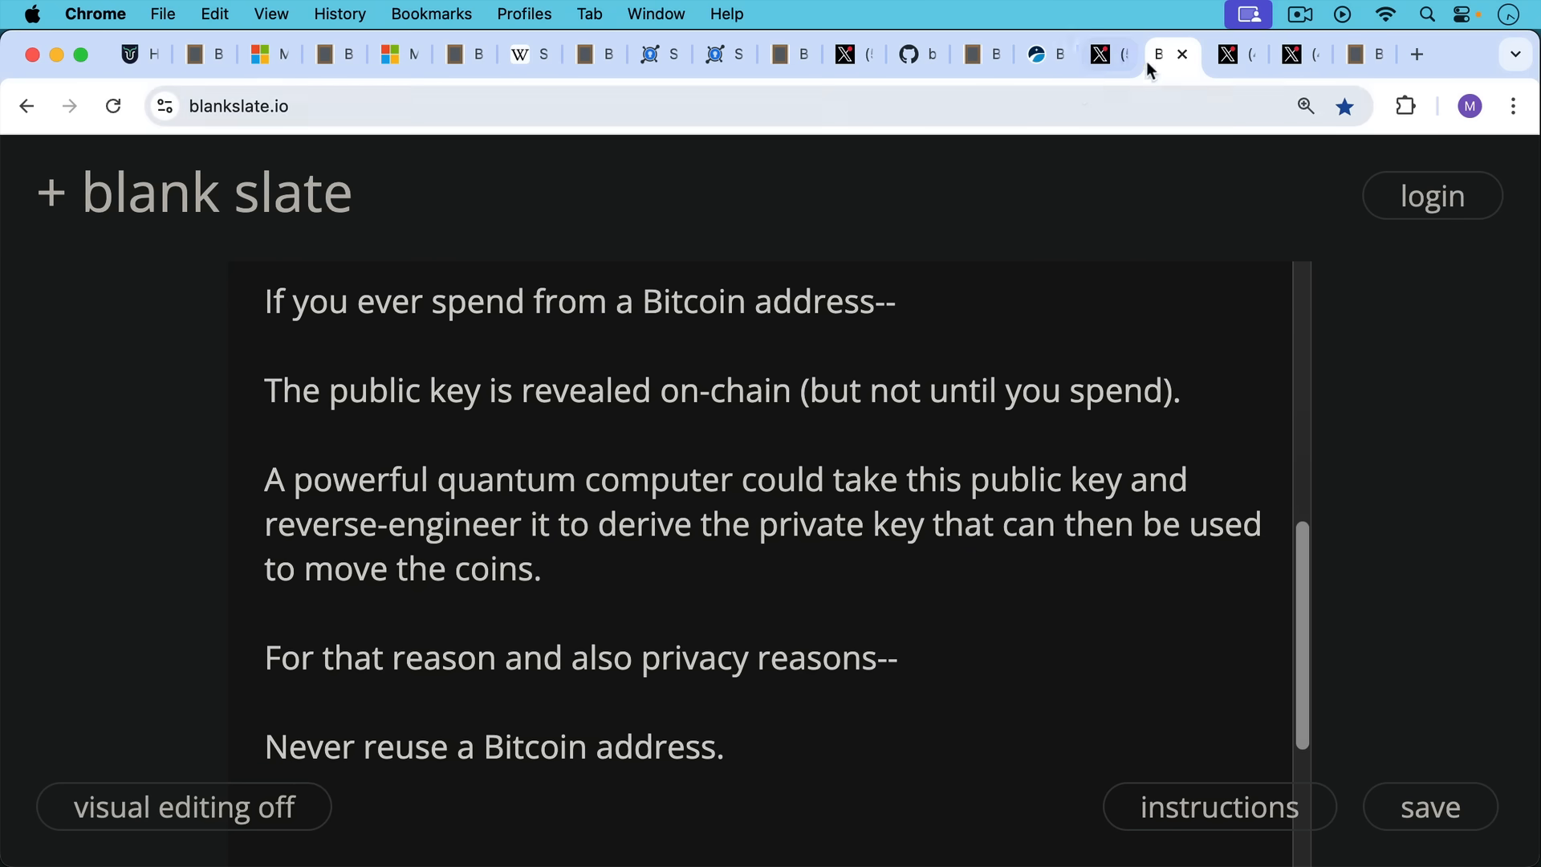
# Step: Bring up River's X post estimating 13-300 million qubits for a long-range attack
pyautogui.click(1226, 54)
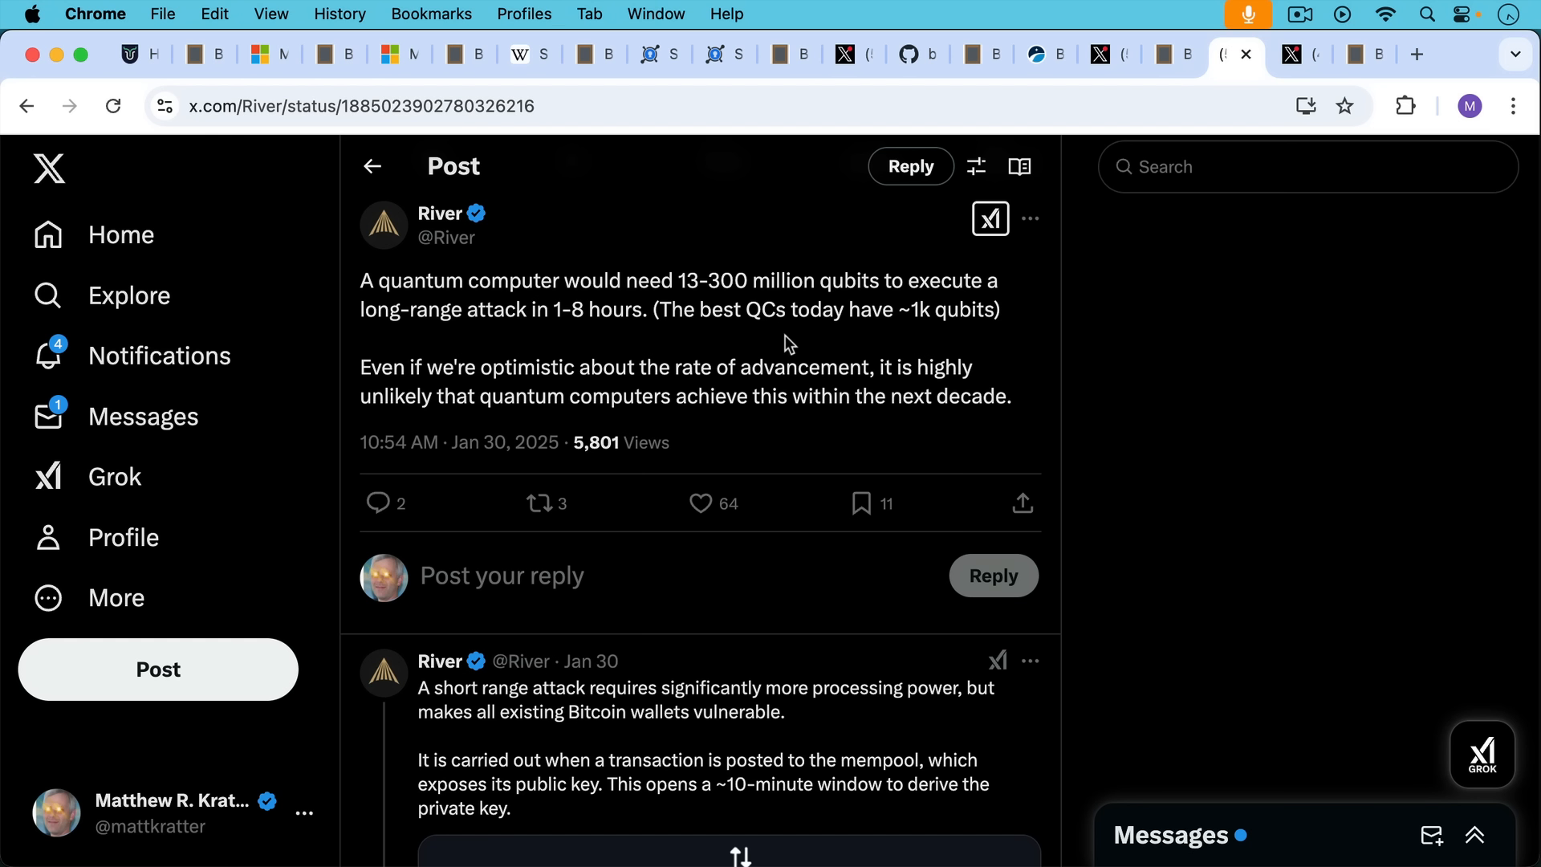
pyautogui.moveTo(945, 332)
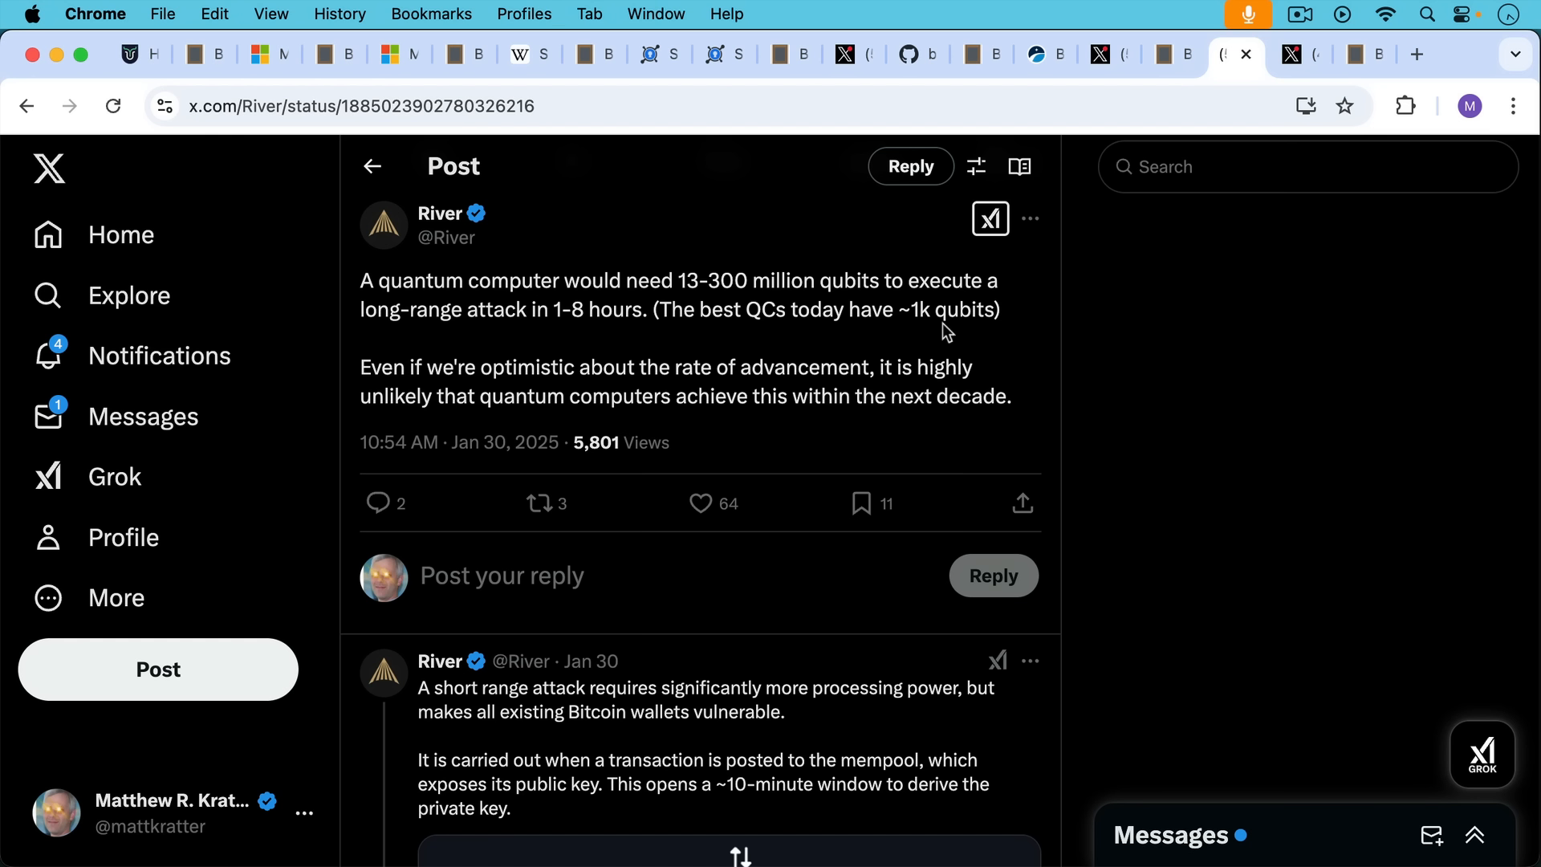
pyautogui.moveTo(909, 316)
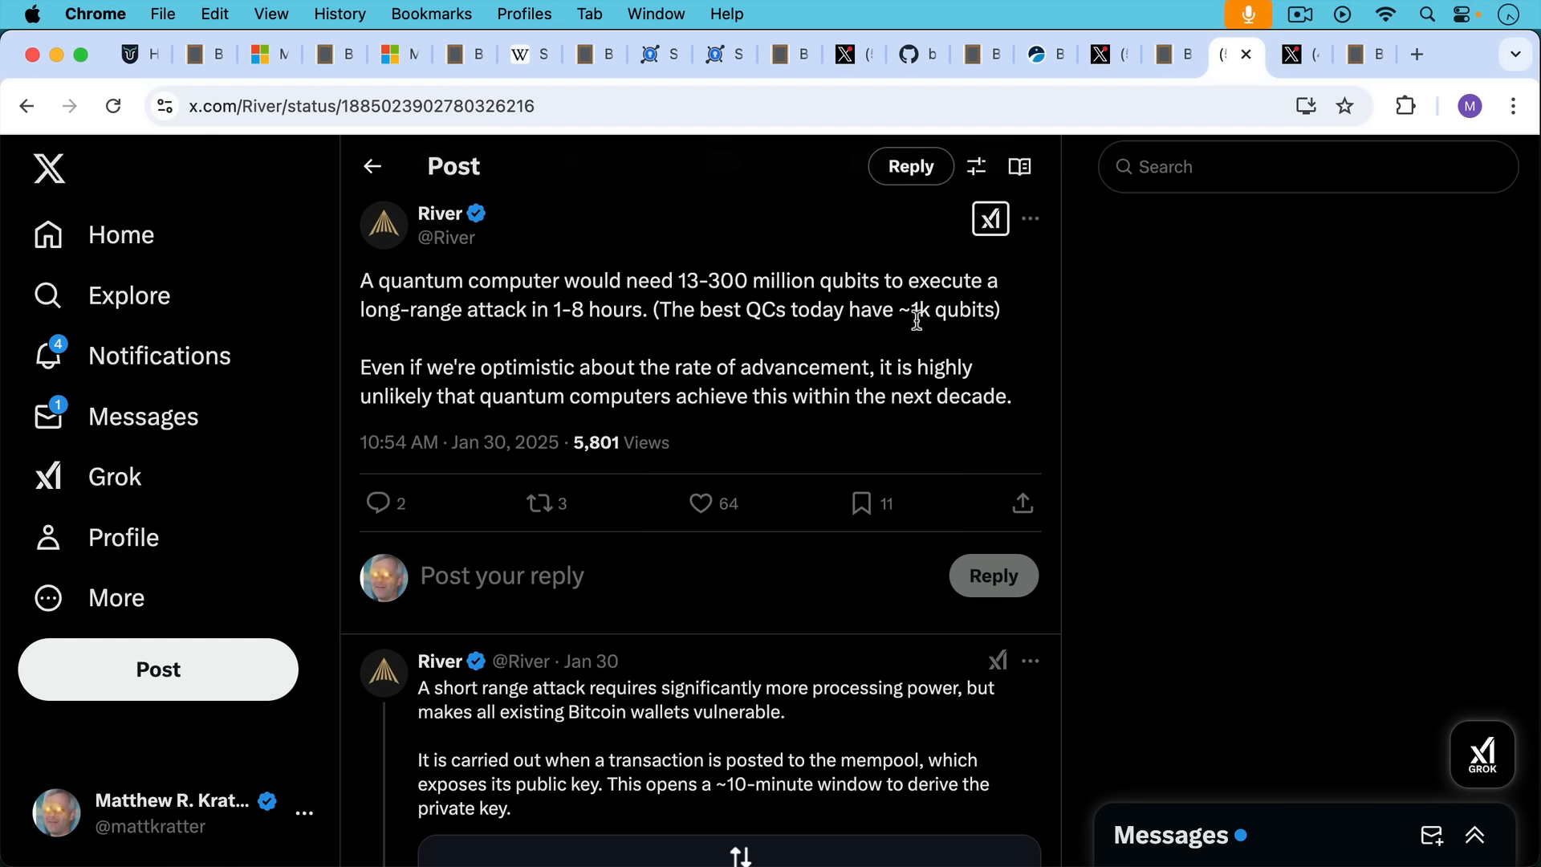
pyautogui.moveTo(1176, 147)
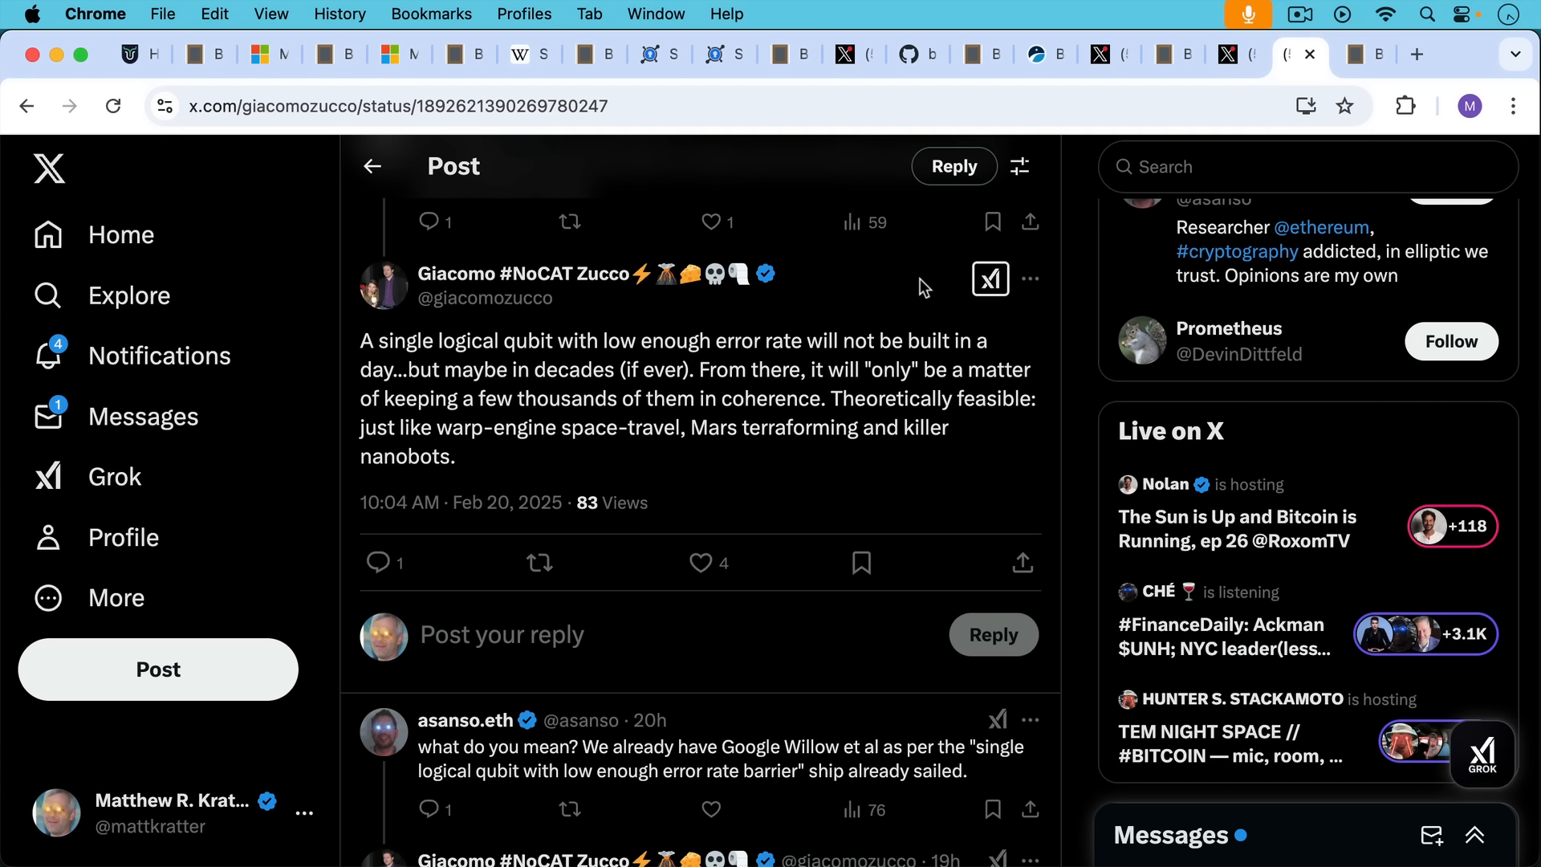
pyautogui.moveTo(888, 388)
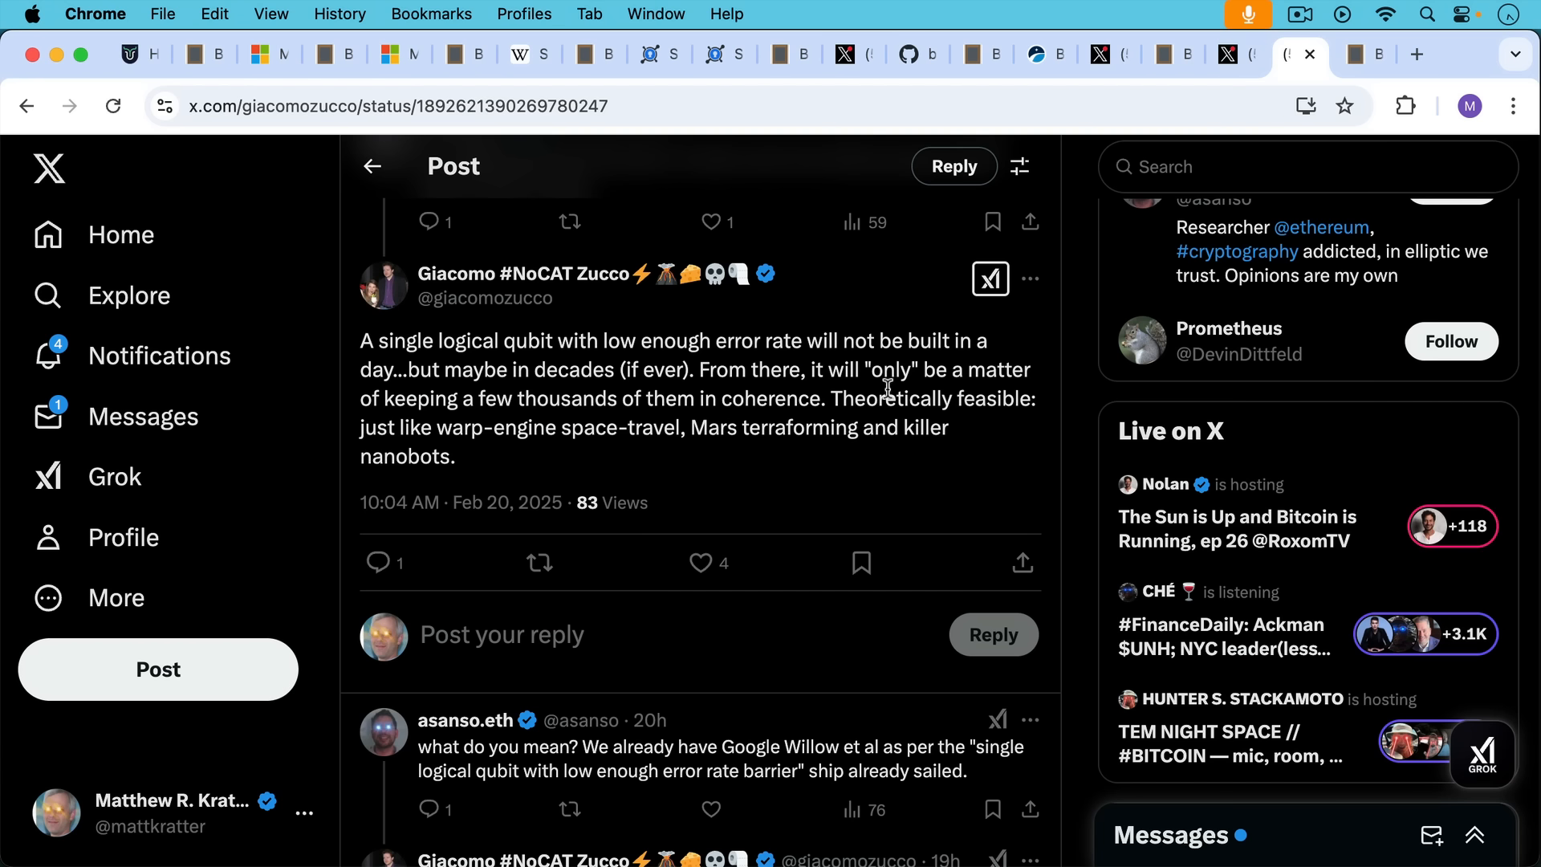
# Step: Scroll Giacomo Zucco's thread to the replies debating Google Willow's error rate
pyautogui.scroll(-3)
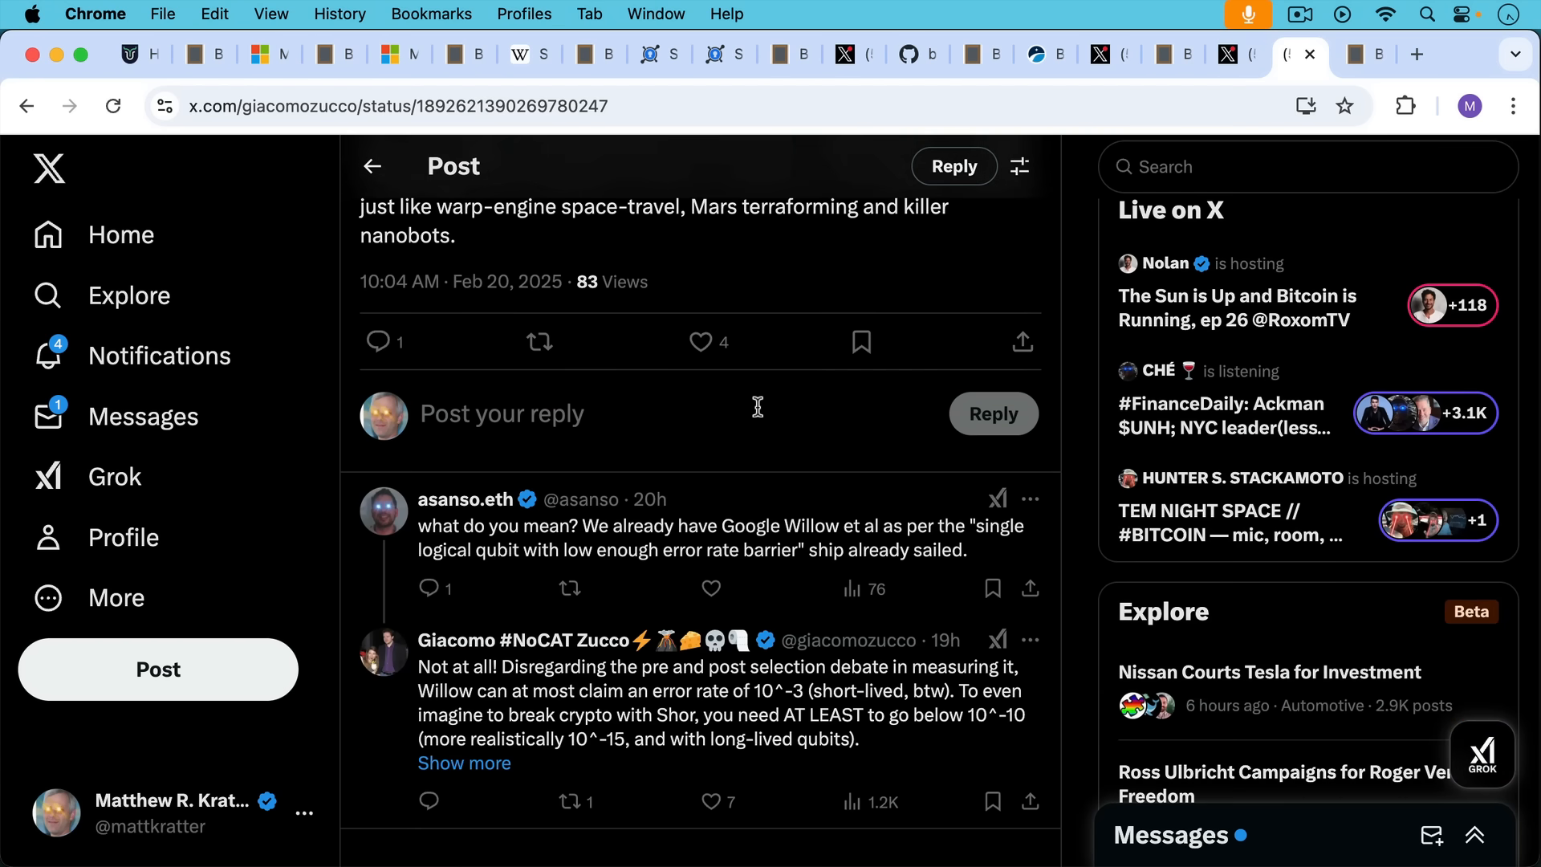
pyautogui.moveTo(767, 406)
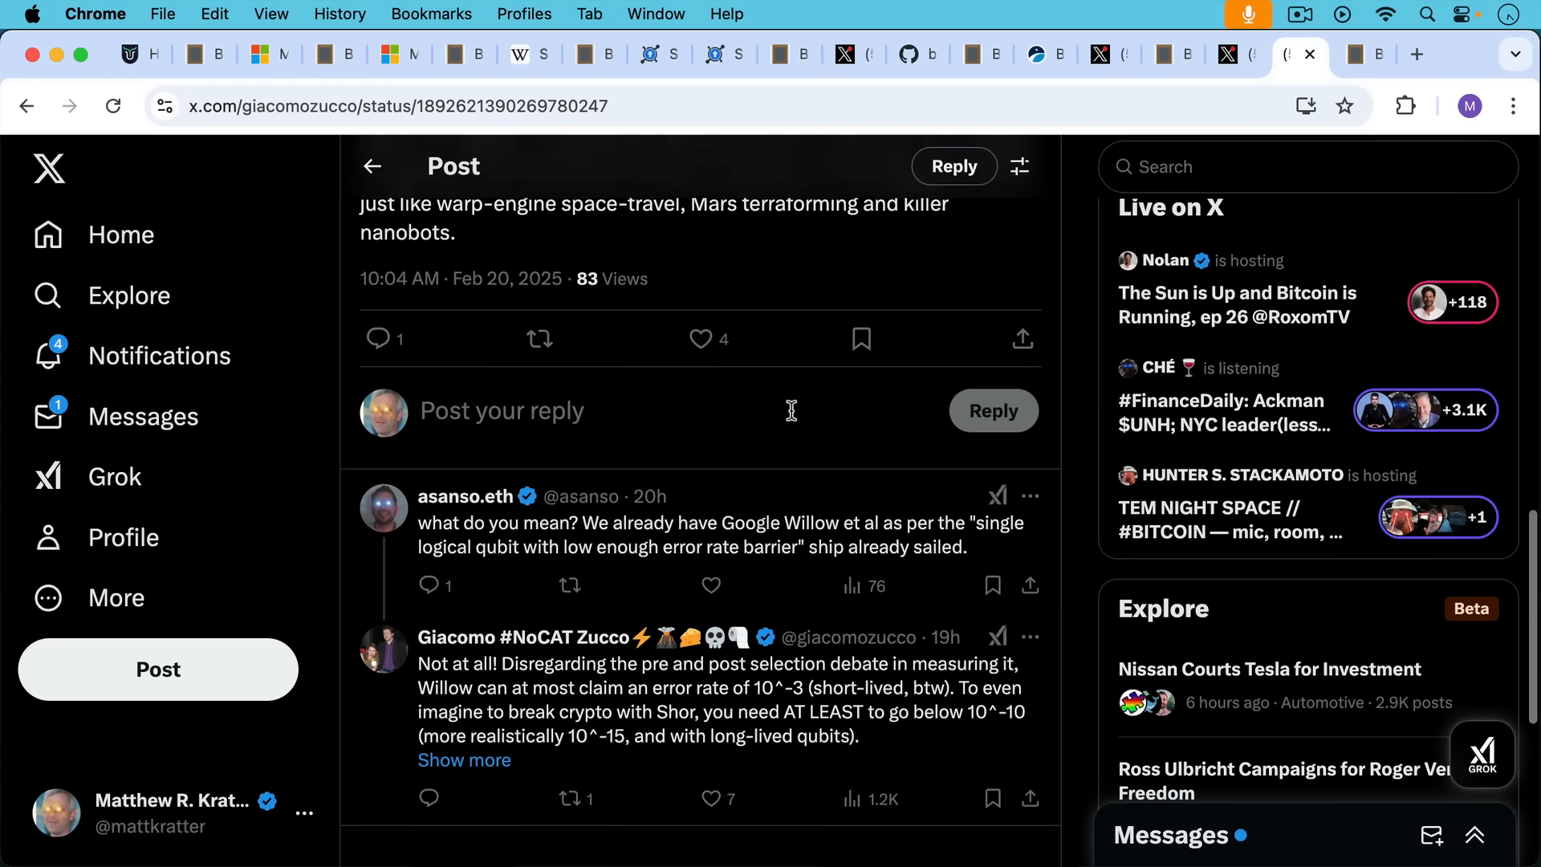
pyautogui.scroll(-3)
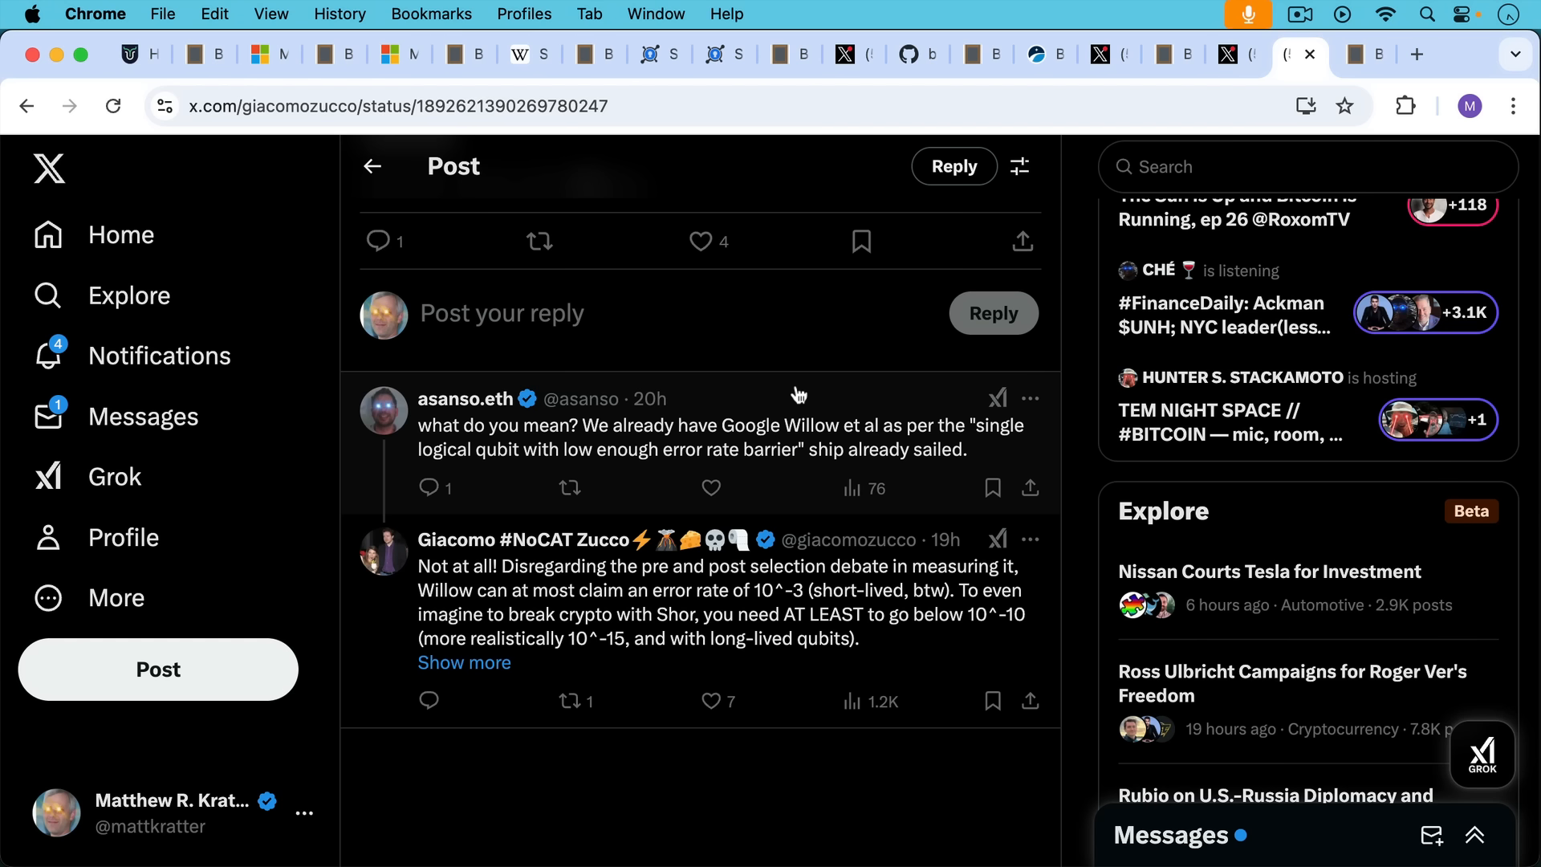
pyautogui.moveTo(1015, 302)
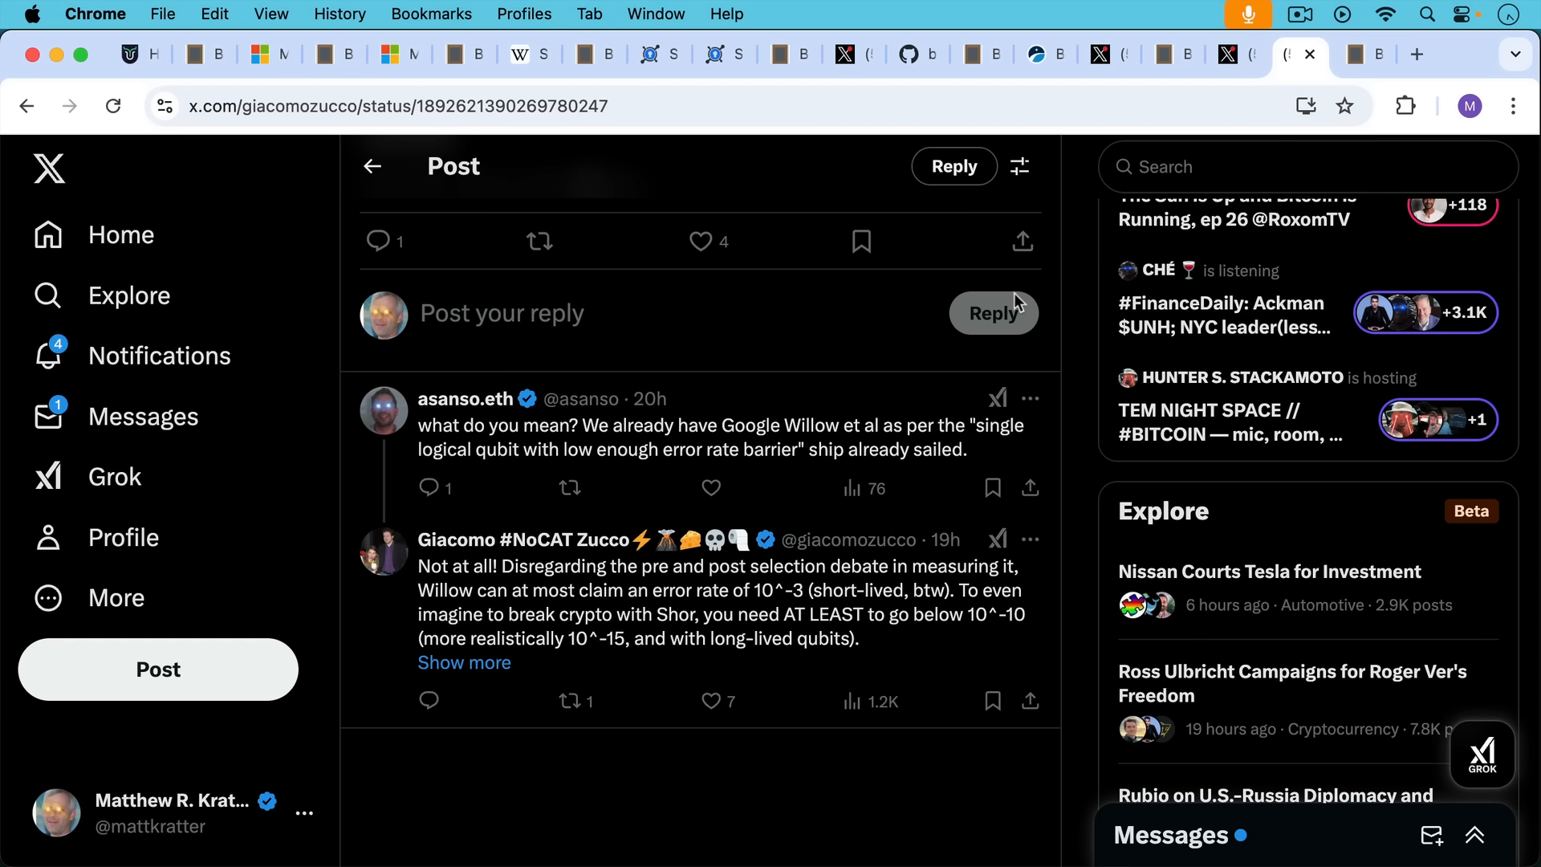
pyautogui.moveTo(1106, 306)
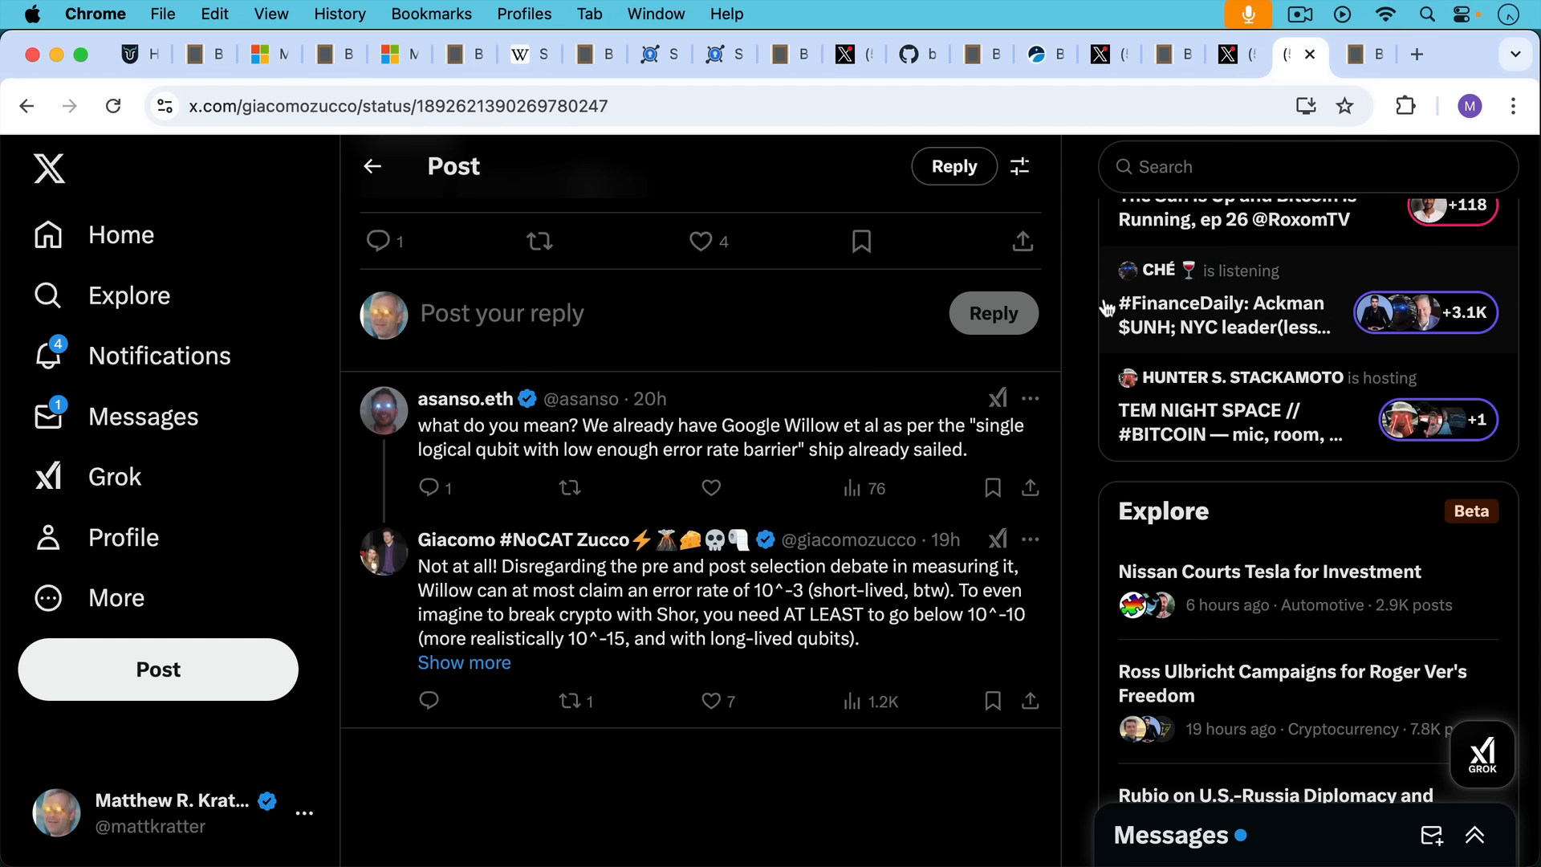
pyautogui.moveTo(1086, 296)
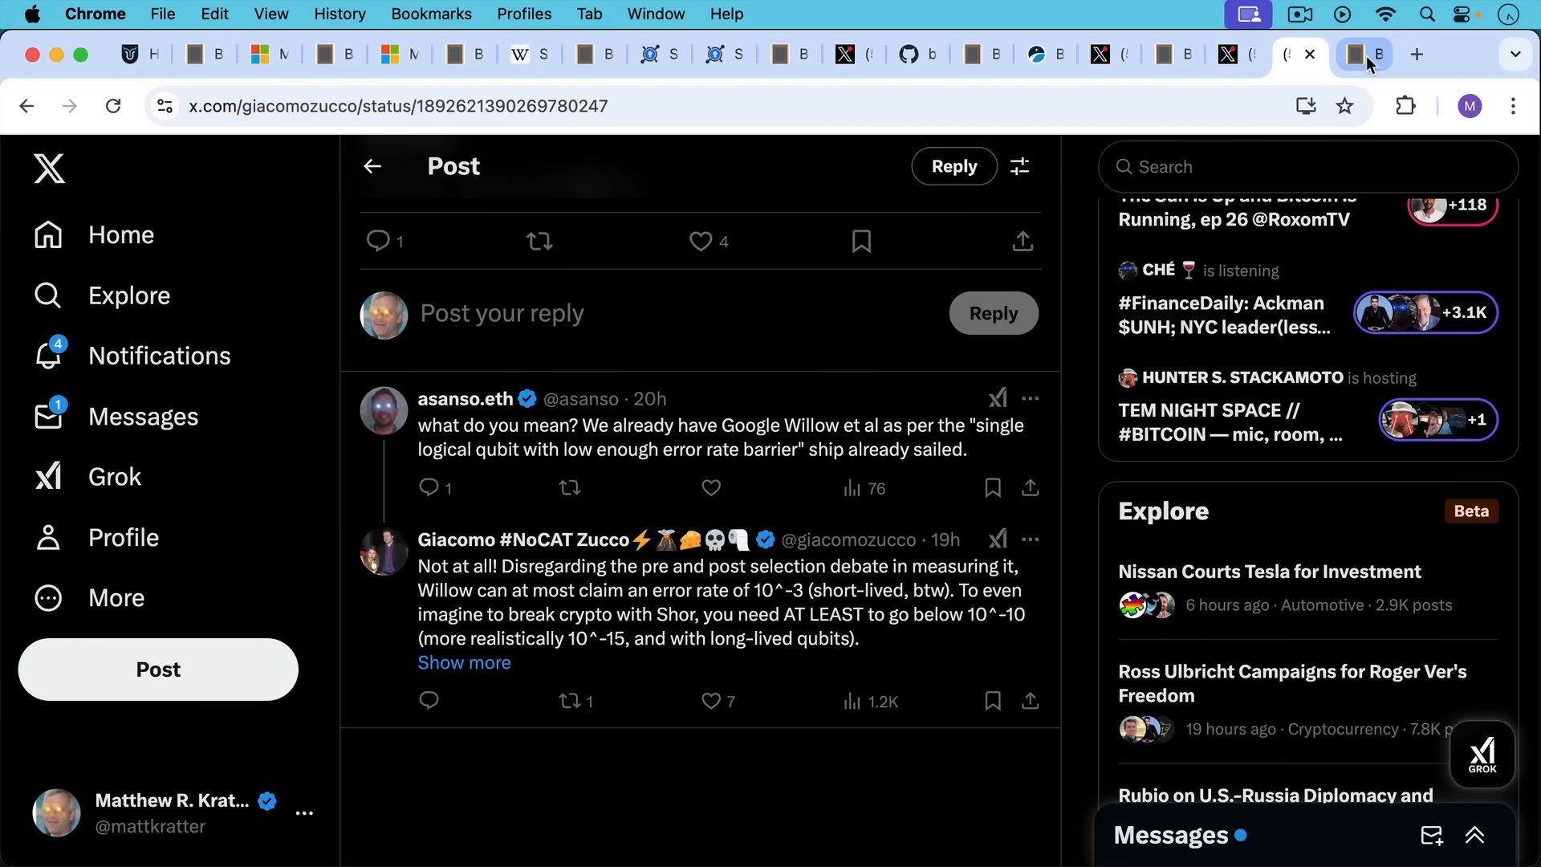
# Step: Read the concluding Blank Slate note down to 'I'm going to stick to Bitcoin.'
pyautogui.click(1362, 54)
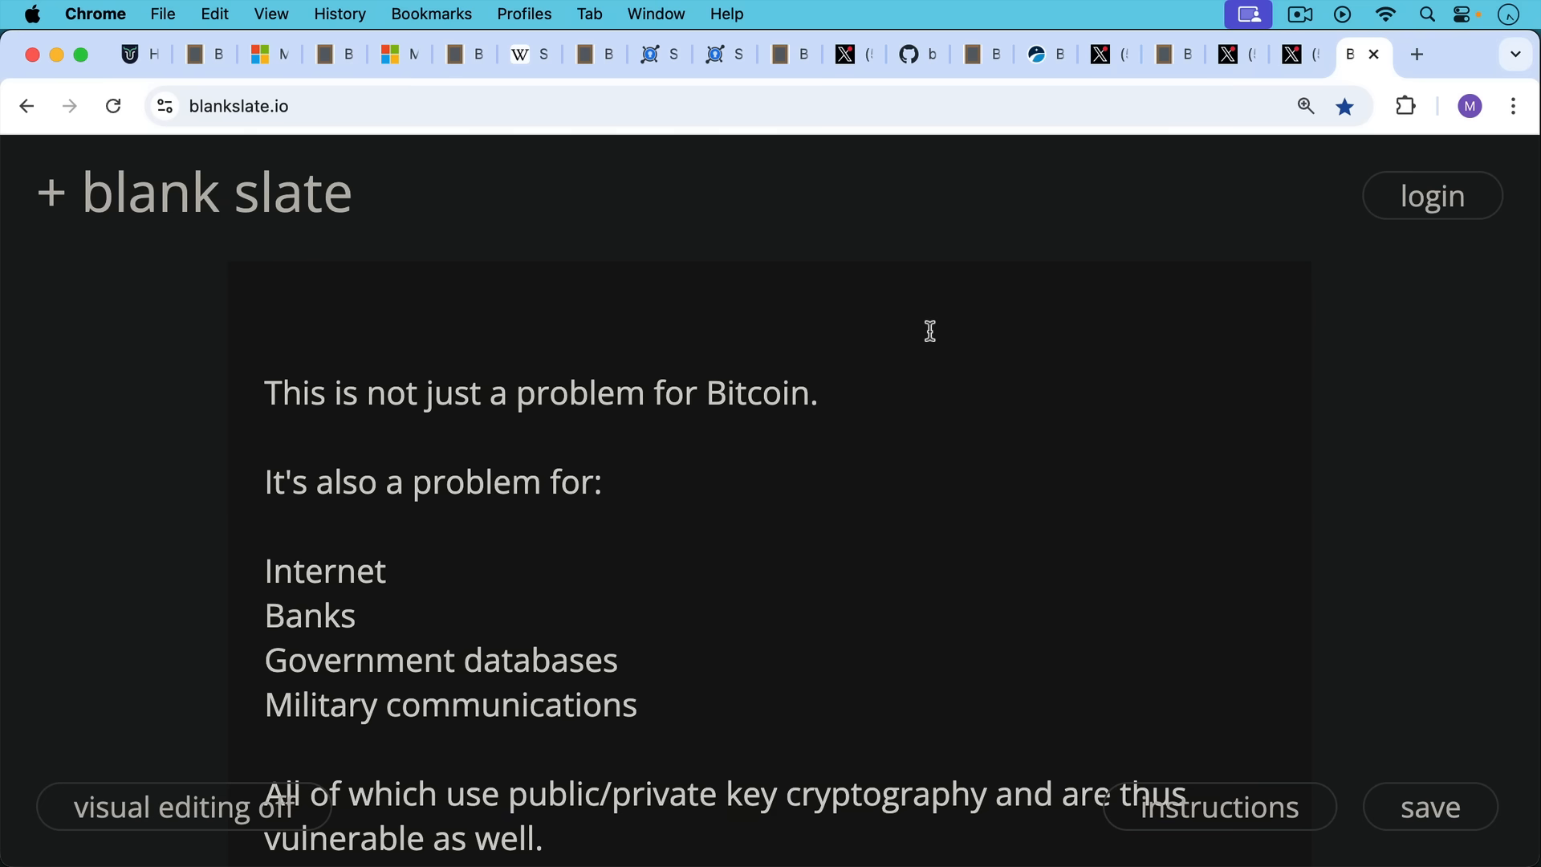
pyautogui.scroll(3)
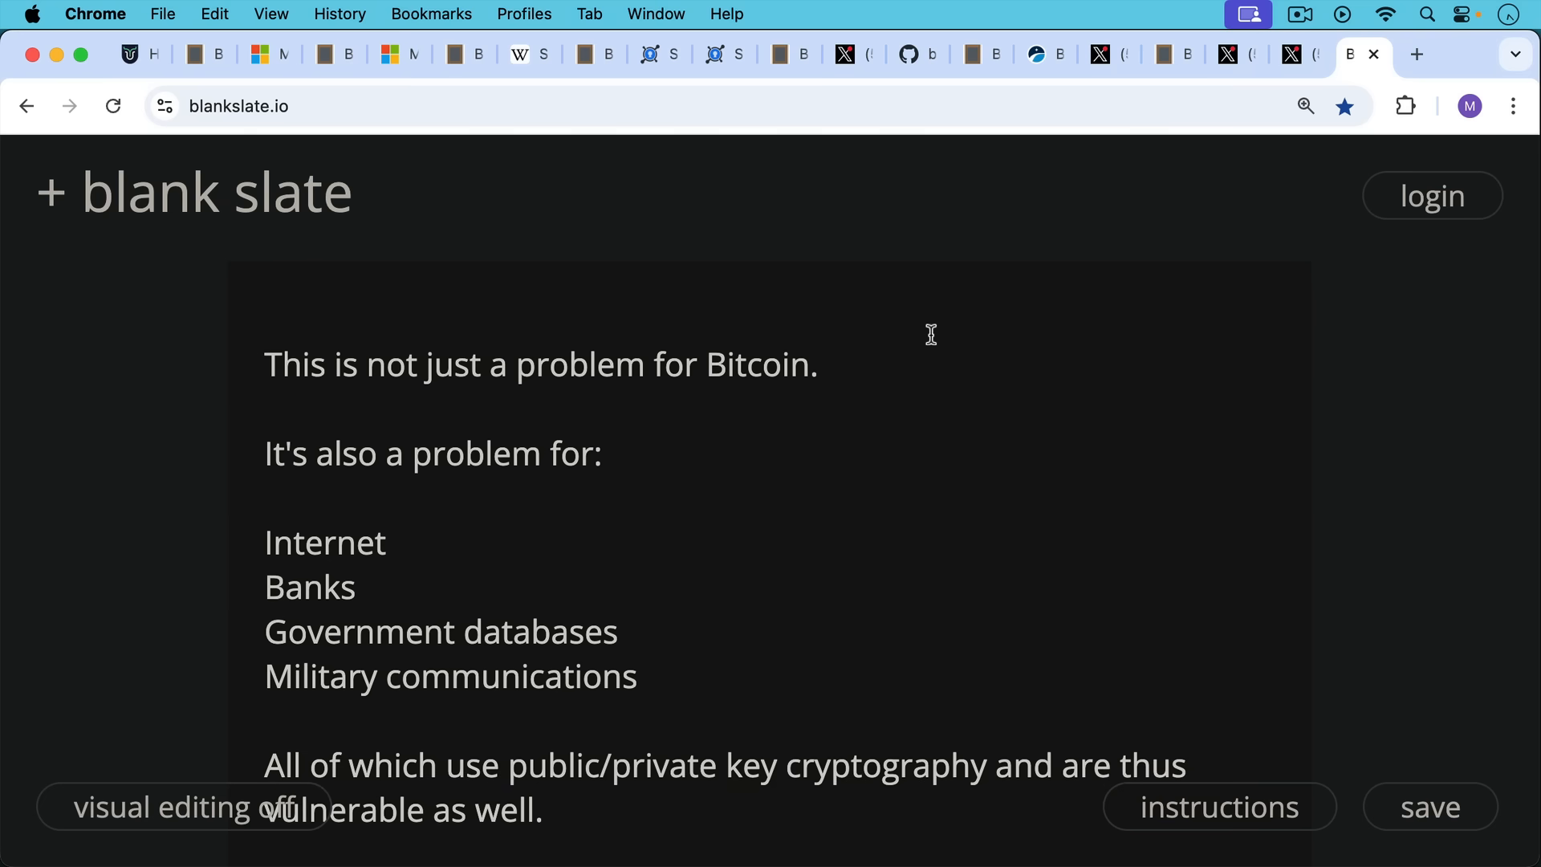
pyautogui.scroll(-3)
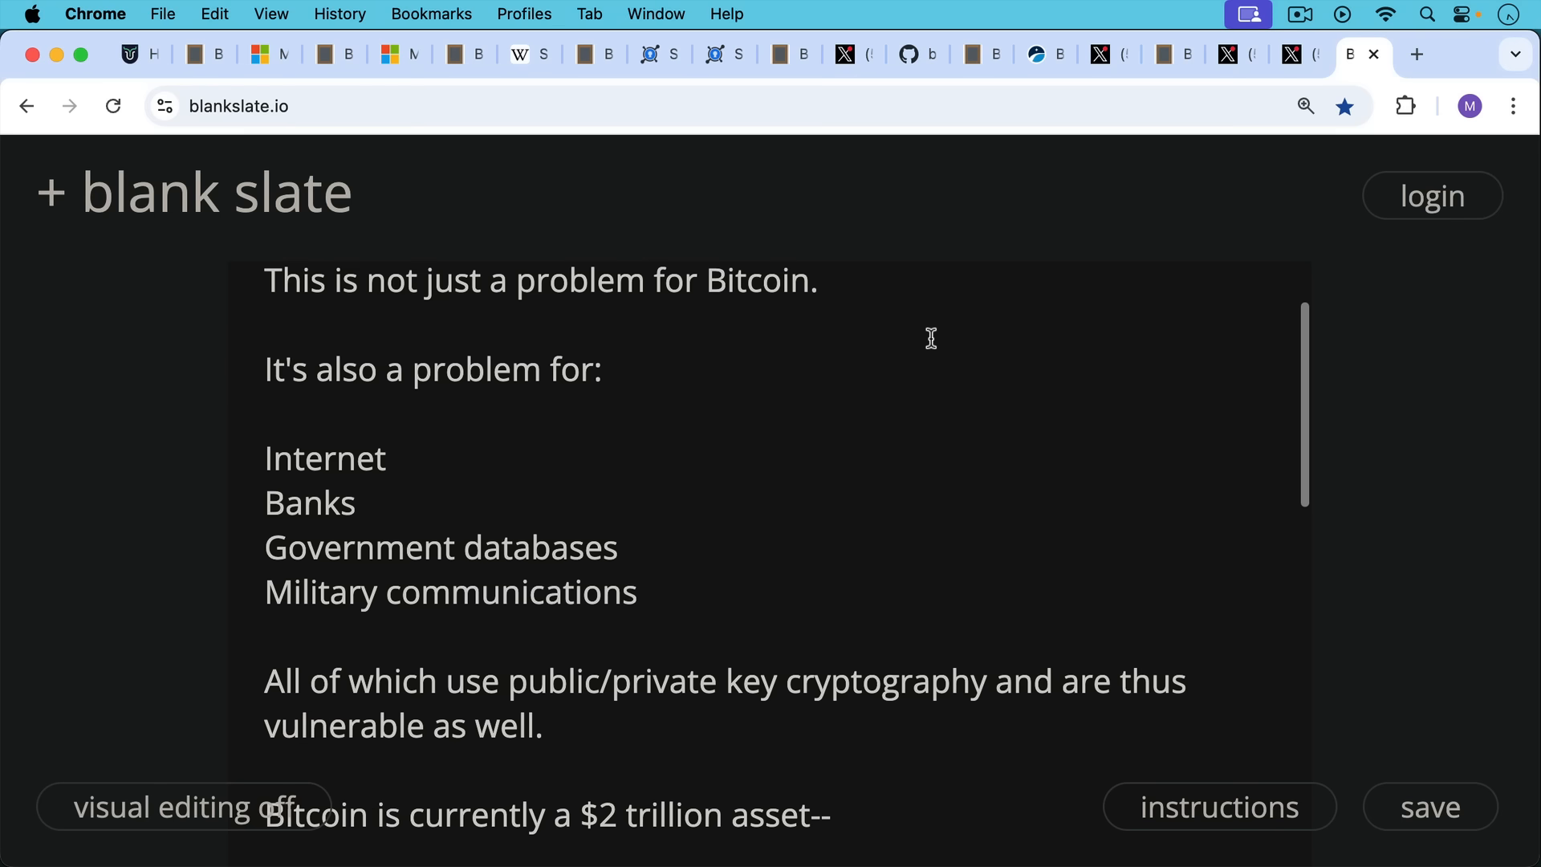
pyautogui.scroll(-3)
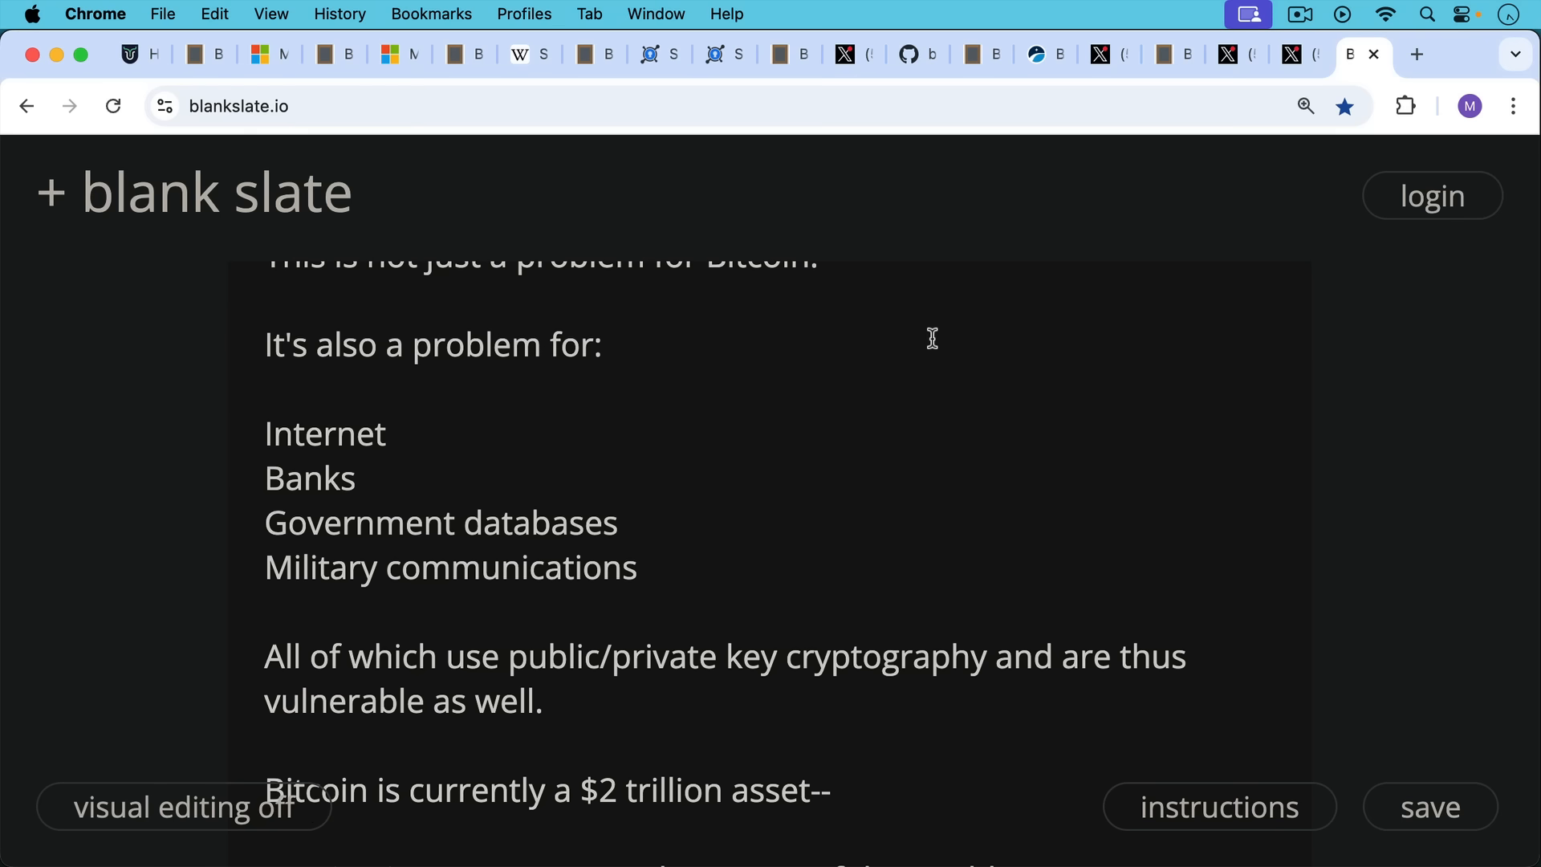
pyautogui.scroll(-3)
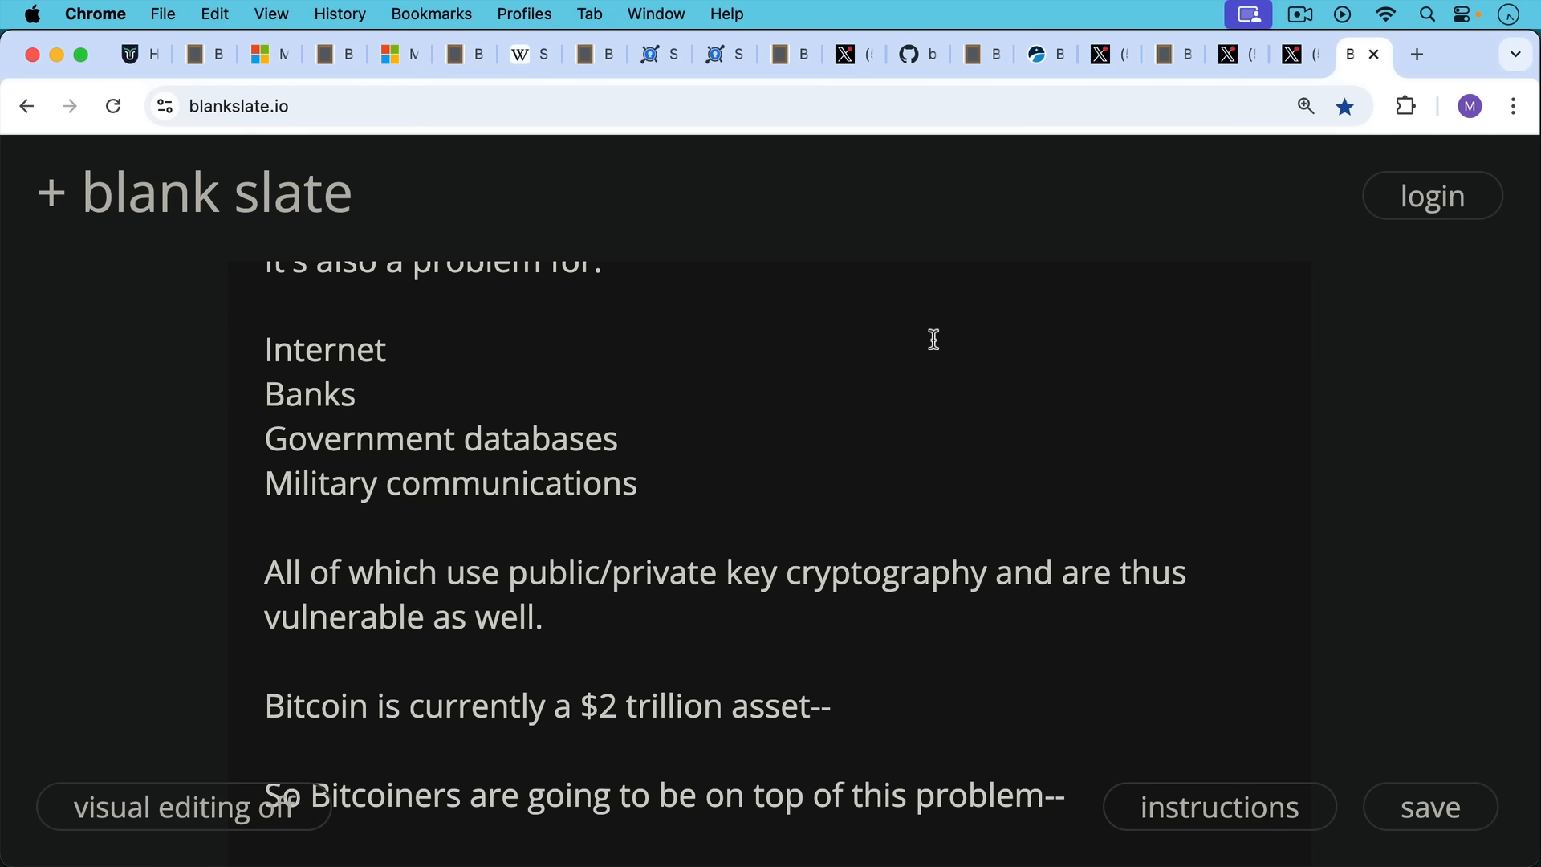
pyautogui.scroll(-3)
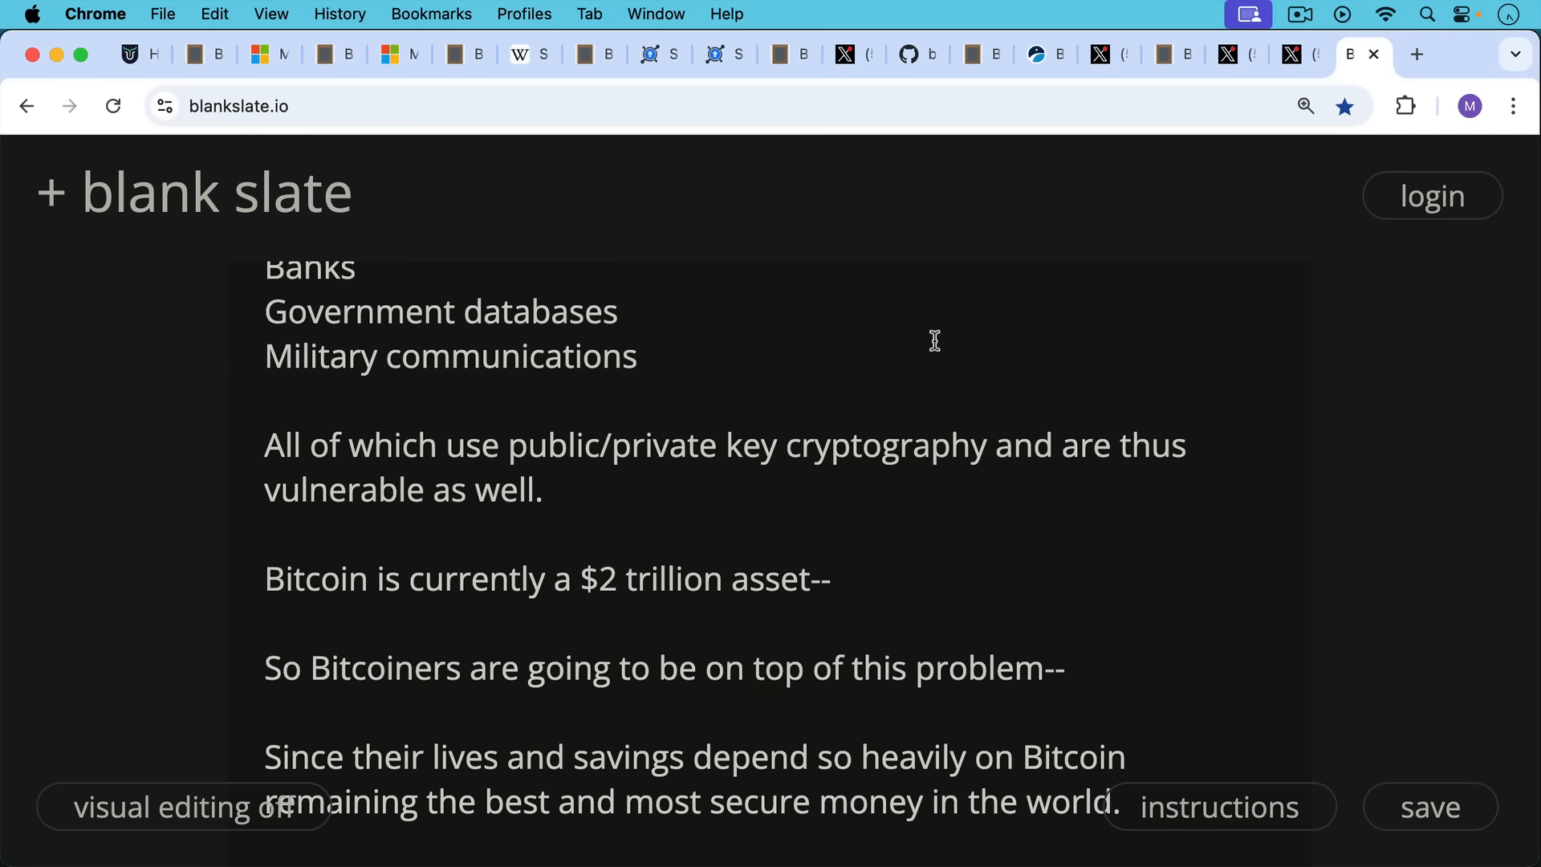
pyautogui.scroll(-3)
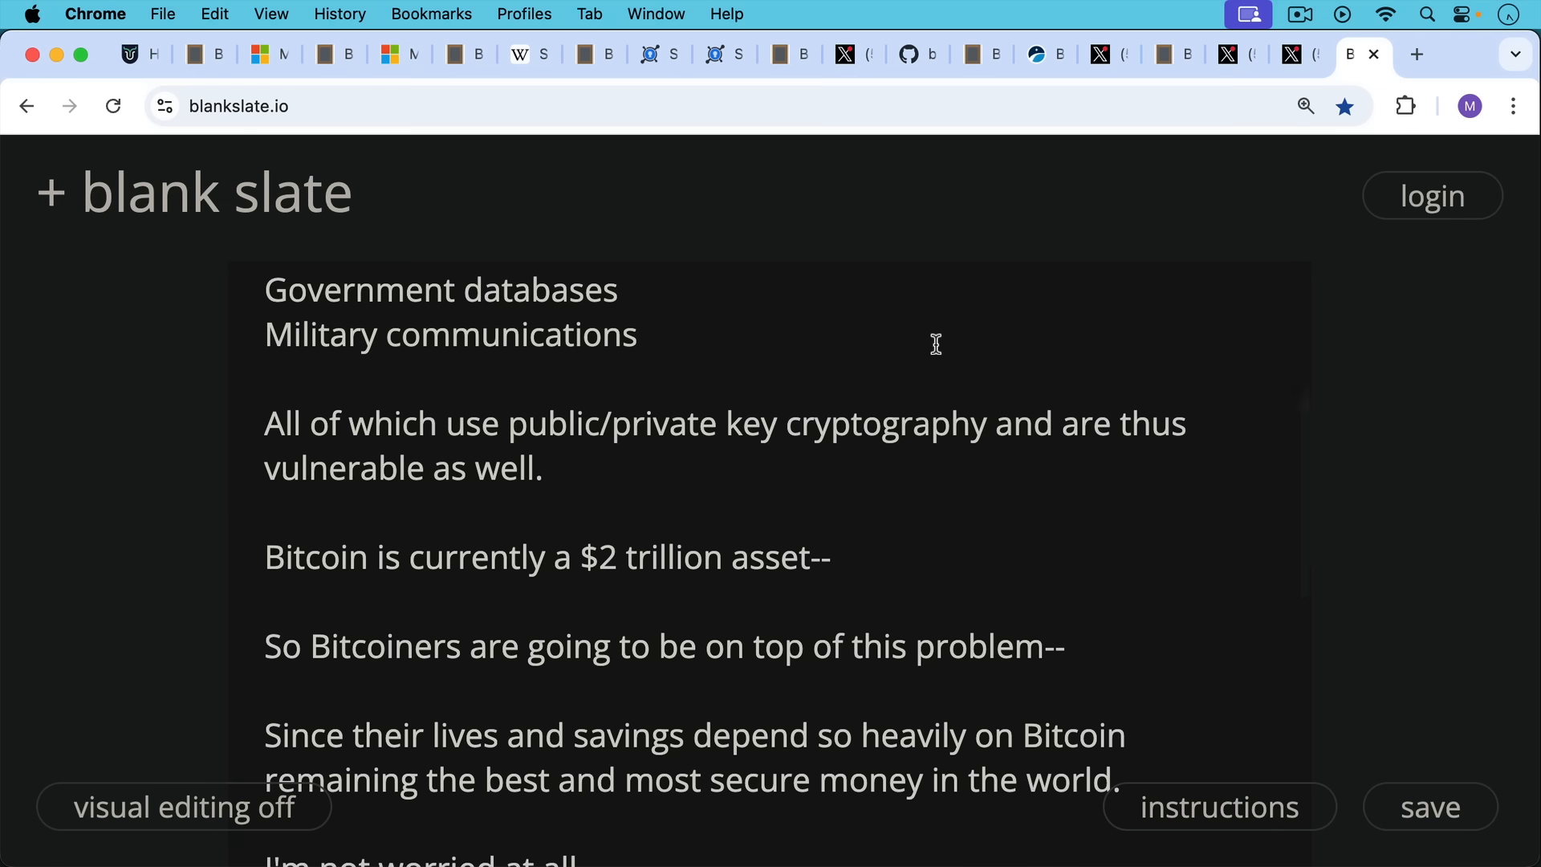
pyautogui.scroll(-3)
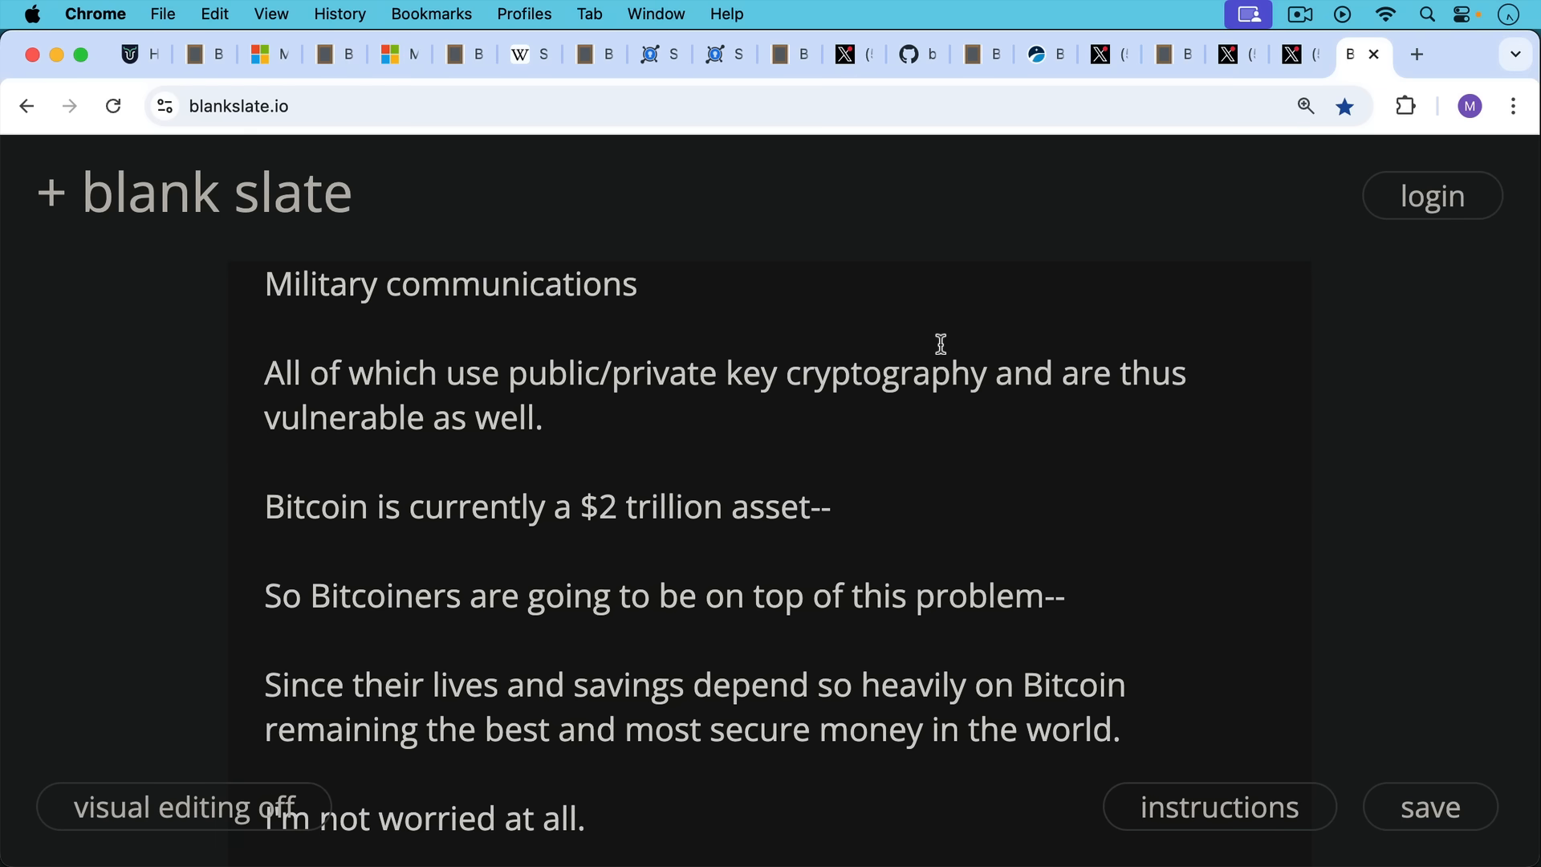
pyautogui.scroll(-3)
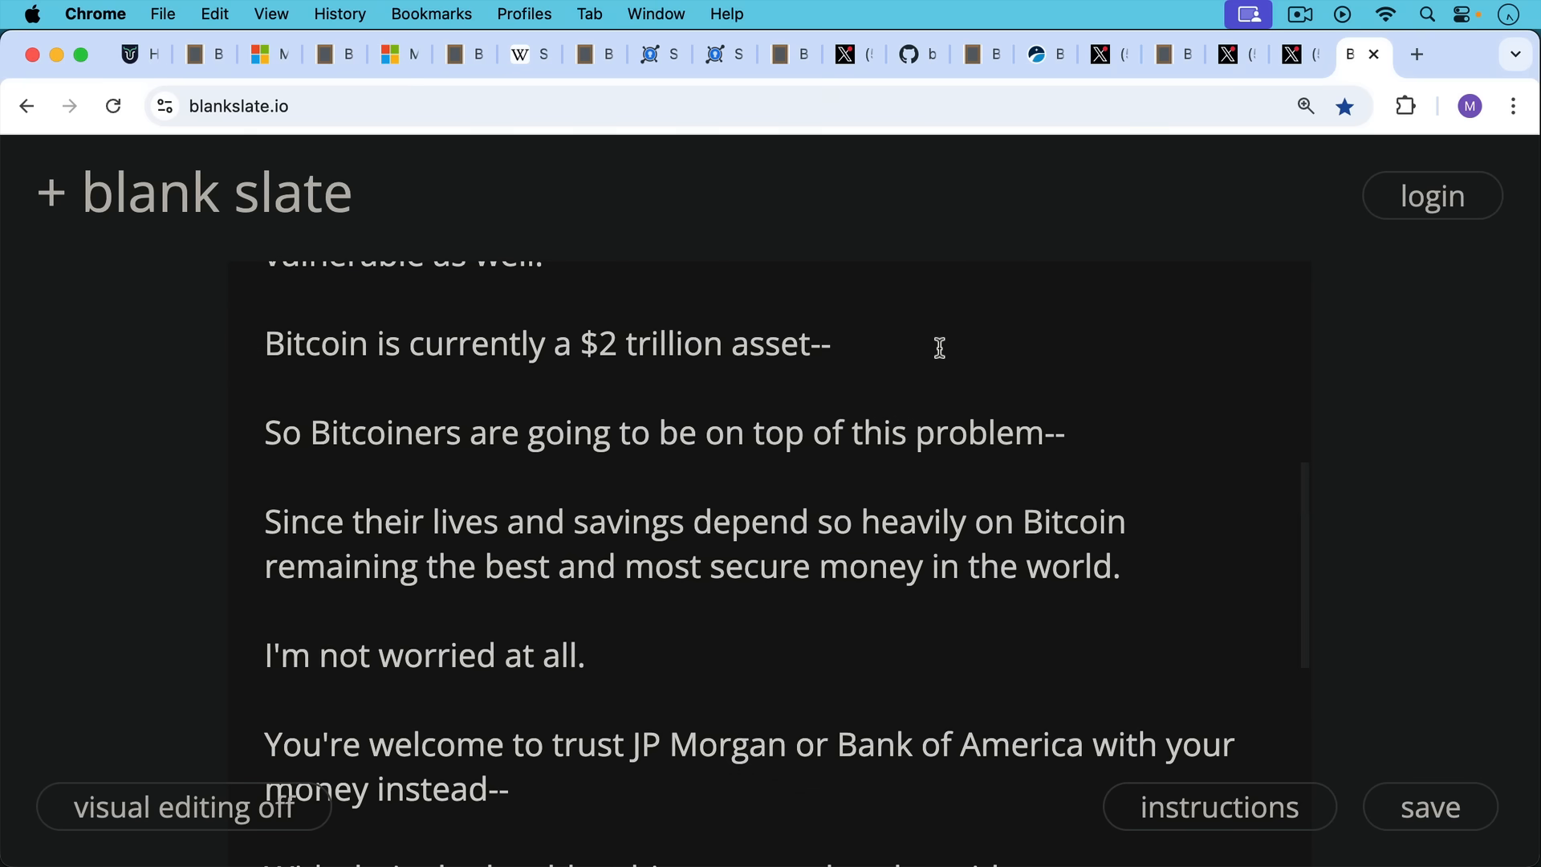
pyautogui.scroll(-3)
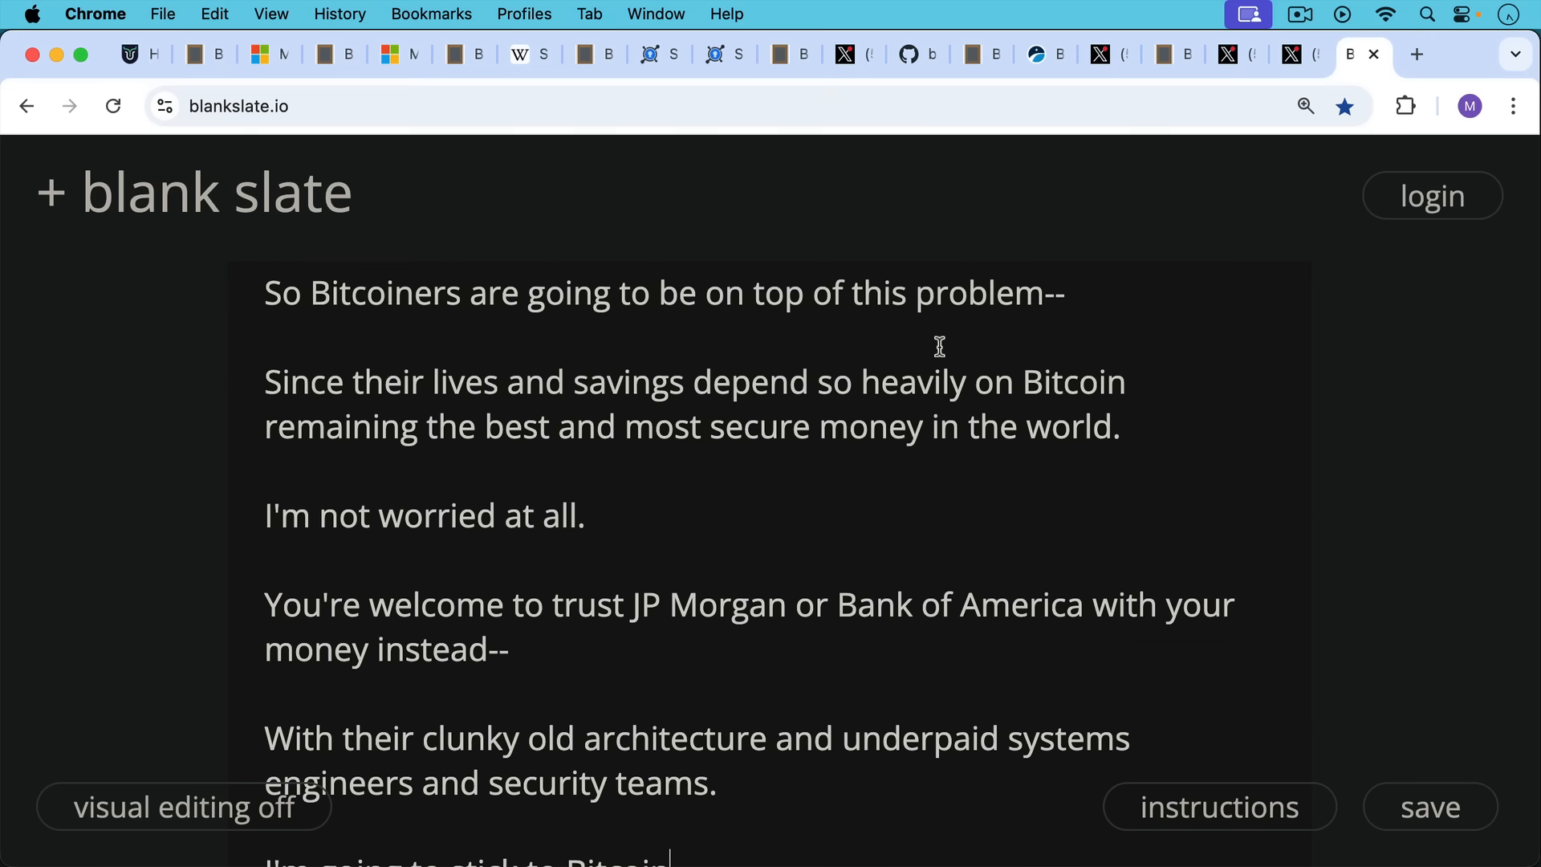
pyautogui.scroll(-3)
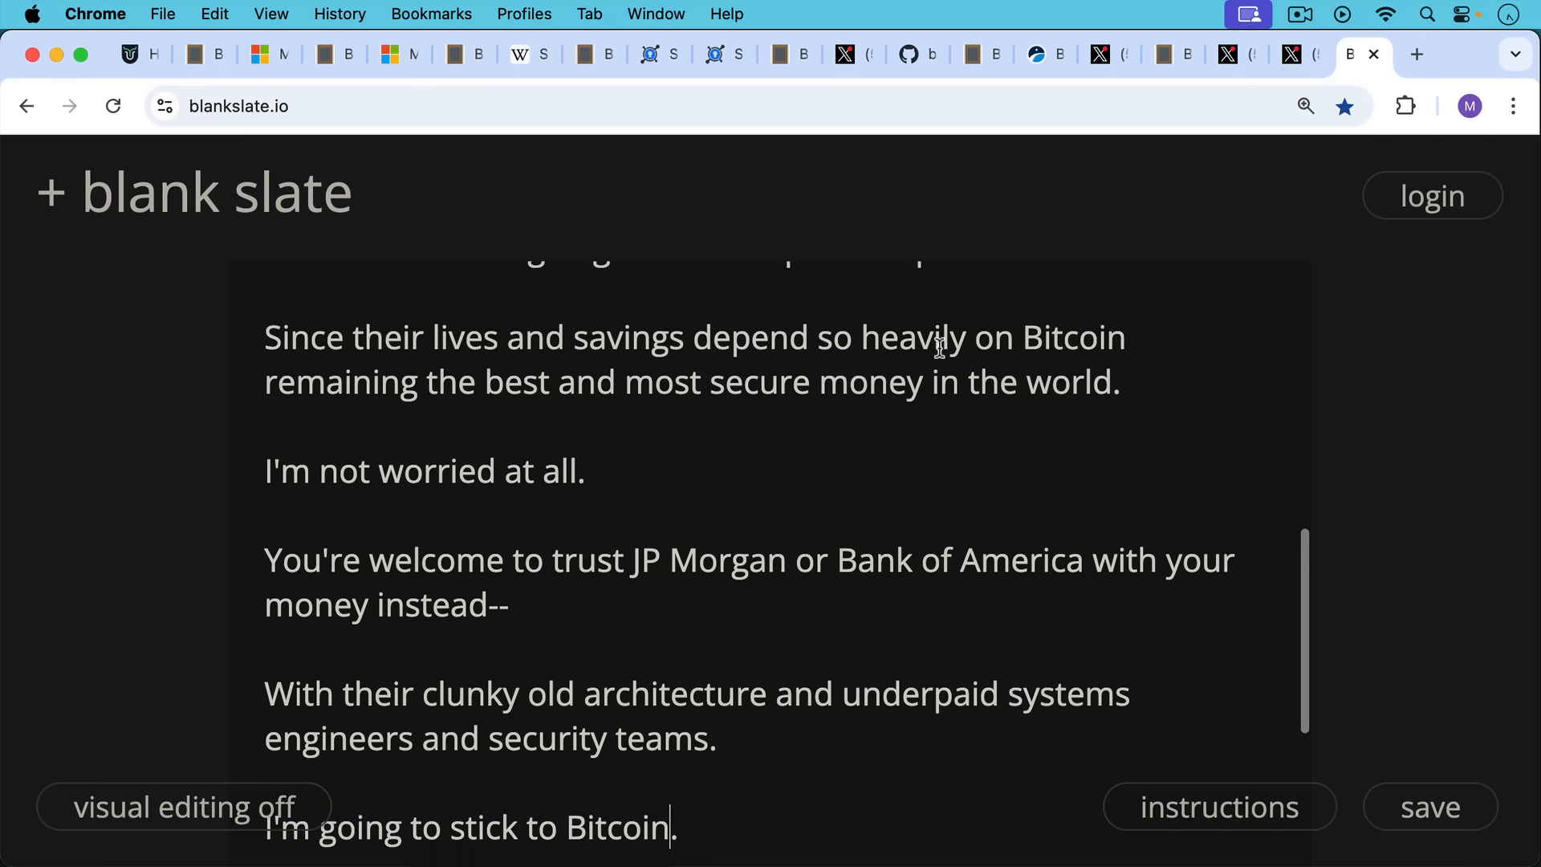
pyautogui.scroll(3)
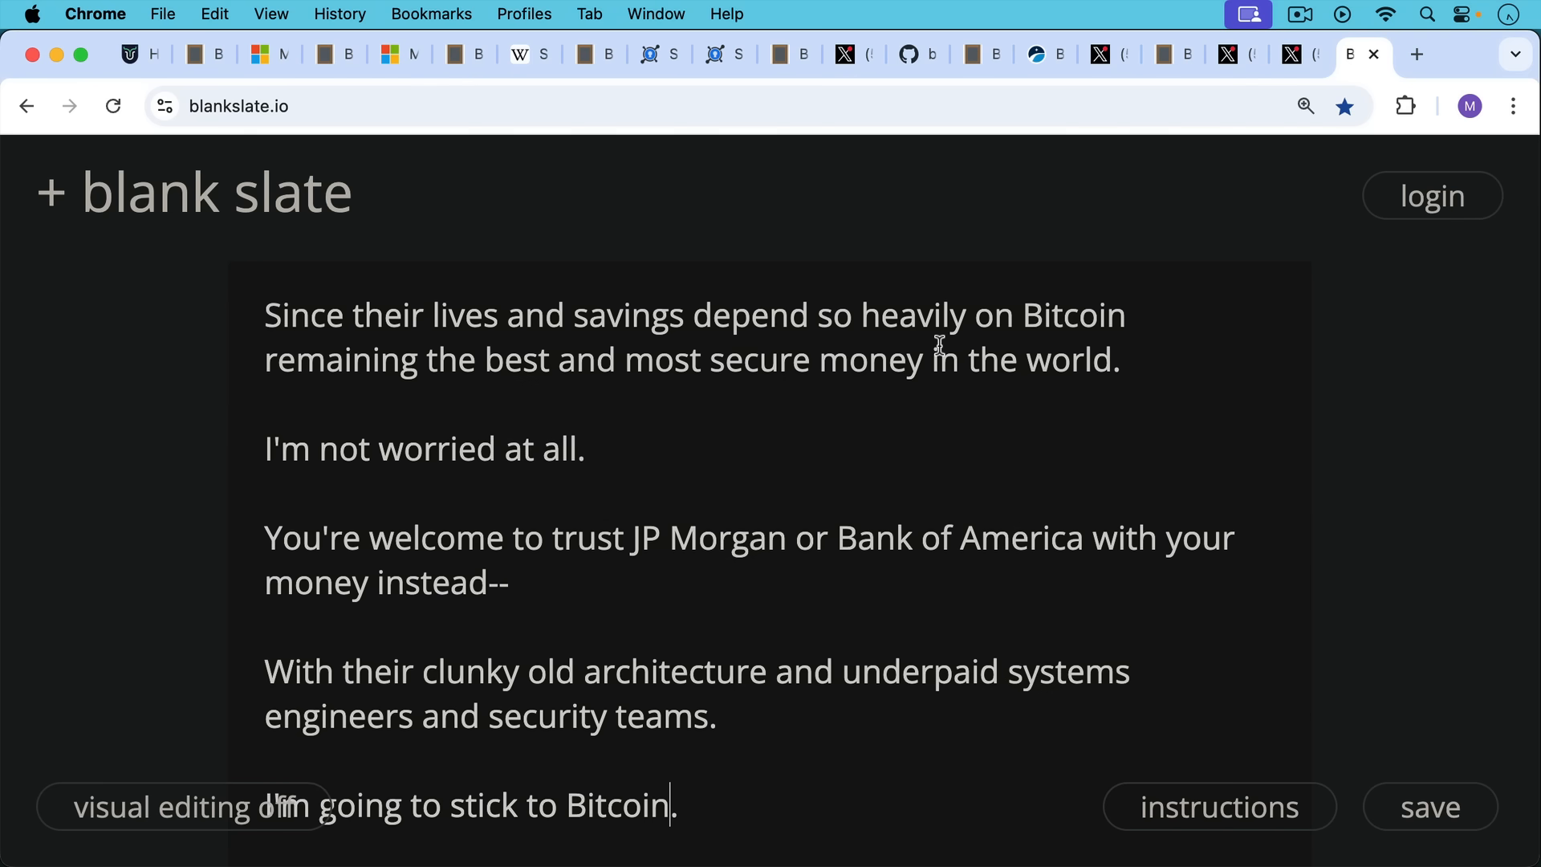
pyautogui.scroll(-3)
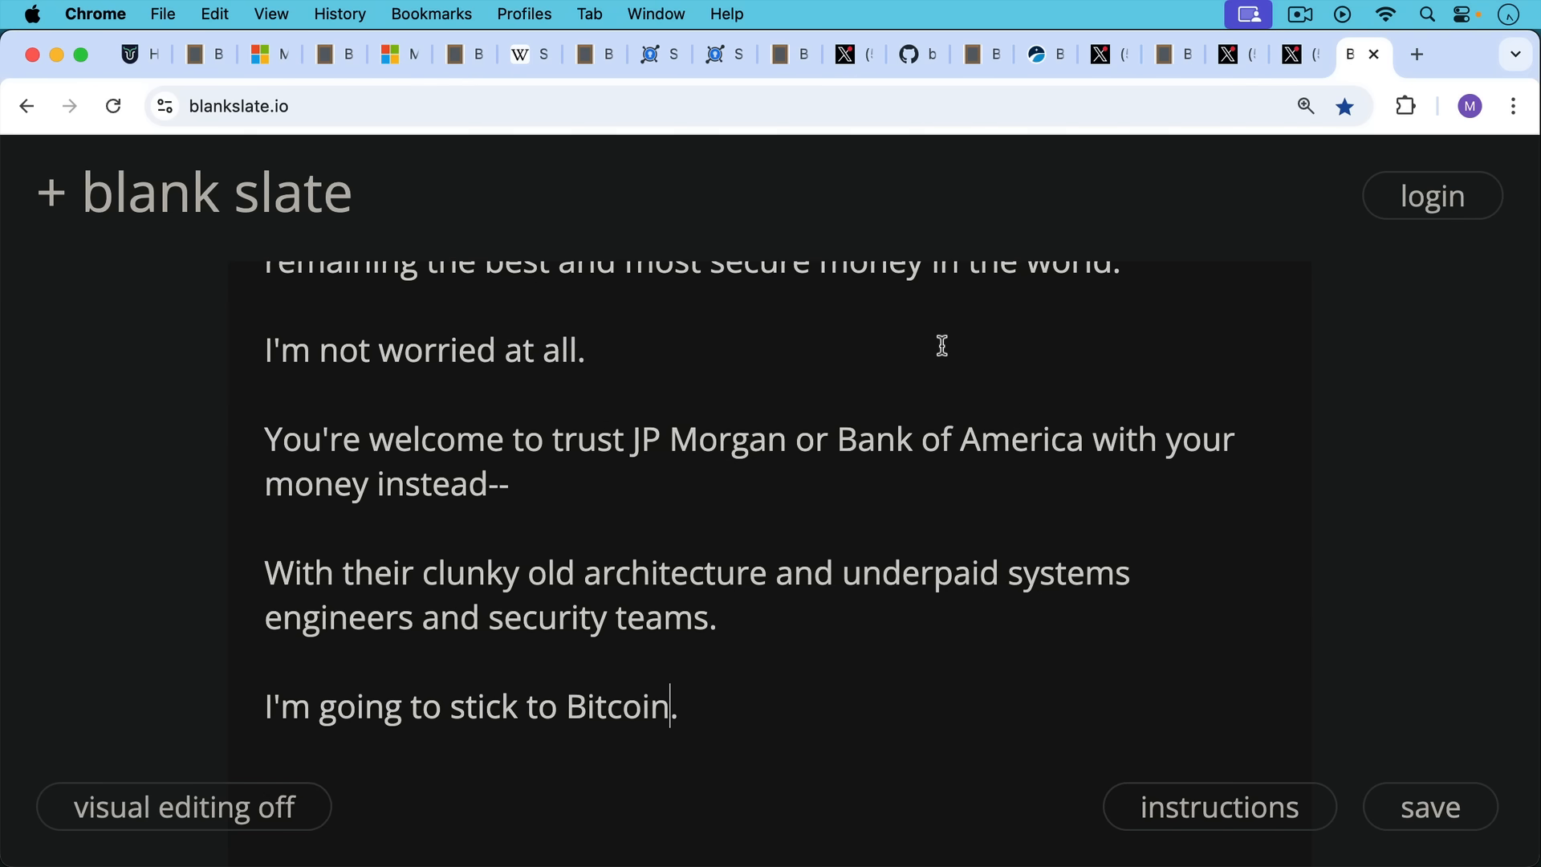